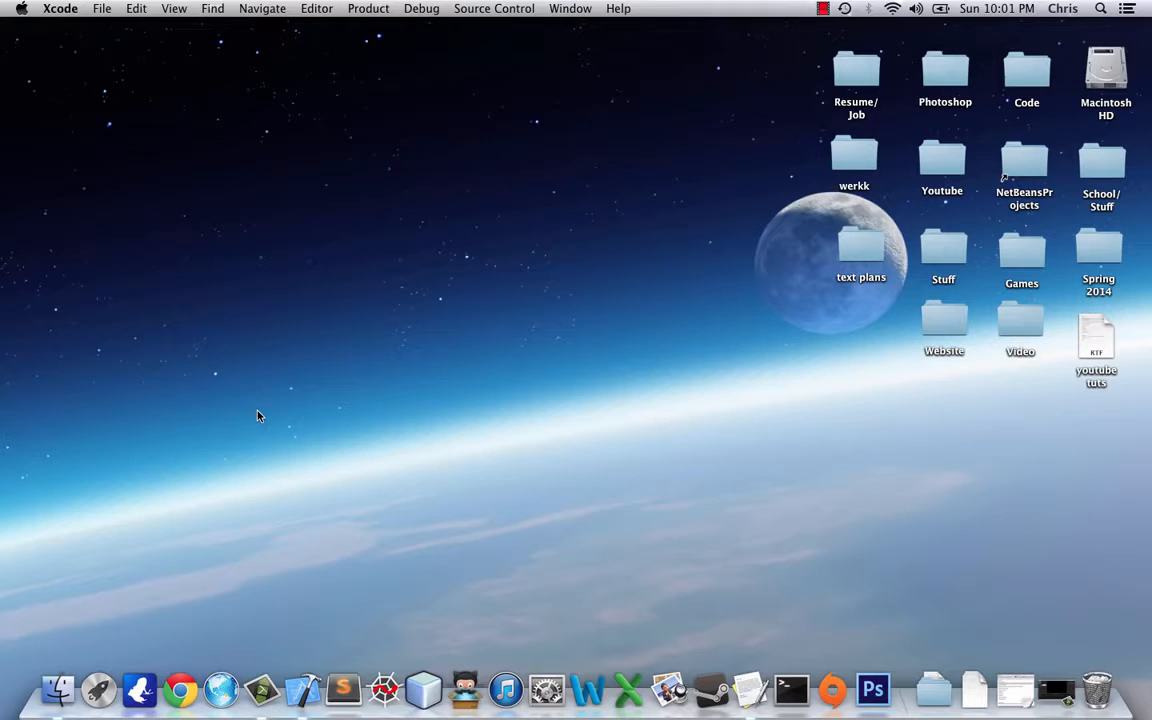
Step: Show the About Xcode window with the installed version (5.0.2)
{"action": "left_click", "coordinate": [60, 8]}
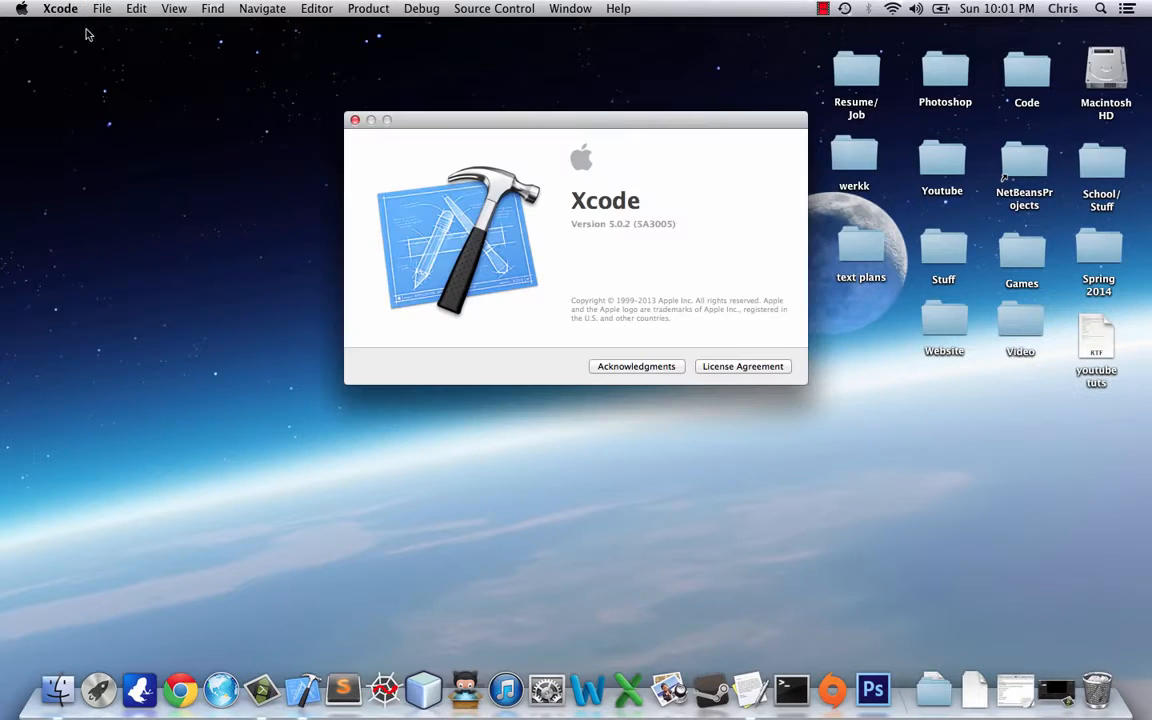
{"action": "double_click", "coordinate": [618, 224]}
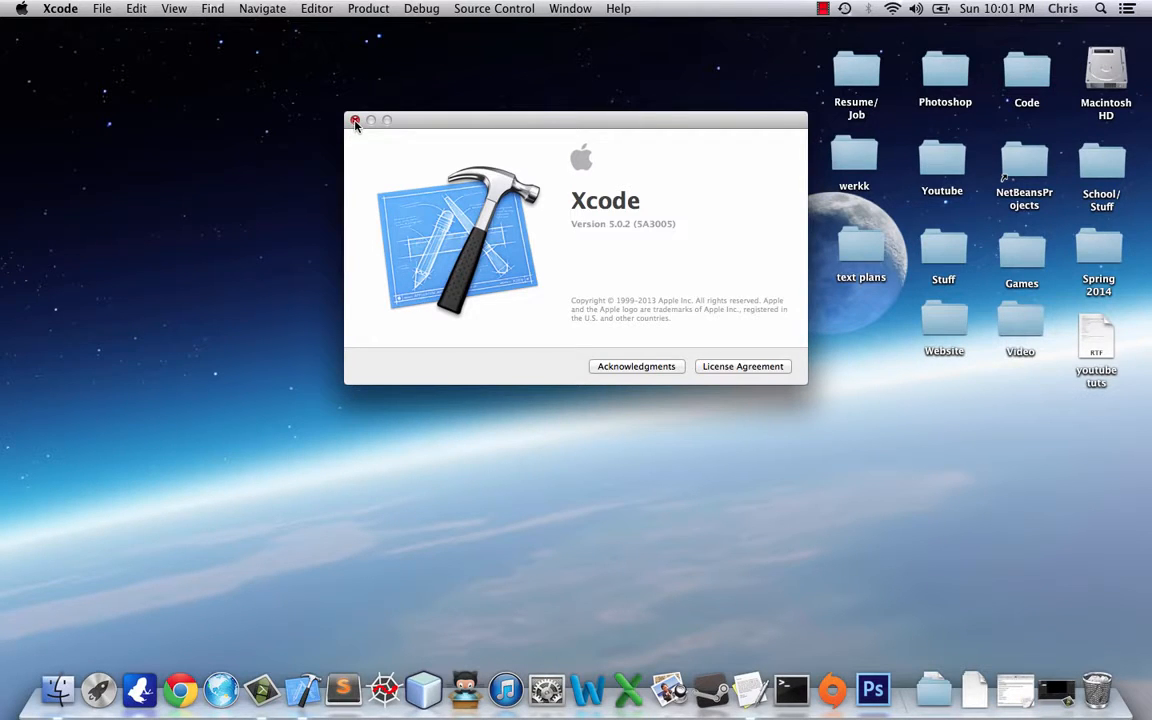
Step: Begin a new project from the iOS Single View Application template after browsing the OS X templates
{"action": "left_click", "coordinate": [100, 8]}
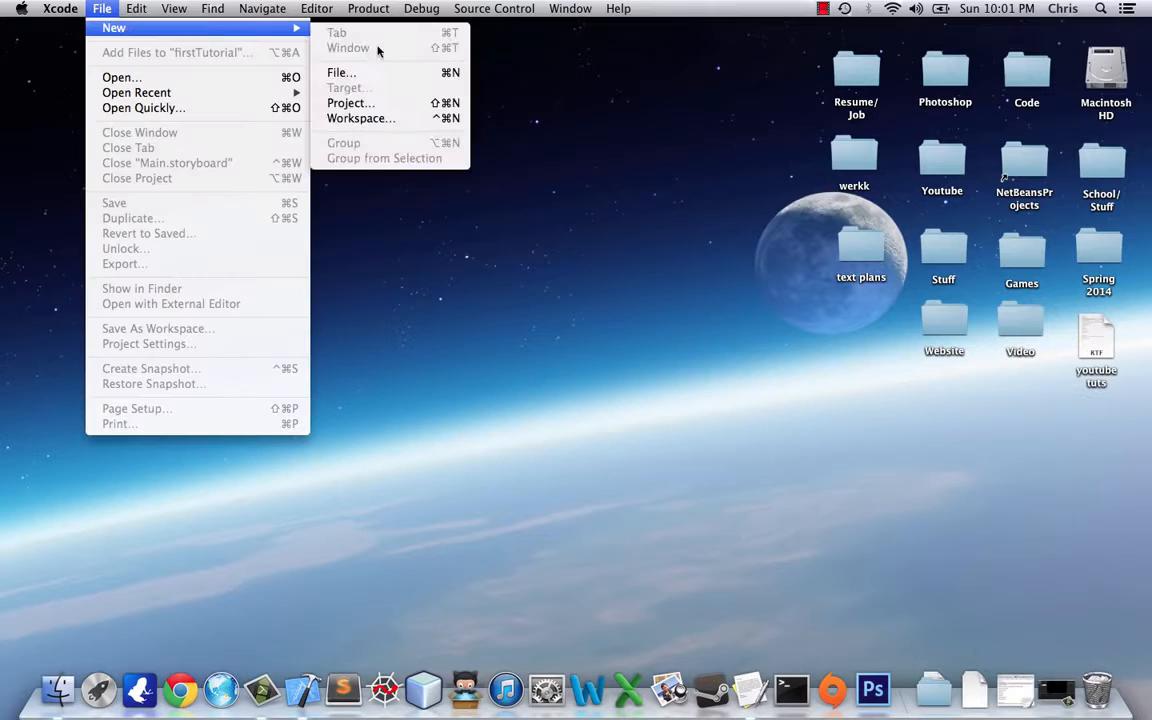
{"action": "left_click", "coordinate": [350, 104]}
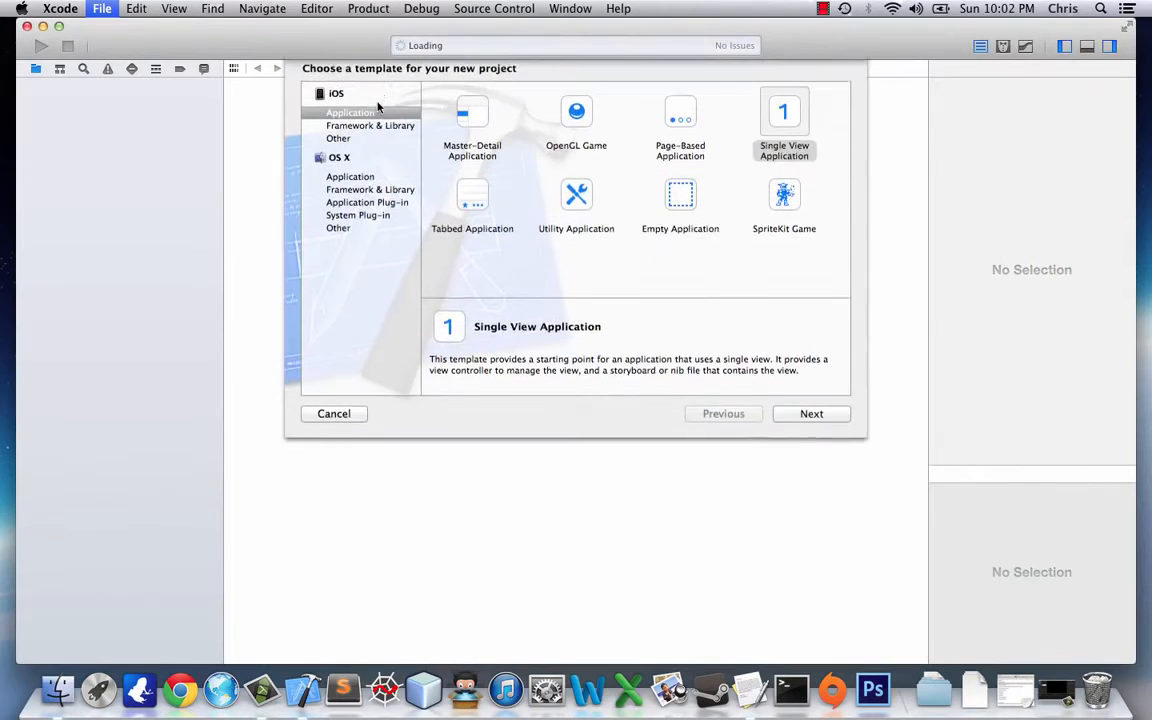
{"action": "left_click", "coordinate": [350, 192]}
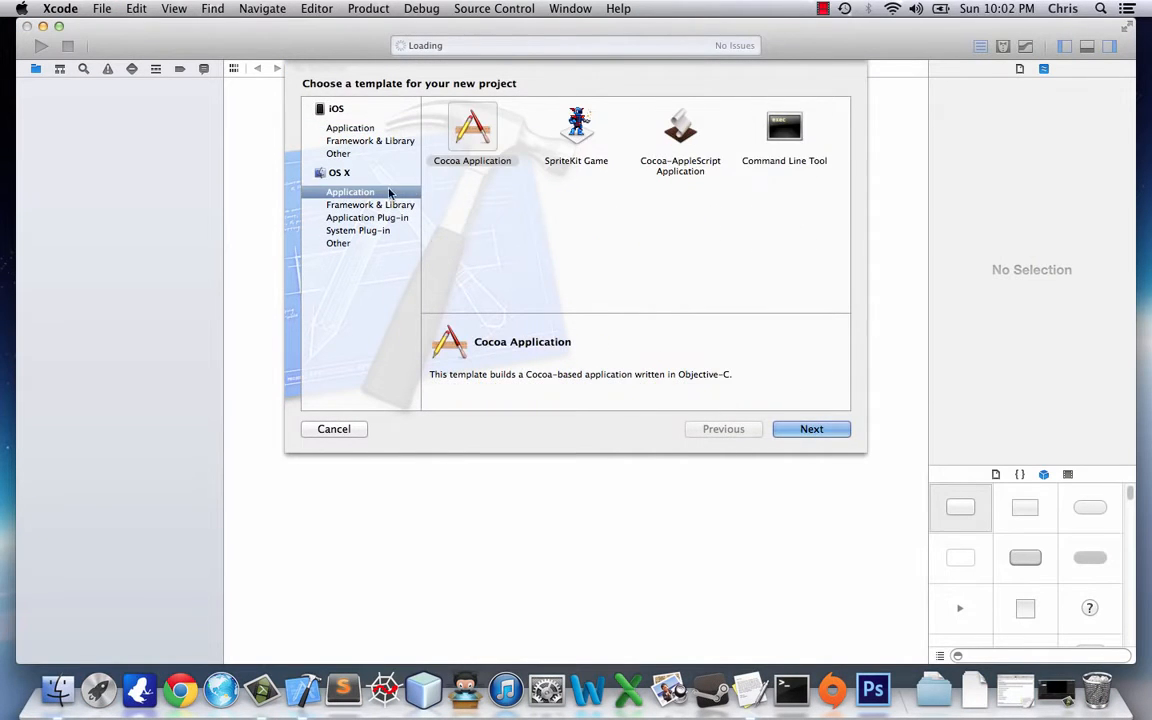
{"action": "left_click", "coordinate": [784, 136]}
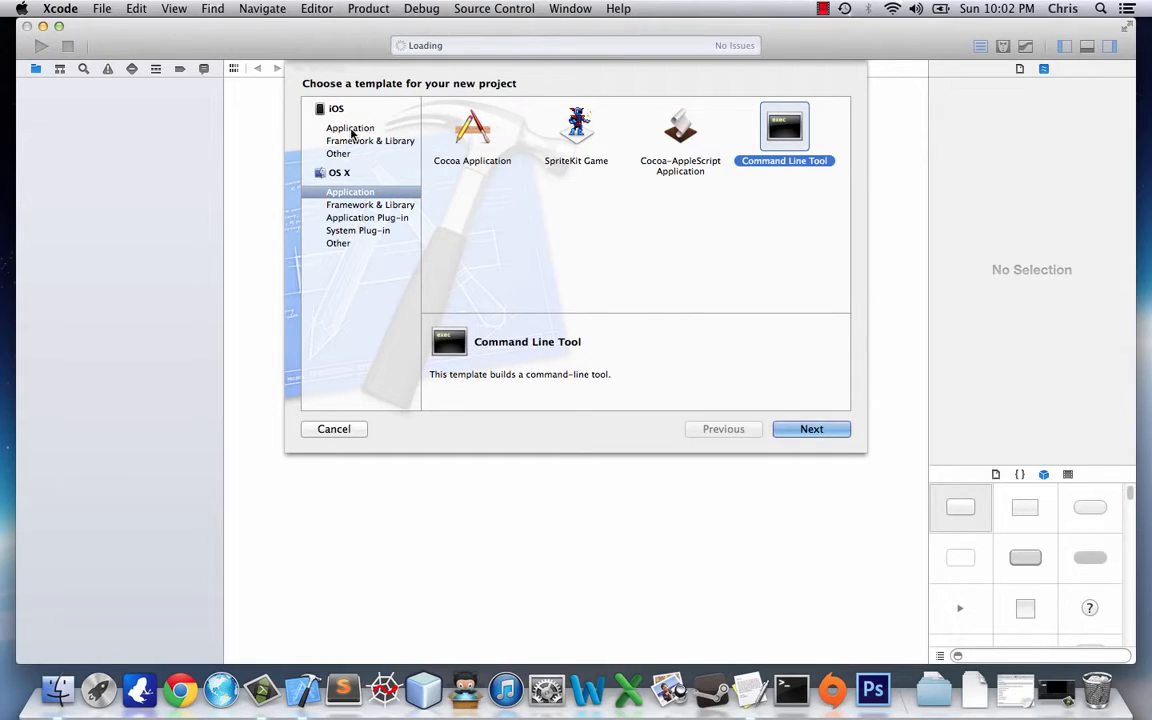
{"action": "left_click", "coordinate": [350, 128]}
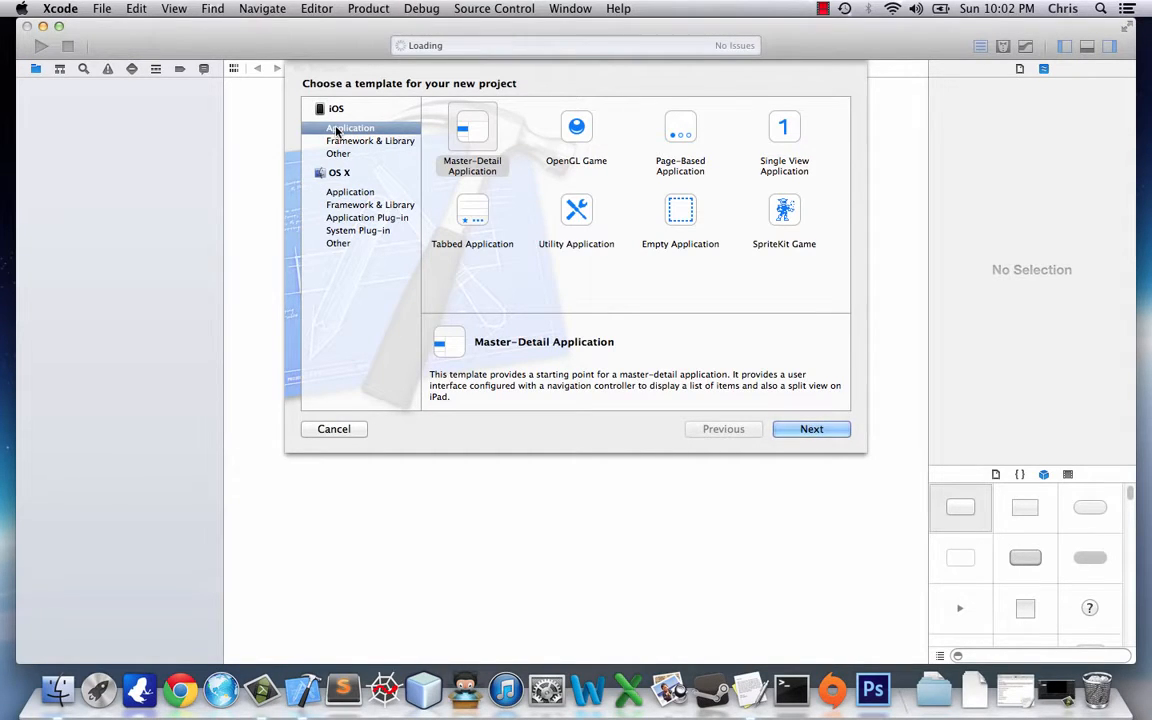
{"action": "left_click", "coordinate": [784, 136]}
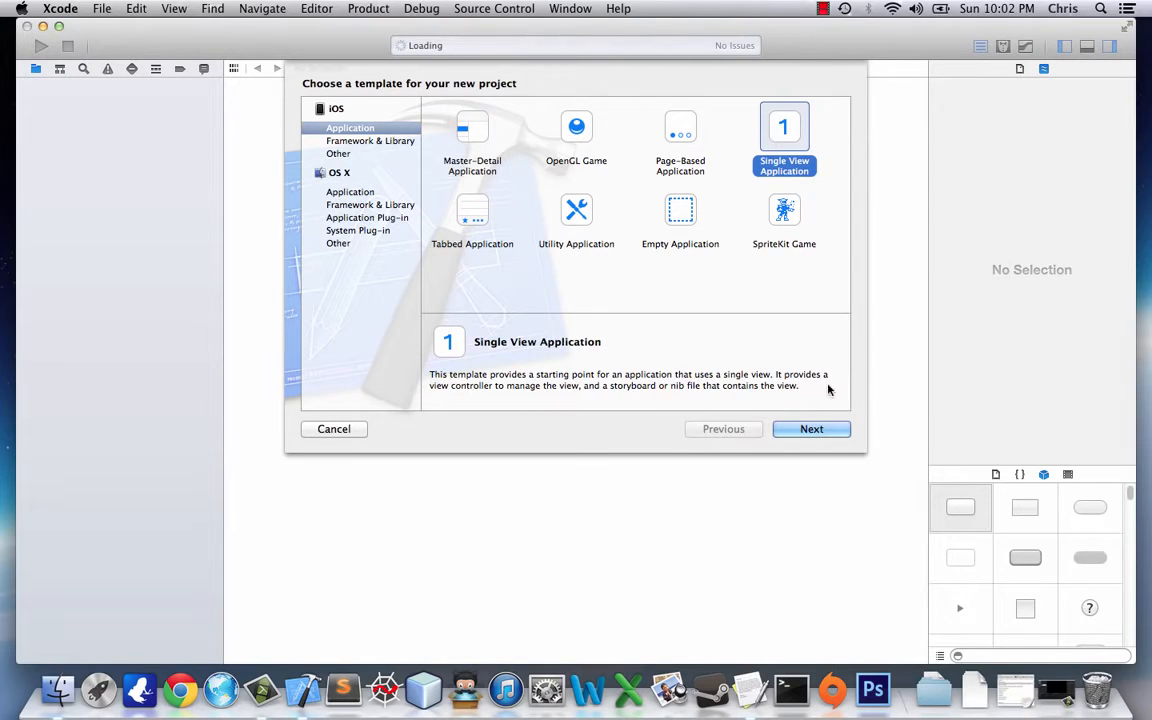
{"action": "left_click", "coordinate": [812, 428]}
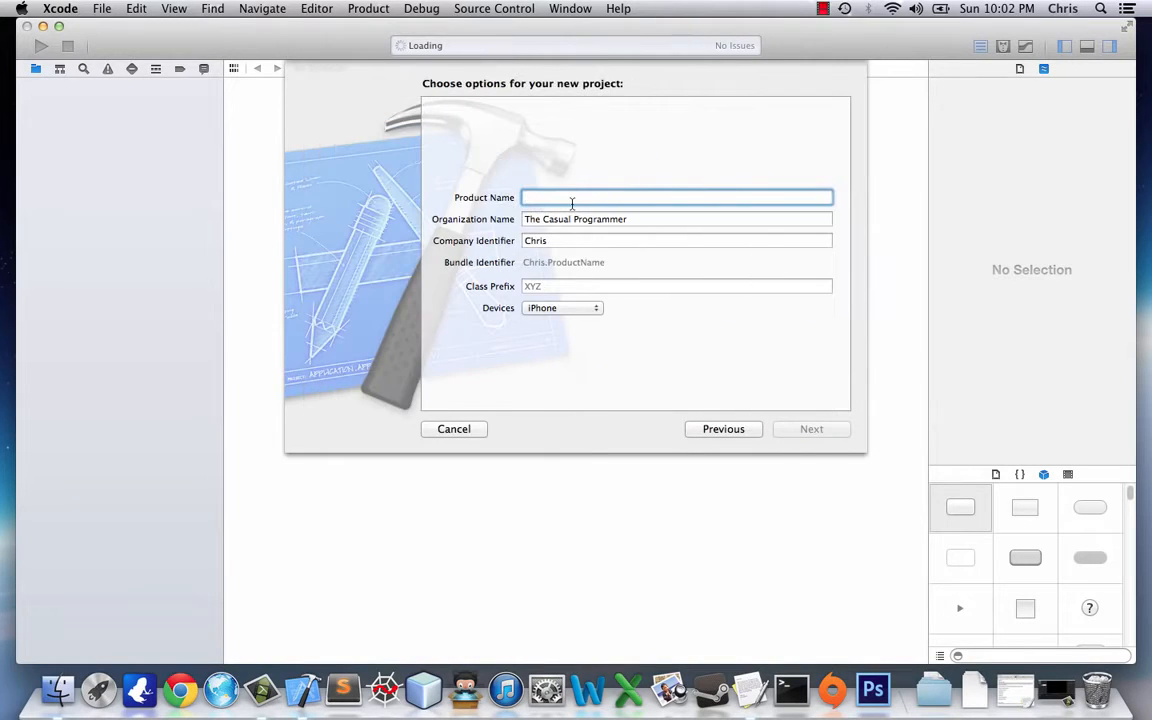
Step: Enter 'firstTutorial' as the product name
{"action": "type", "text": "first"}
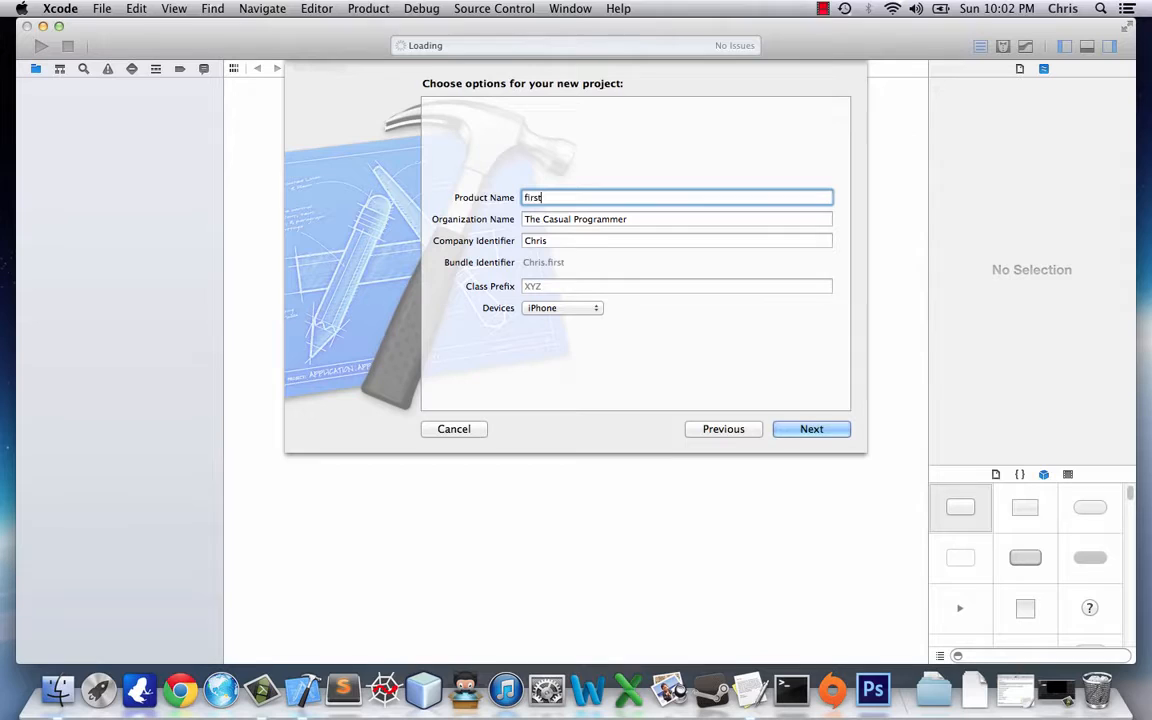
{"action": "type", "text": "Tutorial"}
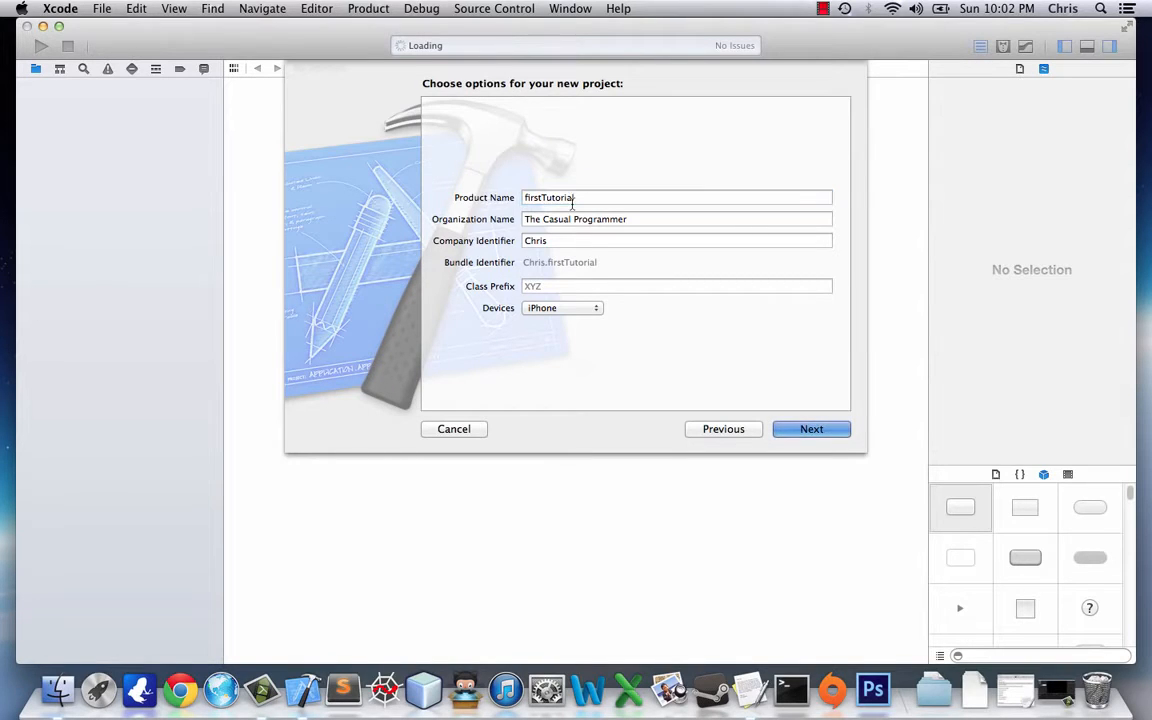
Step: Save the firstTutorial project into the iOS Tutorials folder and create it
{"action": "left_click", "coordinate": [812, 428]}
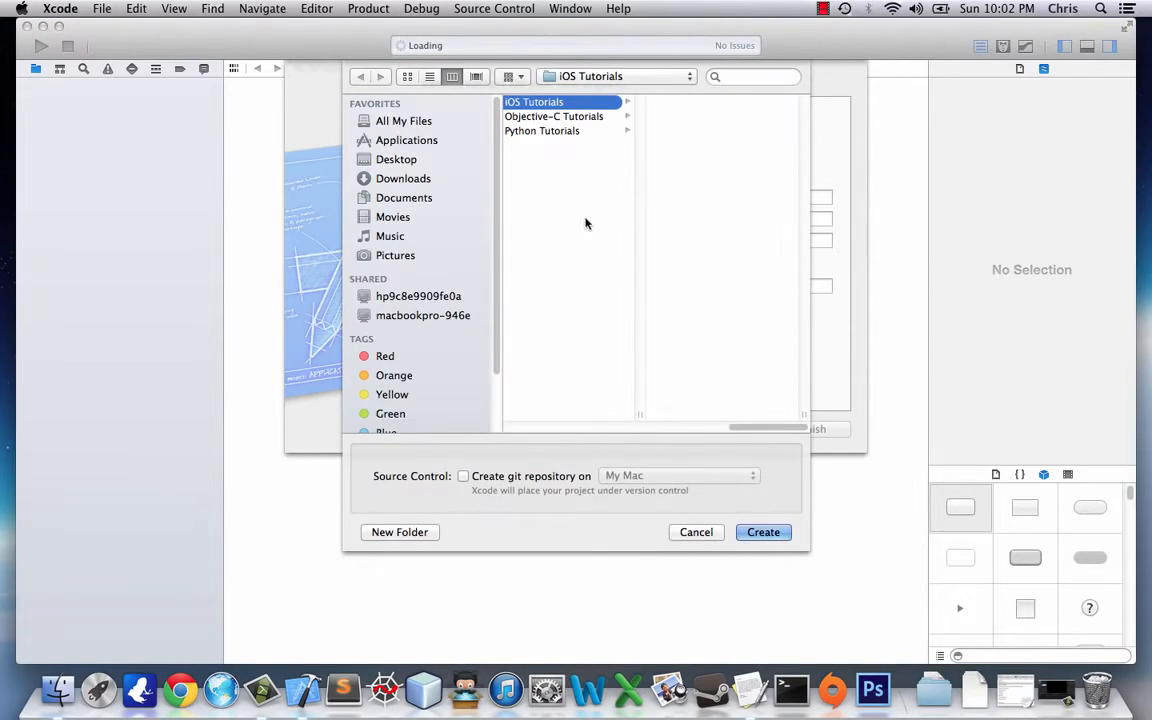
{"action": "left_click", "coordinate": [762, 532]}
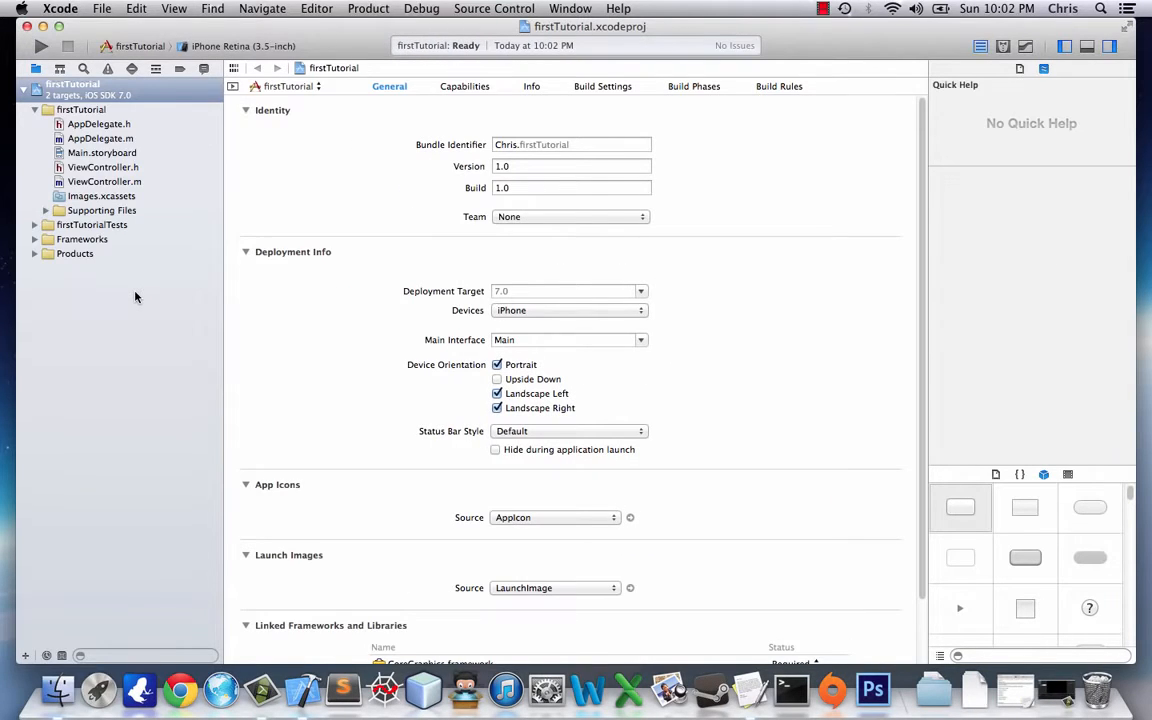
{"action": "mouse_move", "coordinate": [124, 292]}
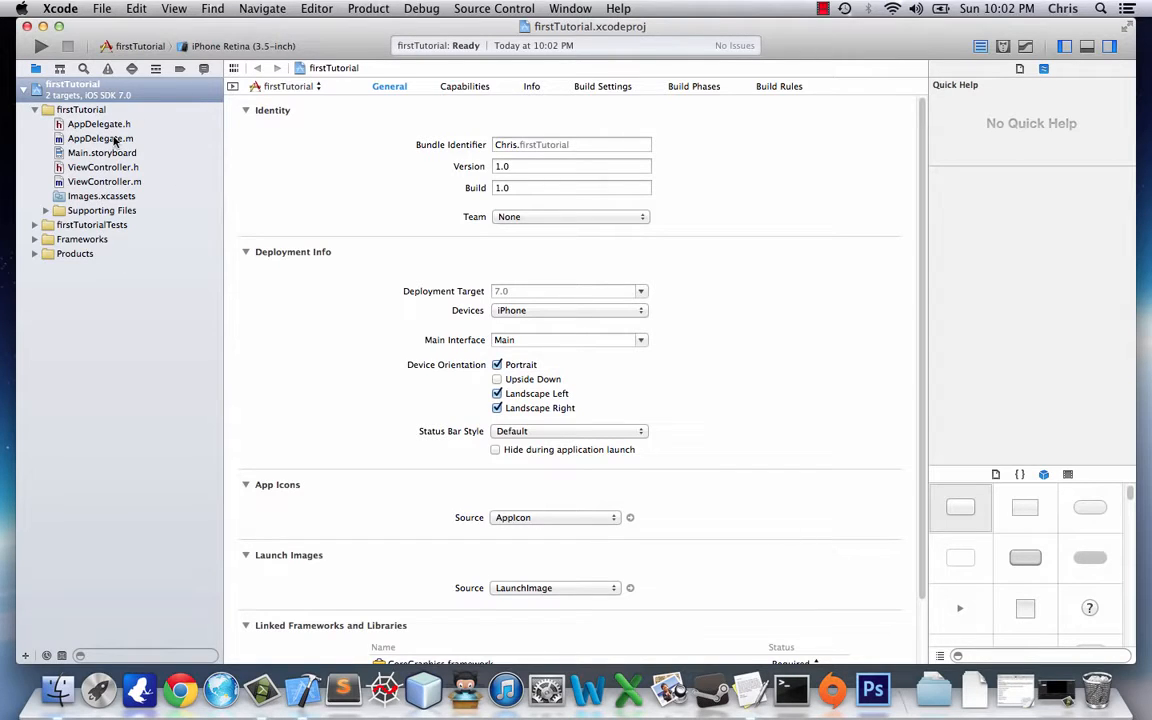
{"action": "mouse_move", "coordinate": [72, 184]}
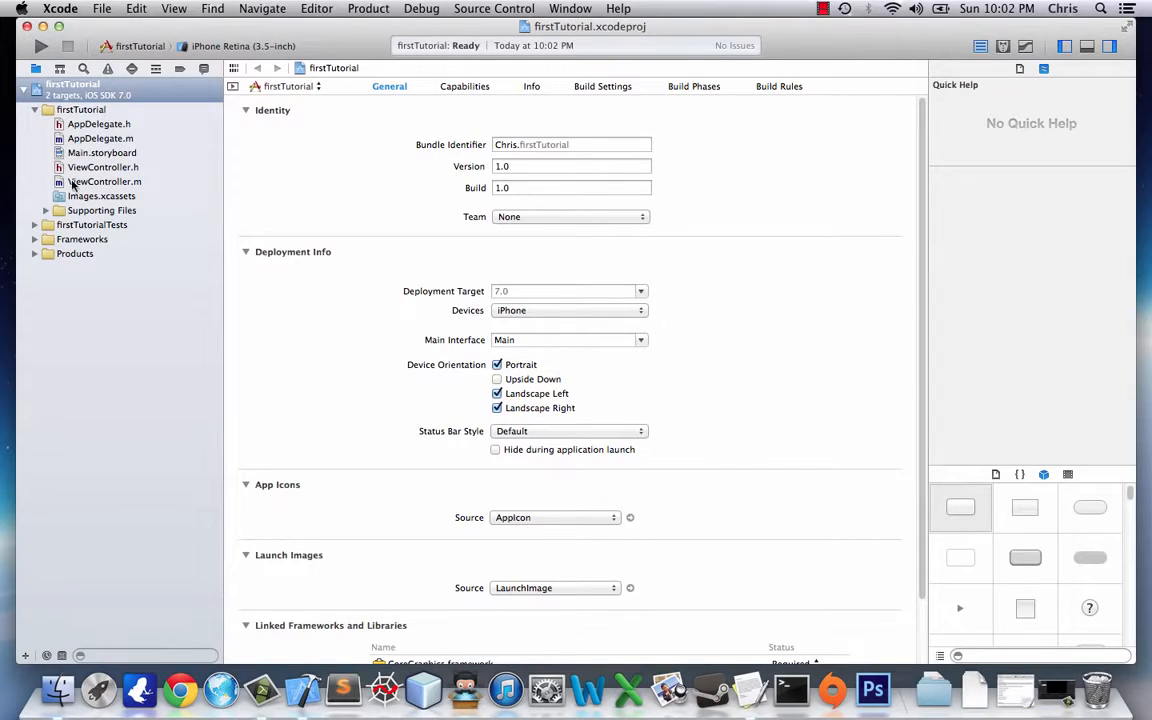
Step: Review AppDelegate.h/.m, Main.storyboard and ViewController.h, ending on ViewController.m
{"action": "left_click", "coordinate": [100, 124]}
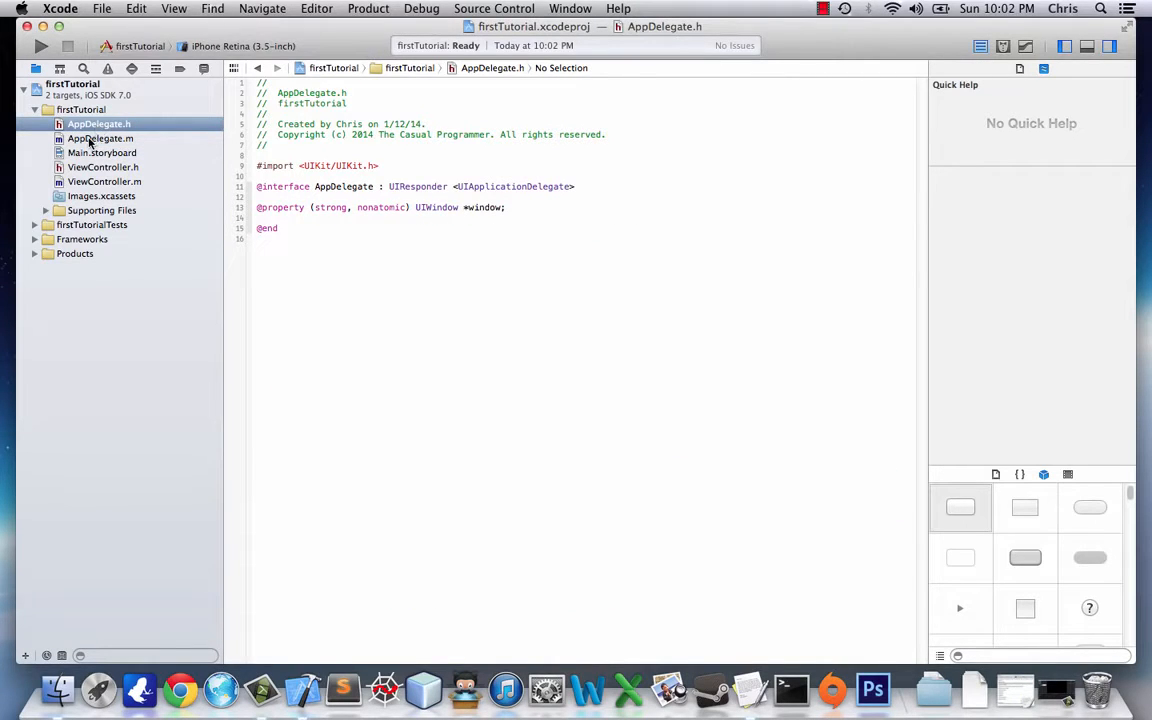
{"action": "left_click", "coordinate": [100, 138]}
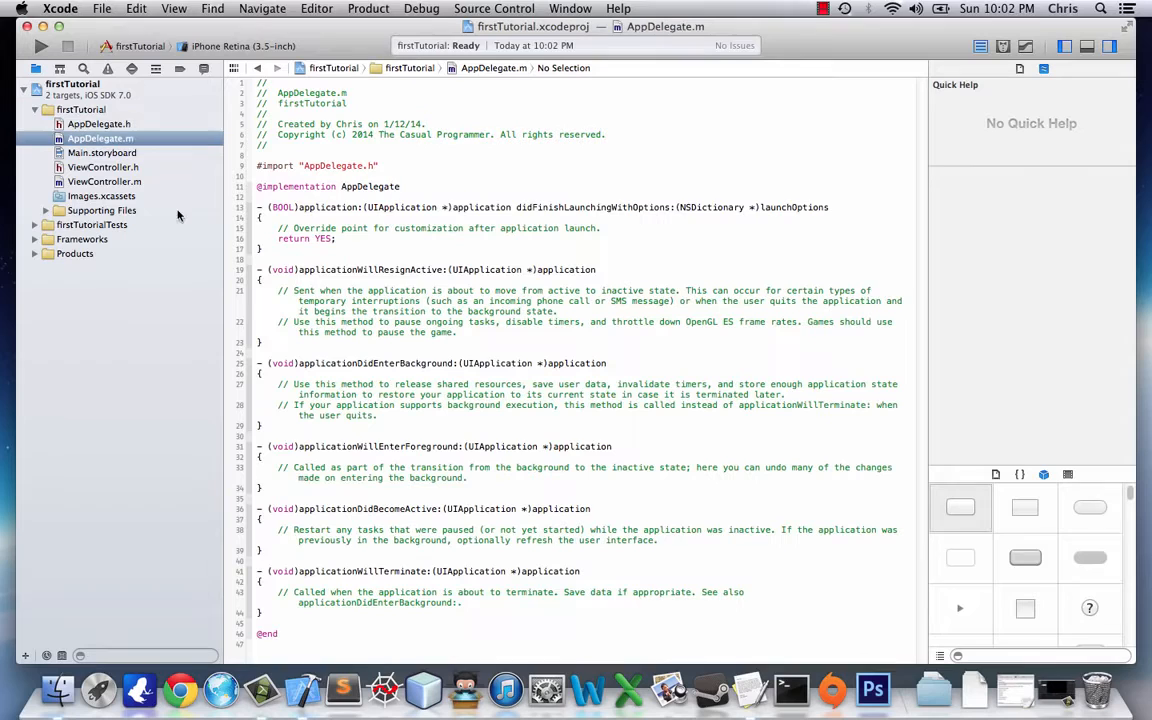
{"action": "left_click", "coordinate": [100, 152]}
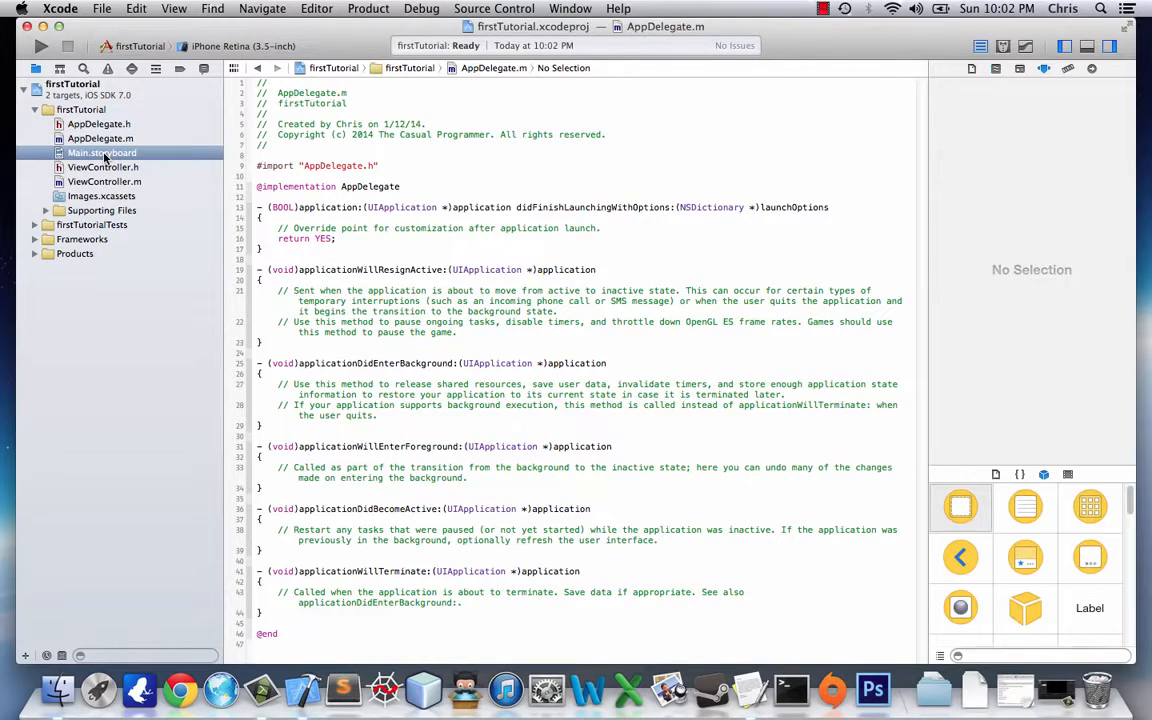
{"action": "left_click", "coordinate": [102, 152]}
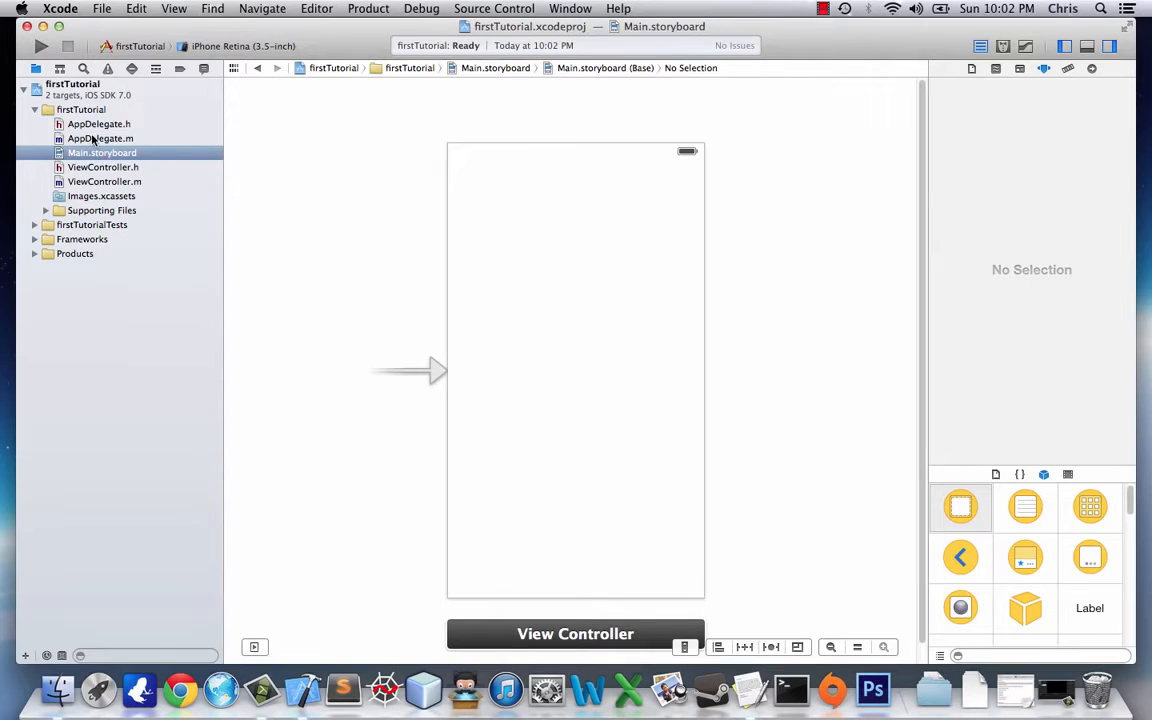
{"action": "left_click", "coordinate": [100, 124]}
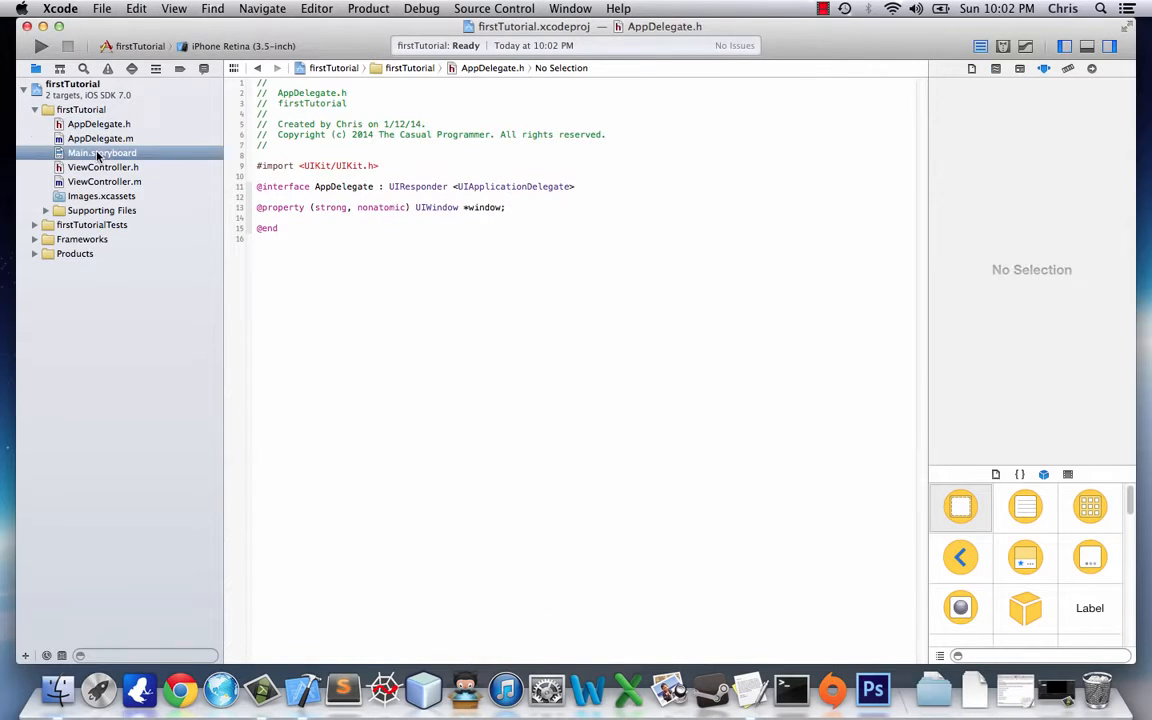
{"action": "left_click", "coordinate": [104, 168]}
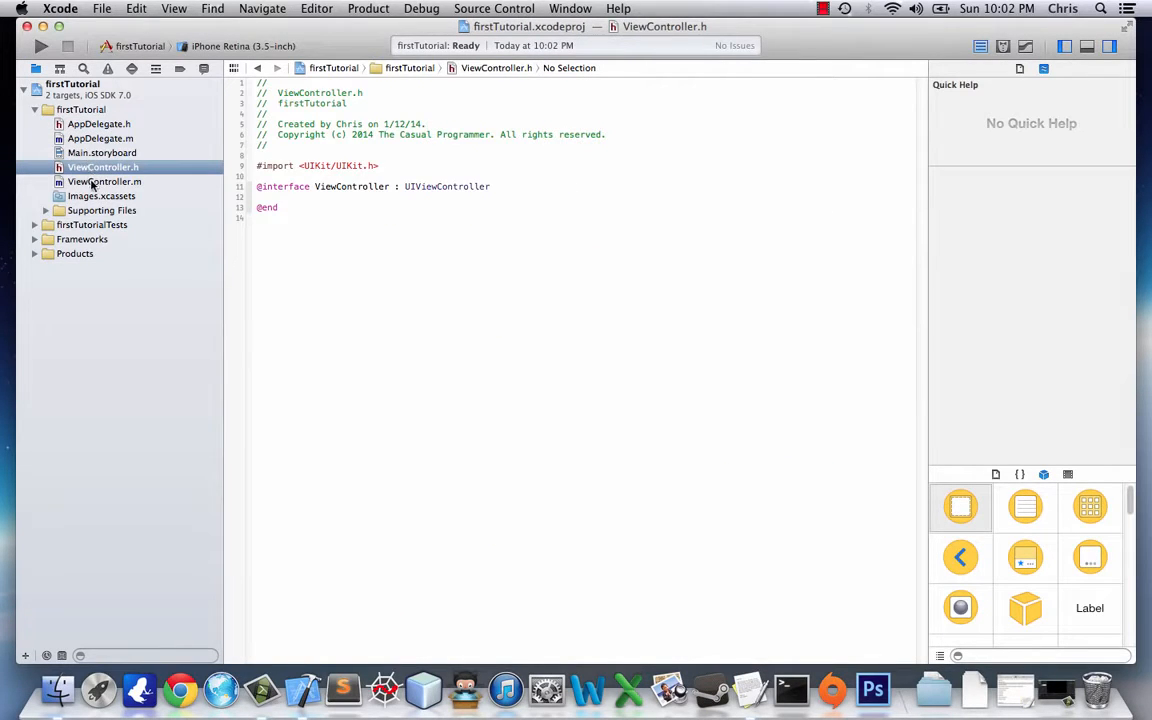
{"action": "left_click", "coordinate": [104, 180]}
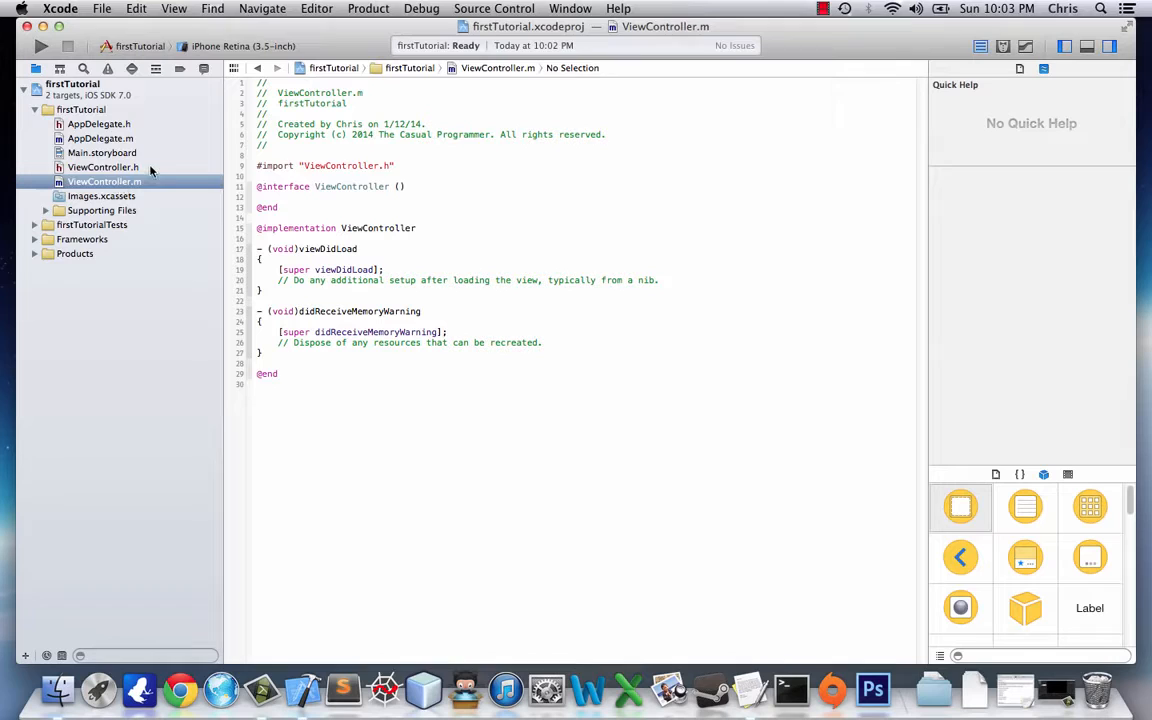
Step: Return to Main.storyboard, inspect the view controller scene, then clear the selection
{"action": "left_click", "coordinate": [100, 152]}
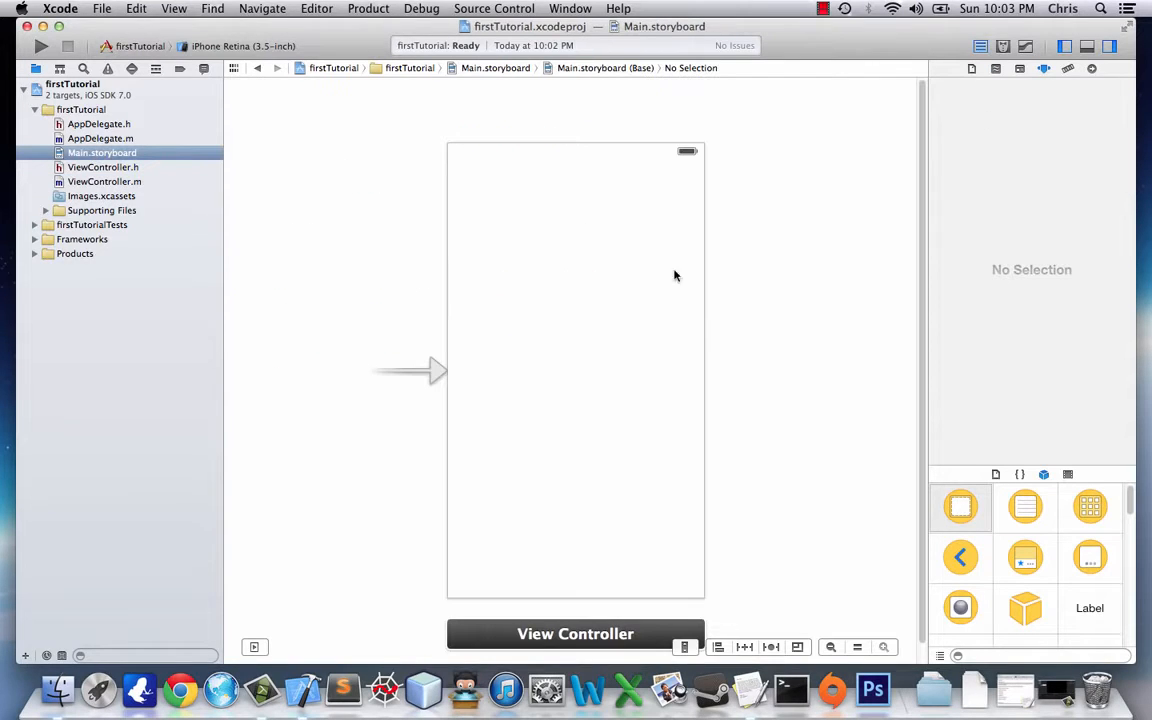
{"action": "left_click", "coordinate": [576, 370]}
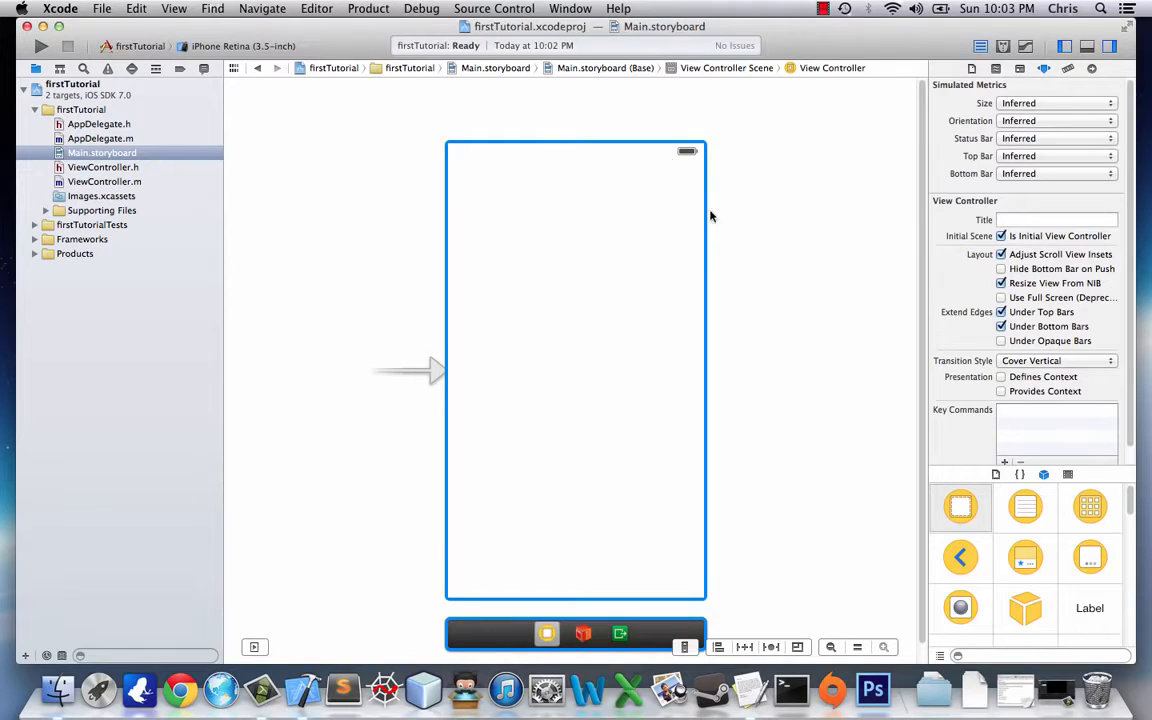
{"action": "mouse_move", "coordinate": [670, 260]}
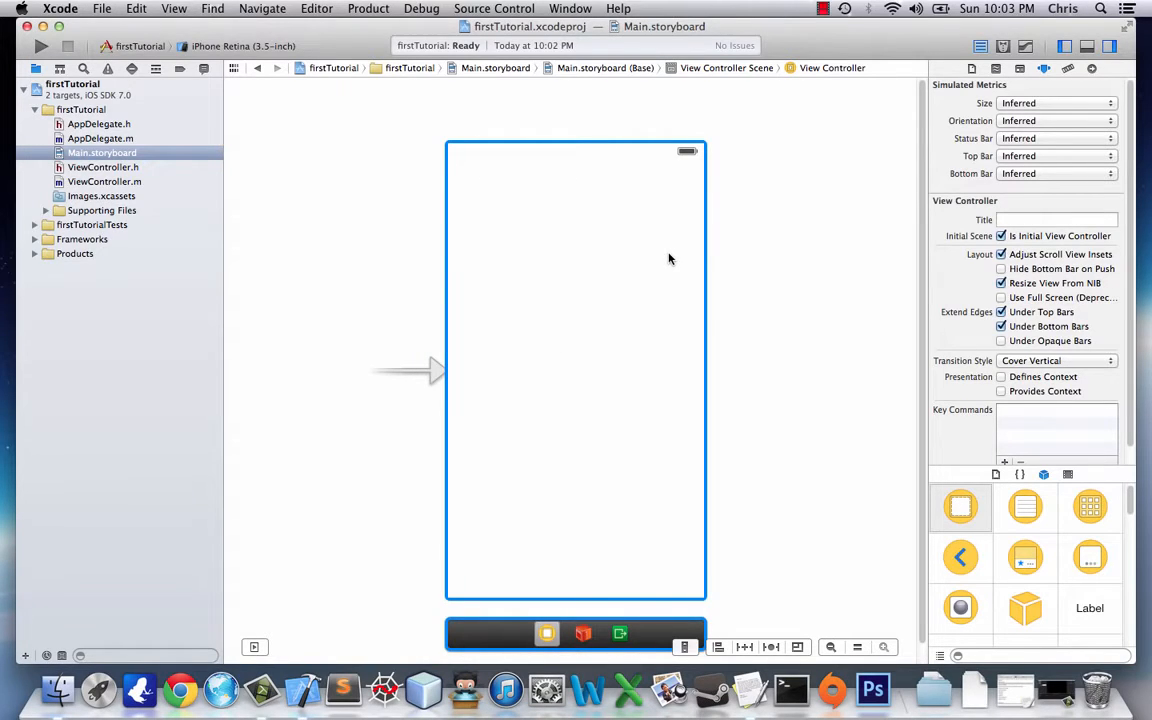
{"action": "mouse_move", "coordinate": [662, 278]}
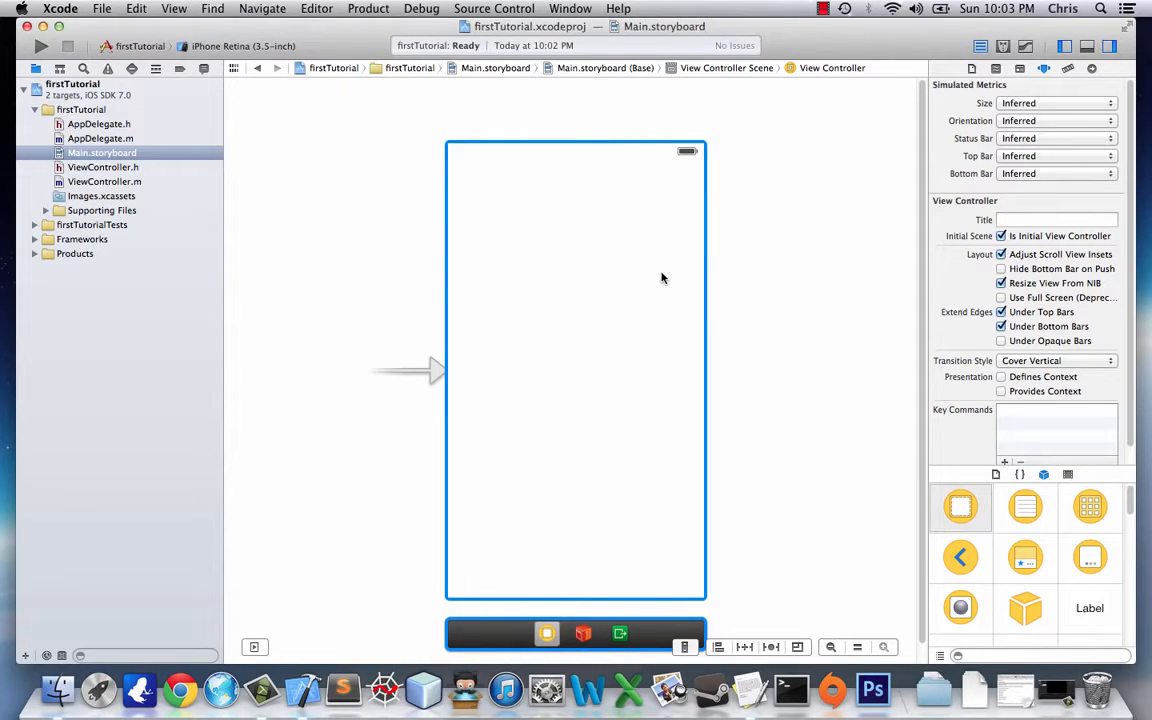
{"action": "mouse_move", "coordinate": [398, 152]}
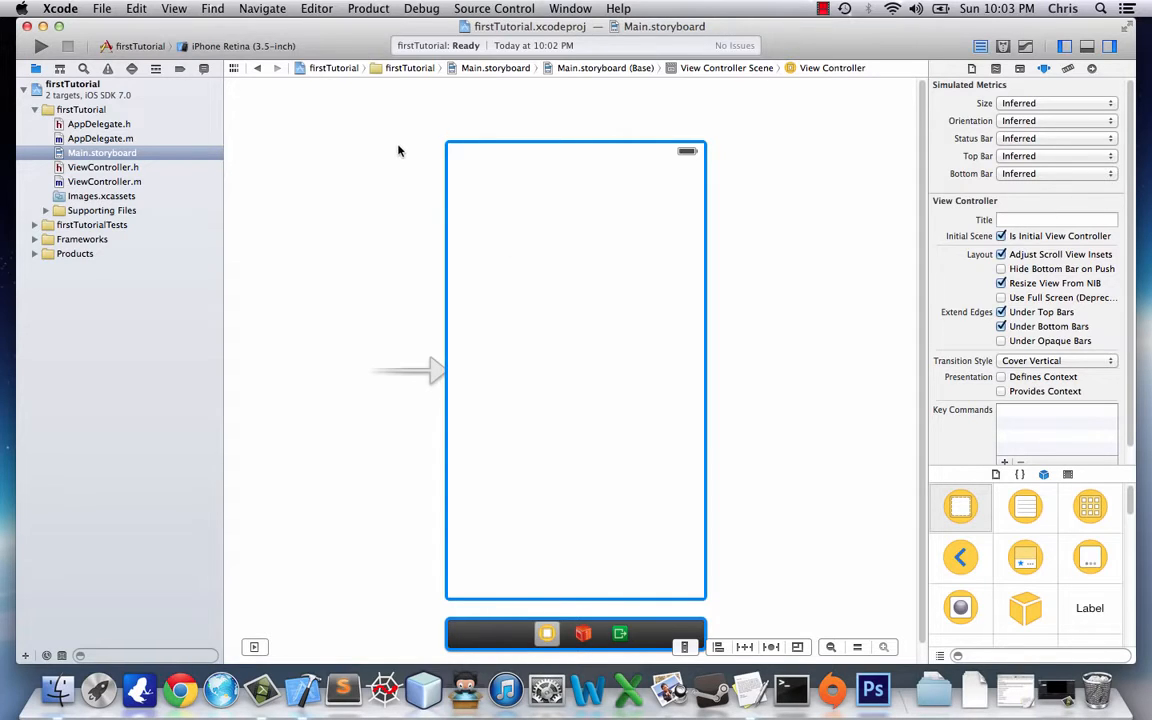
{"action": "mouse_move", "coordinate": [454, 178]}
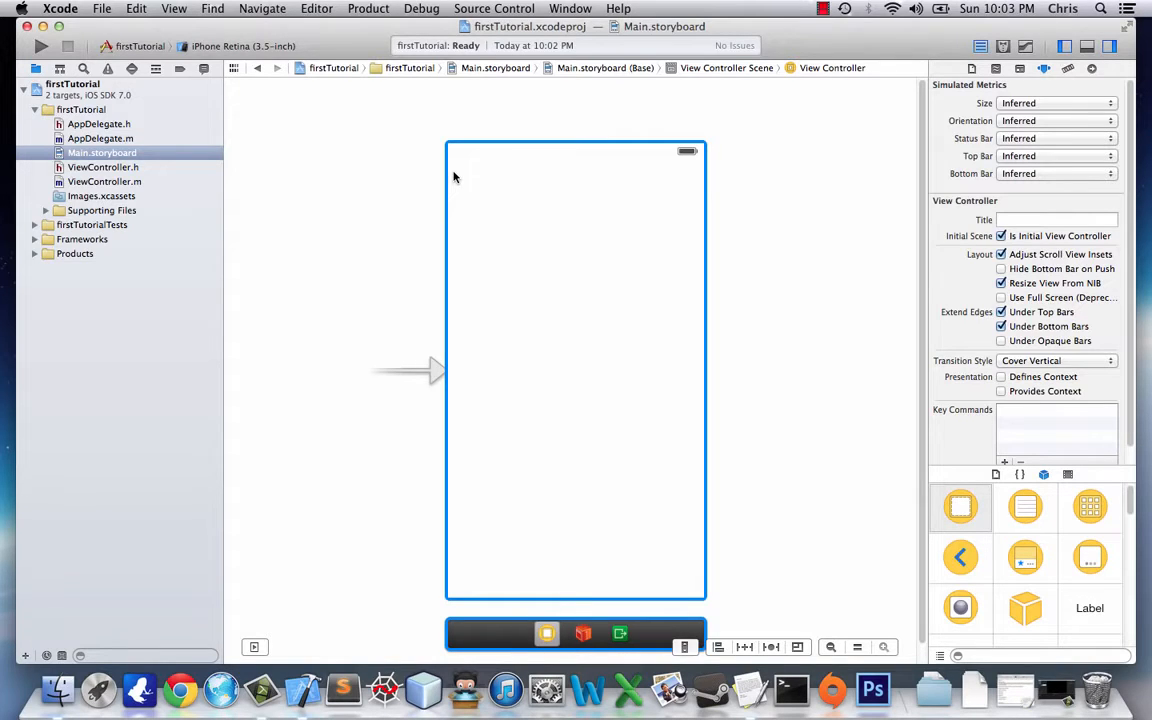
{"action": "left_click", "coordinate": [384, 156]}
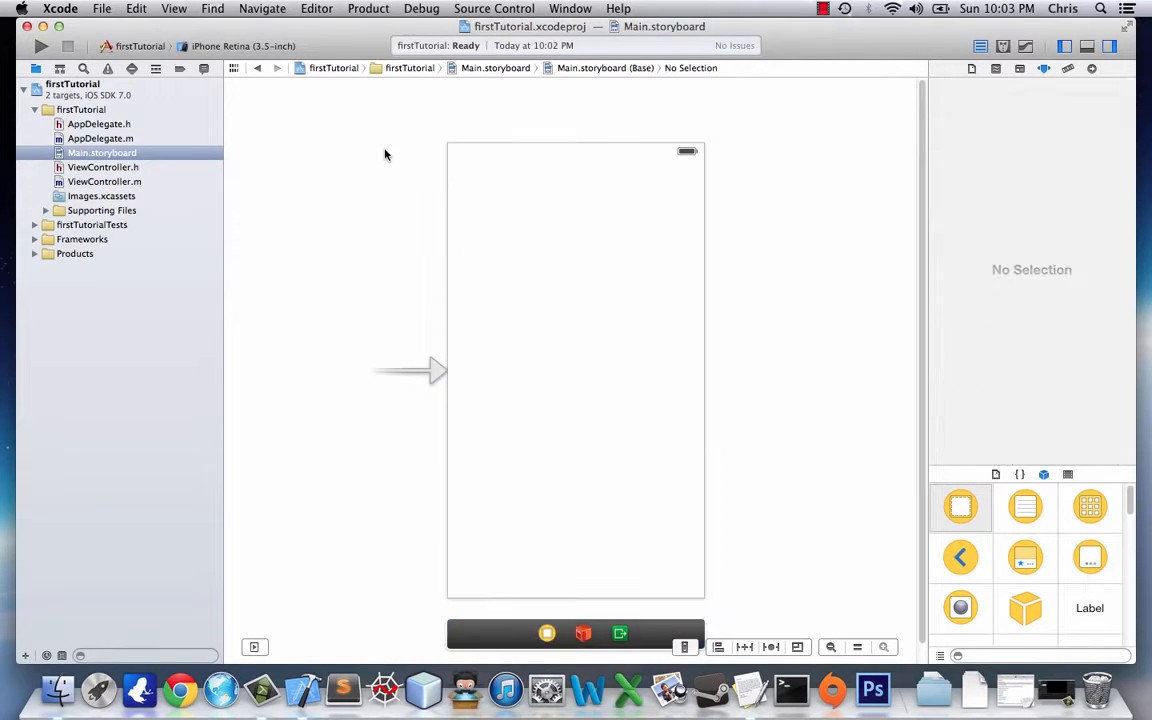
Step: Run firstTutorial on the iPhone Retina (3.5-inch) simulator
{"action": "left_click", "coordinate": [40, 46]}
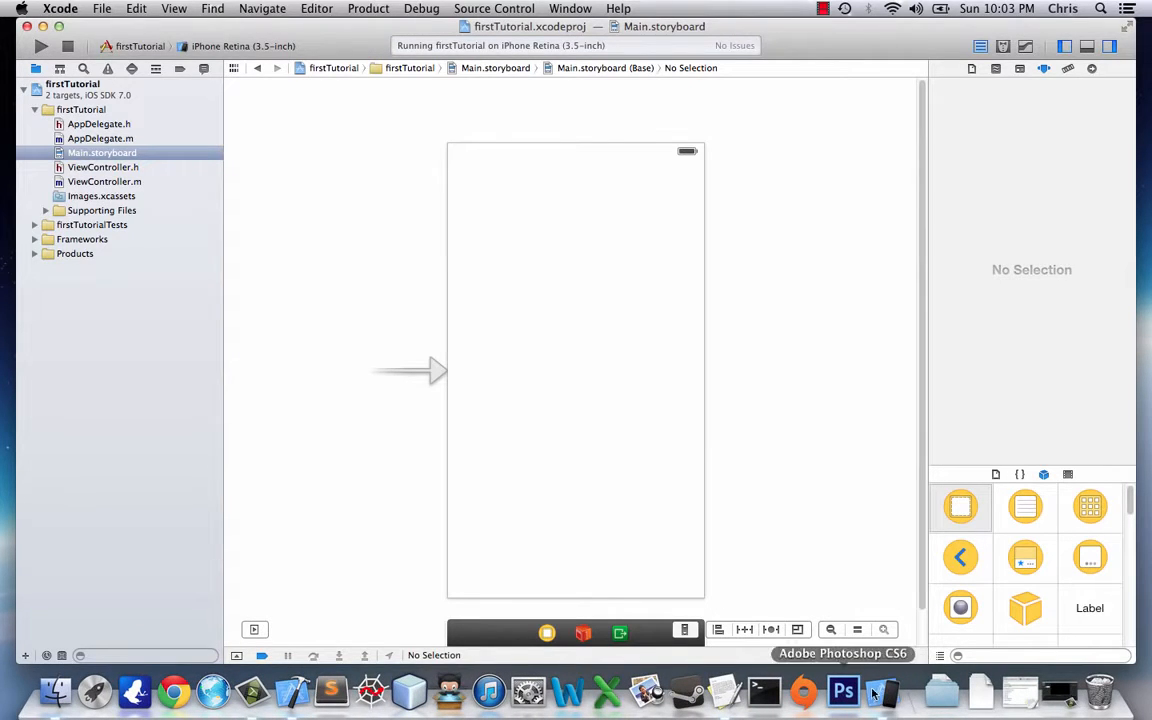
{"action": "mouse_move", "coordinate": [348, 308]}
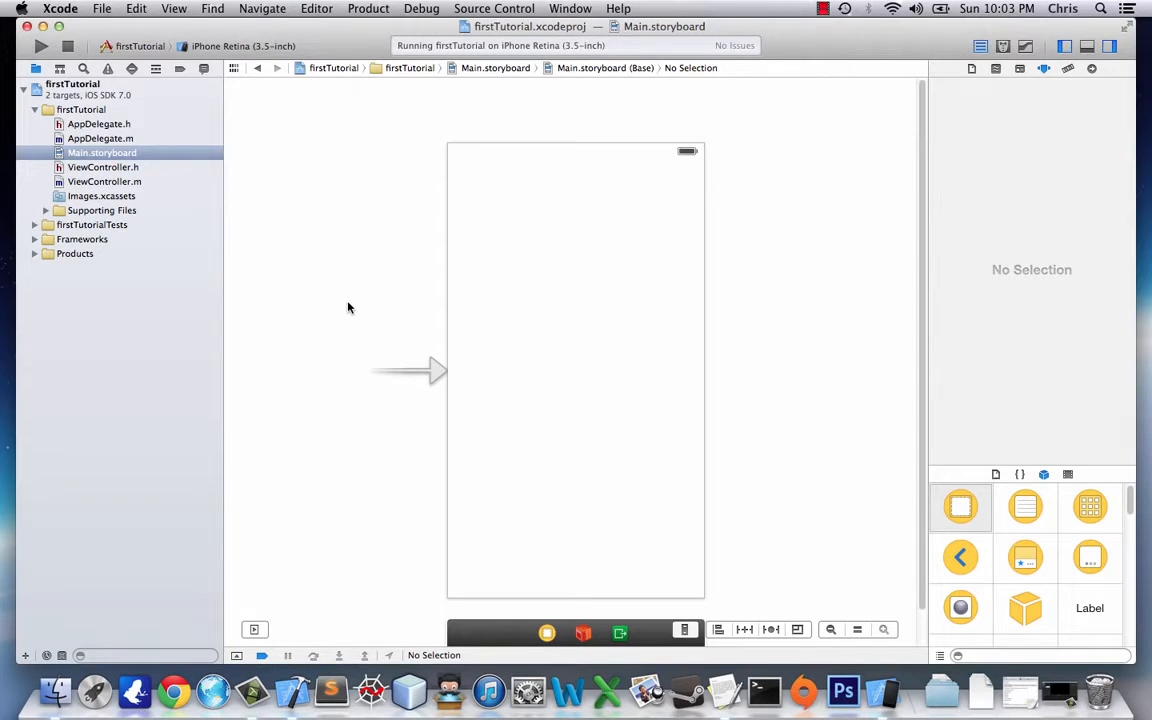
{"action": "mouse_move", "coordinate": [880, 692]}
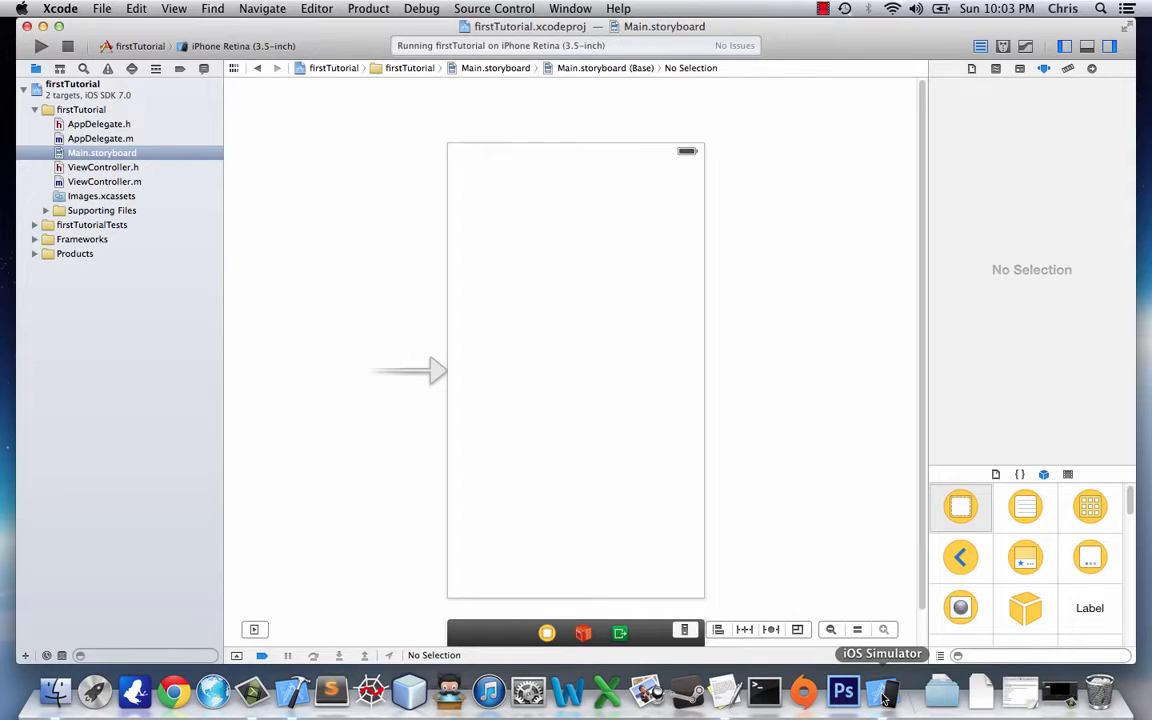
{"action": "mouse_move", "coordinate": [812, 436]}
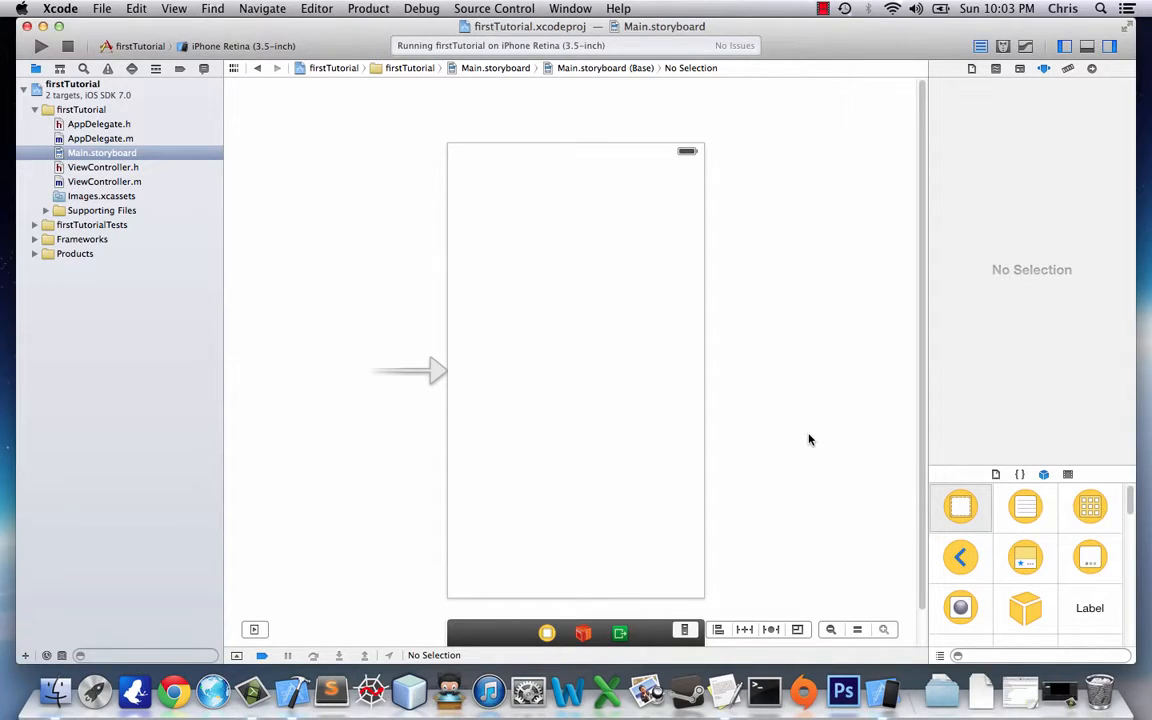
{"action": "mouse_move", "coordinate": [884, 690]}
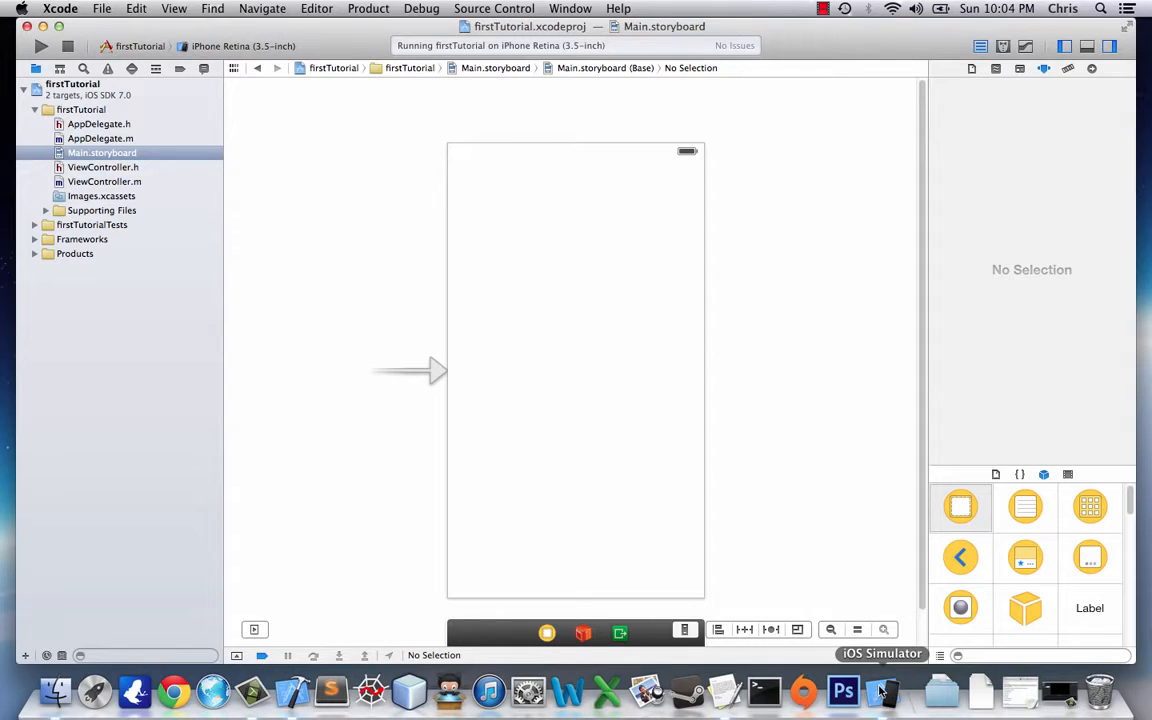
{"action": "mouse_move", "coordinate": [430, 210]}
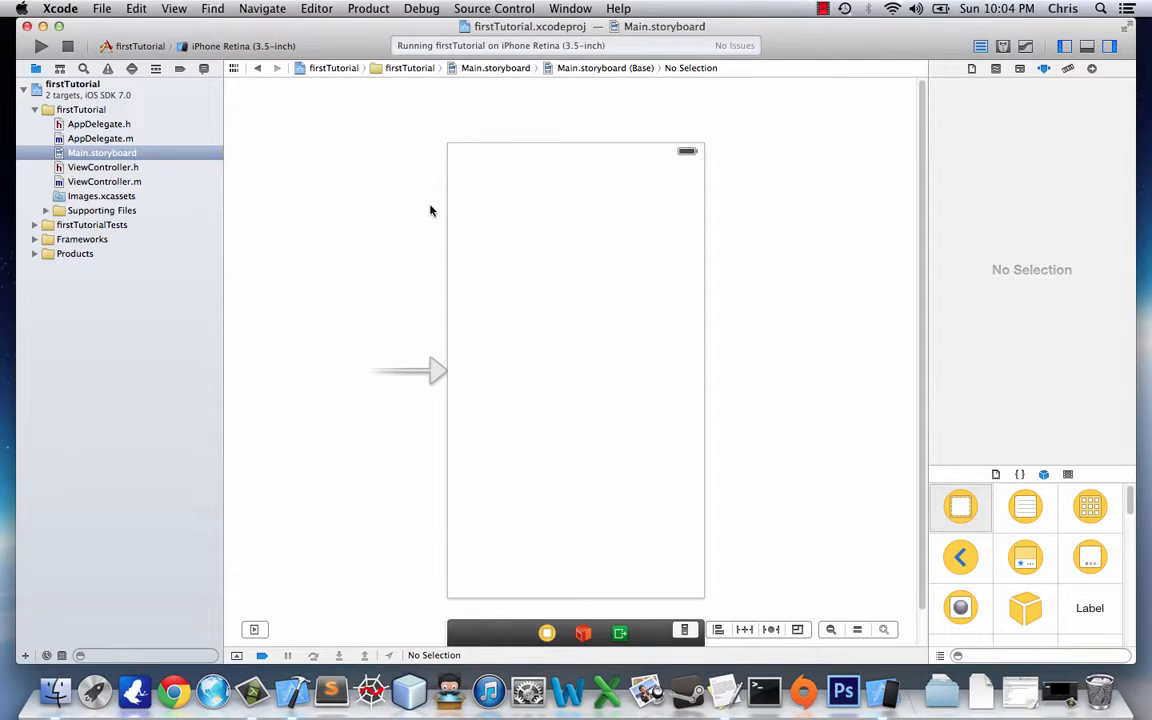
{"action": "mouse_move", "coordinate": [420, 206]}
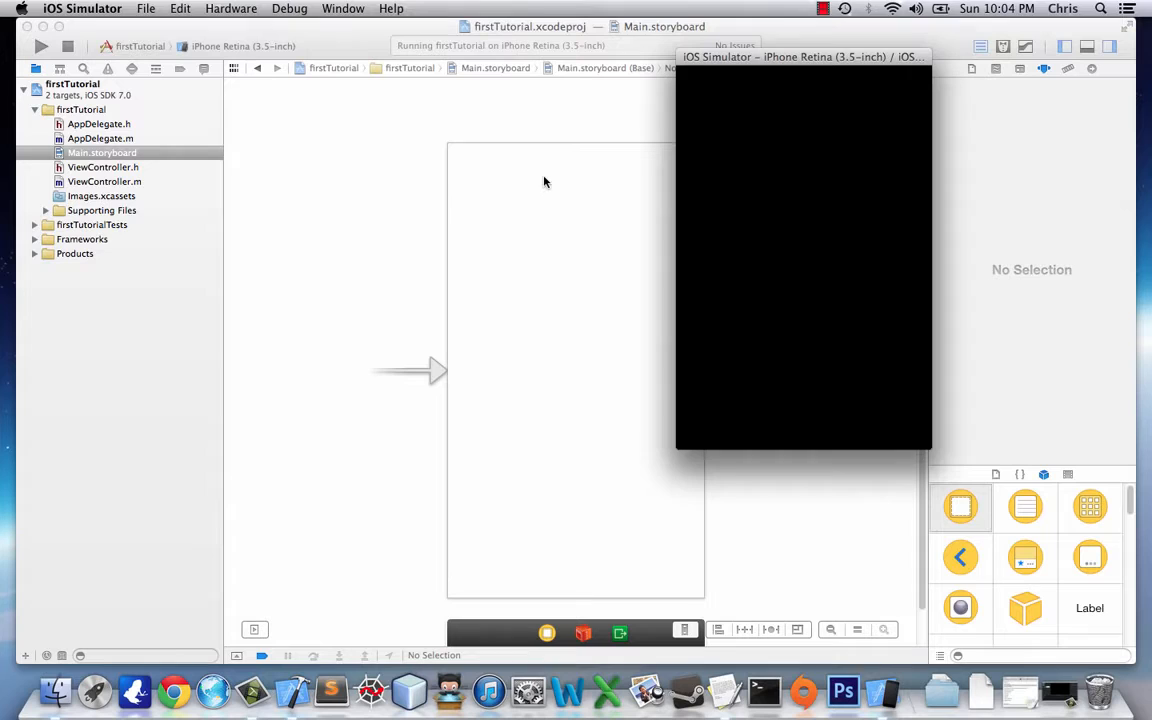
{"action": "mouse_move", "coordinate": [684, 424]}
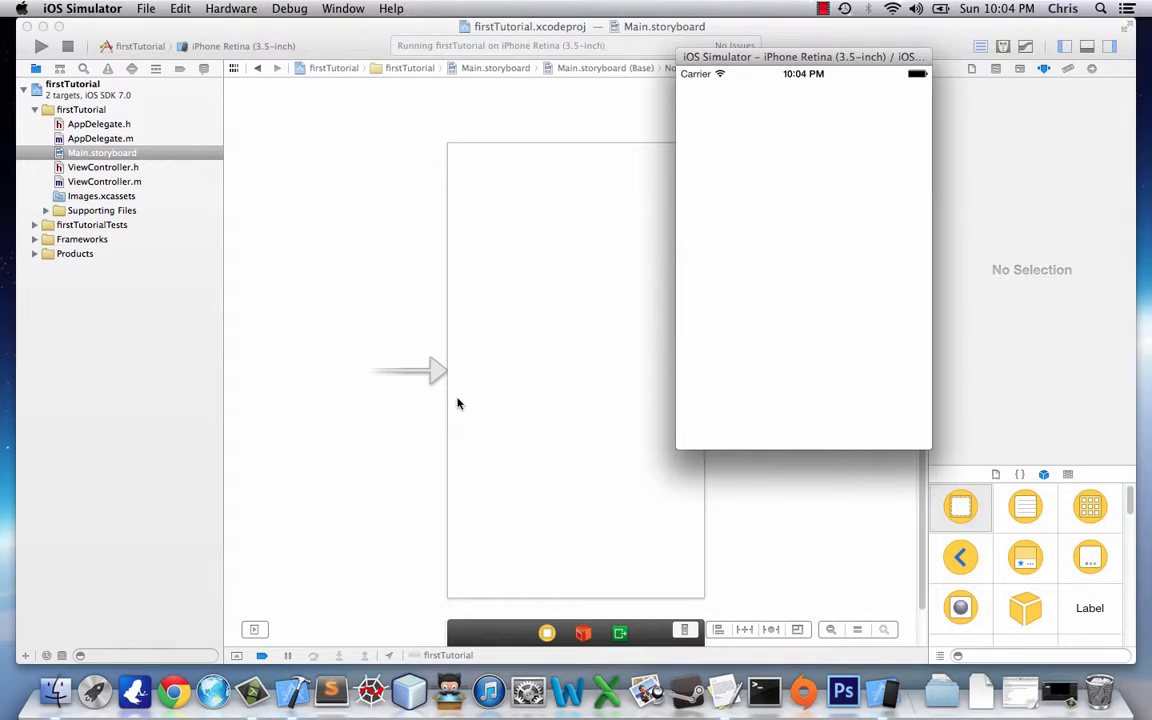
{"action": "mouse_move", "coordinate": [820, 268]}
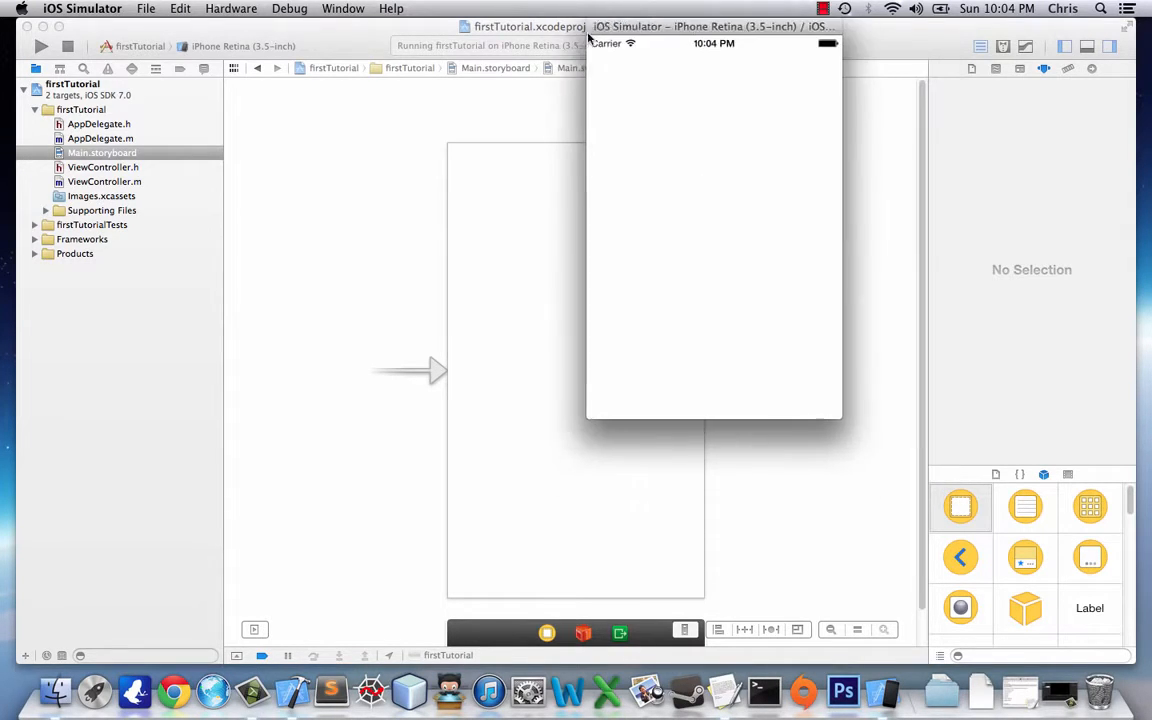
Step: Send the simulator to its home screen via Hardware > Home and reopen the blank firstTutorial app
{"action": "left_click", "coordinate": [344, 8]}
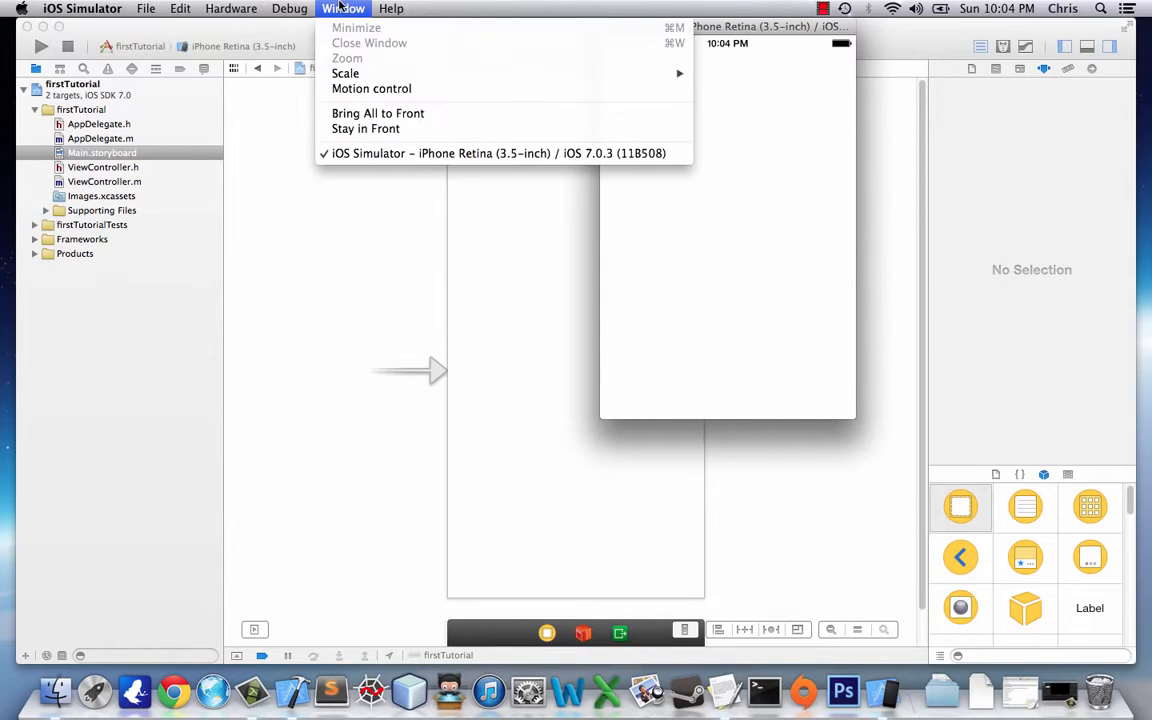
{"action": "mouse_move", "coordinate": [752, 106]}
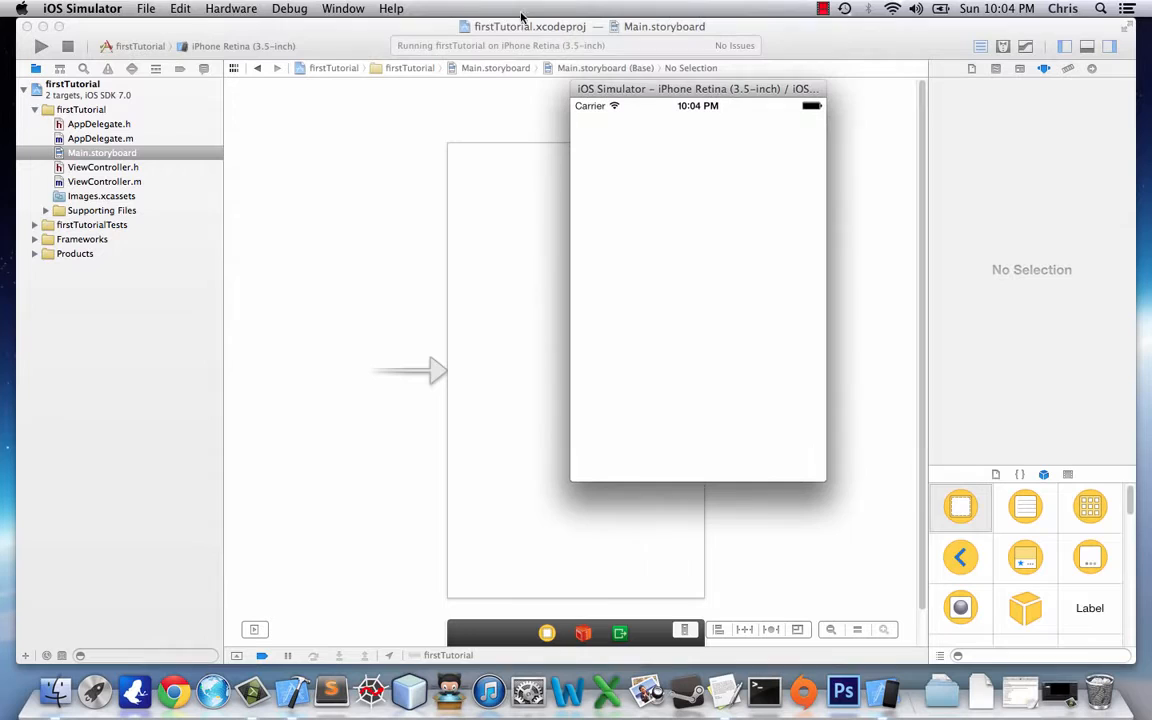
{"action": "mouse_move", "coordinate": [448, 256]}
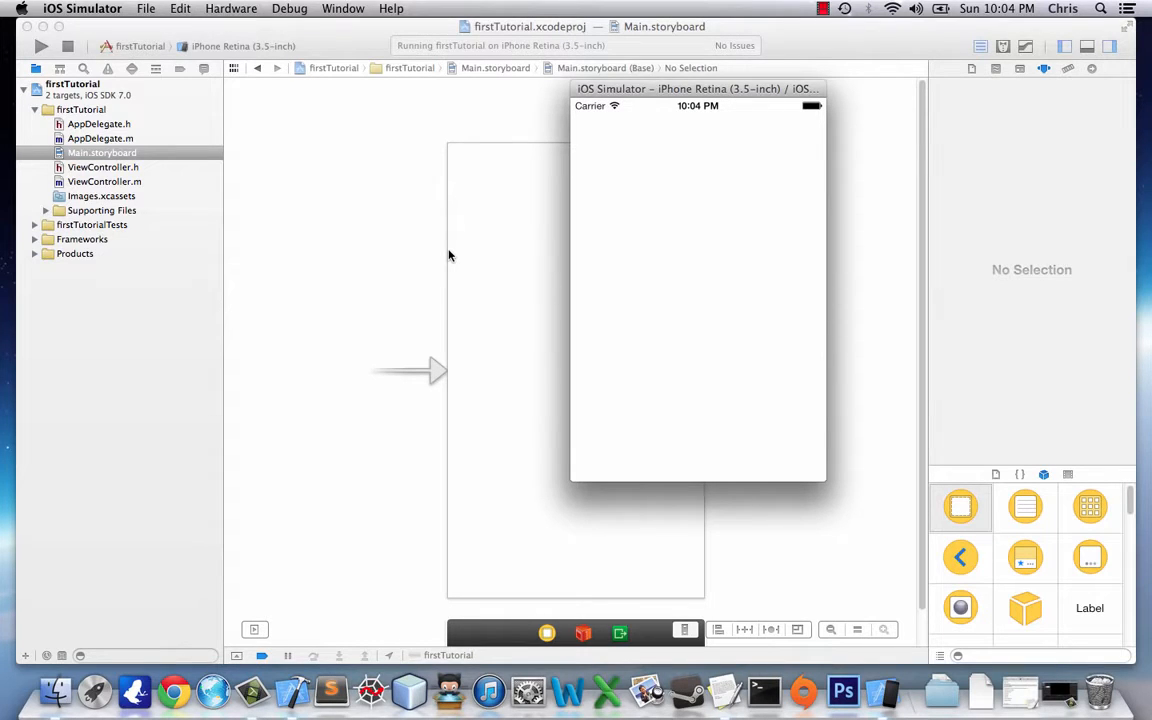
{"action": "mouse_move", "coordinate": [424, 250]}
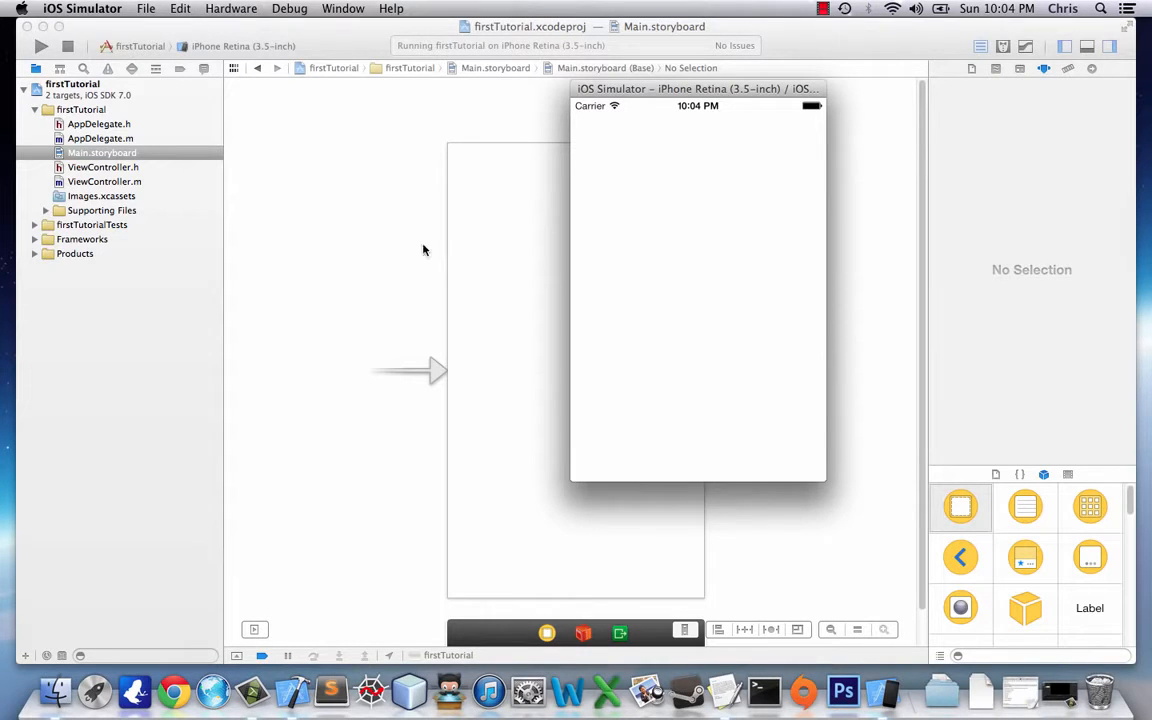
{"action": "left_click", "coordinate": [232, 8]}
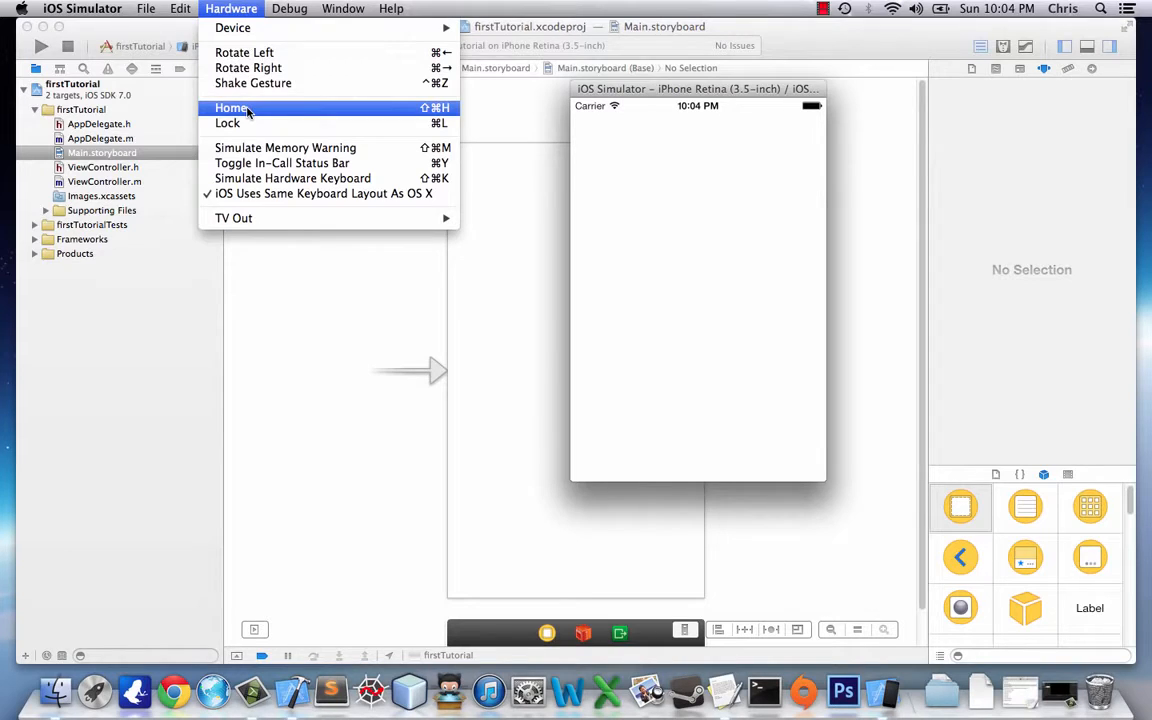
{"action": "left_click", "coordinate": [232, 108]}
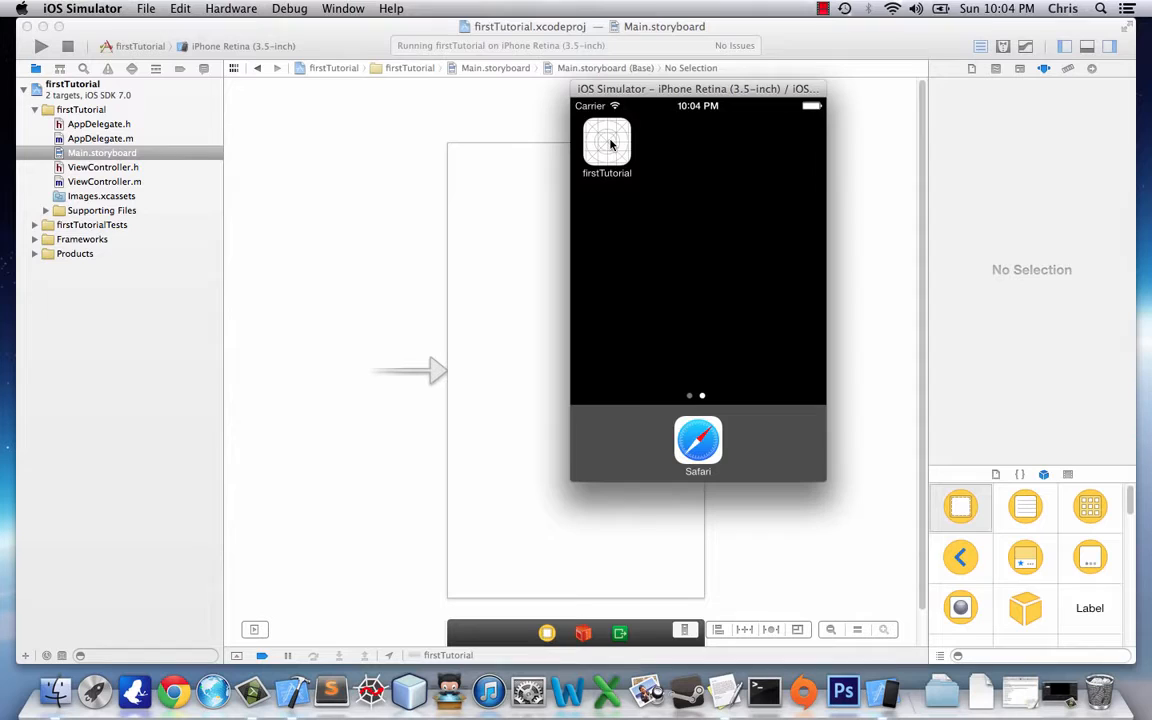
{"action": "left_click", "coordinate": [608, 144]}
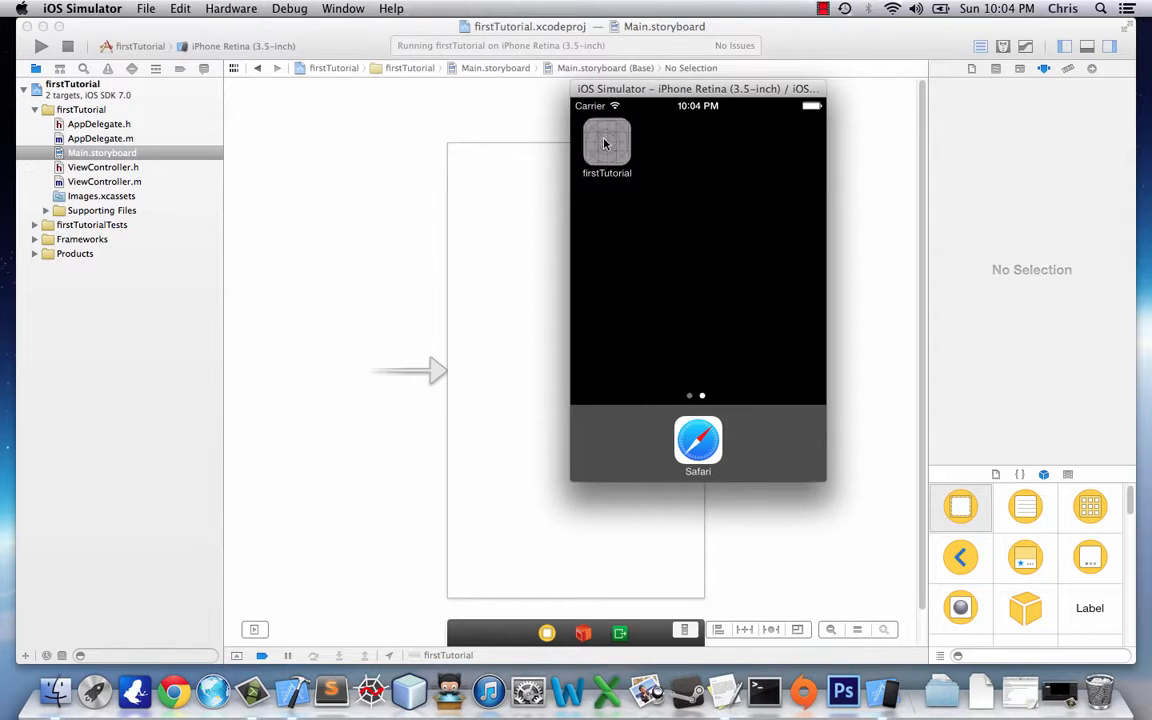
{"action": "left_click", "coordinate": [606, 144]}
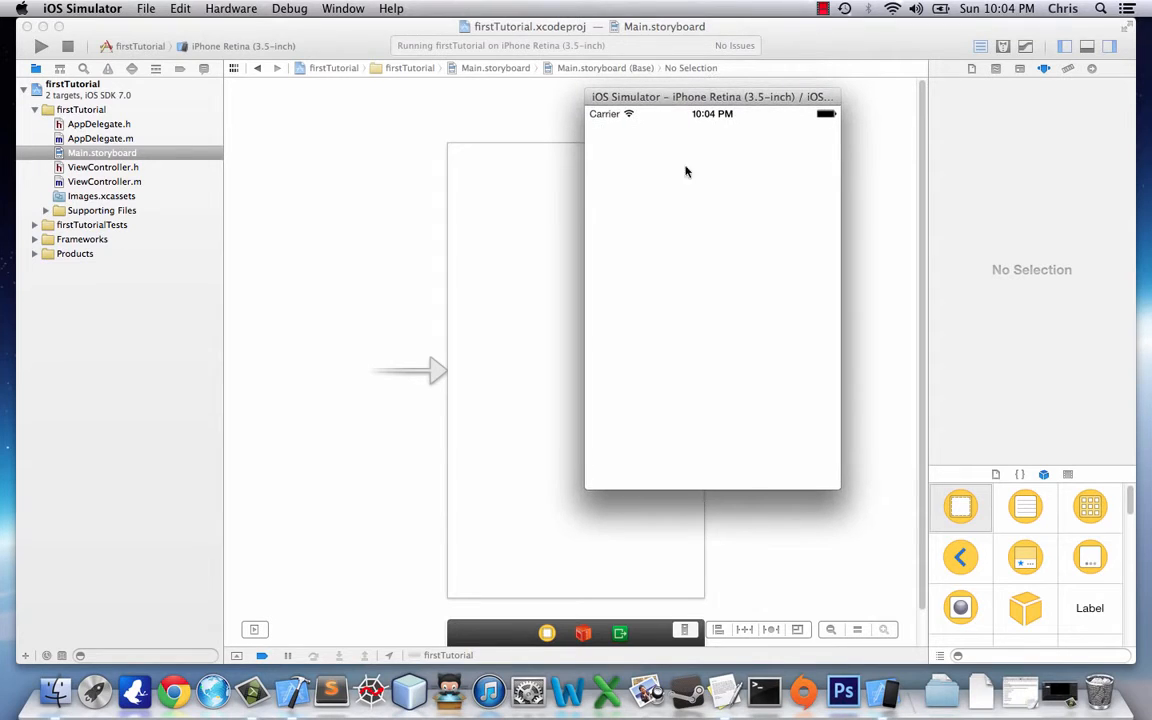
{"action": "mouse_move", "coordinate": [648, 248]}
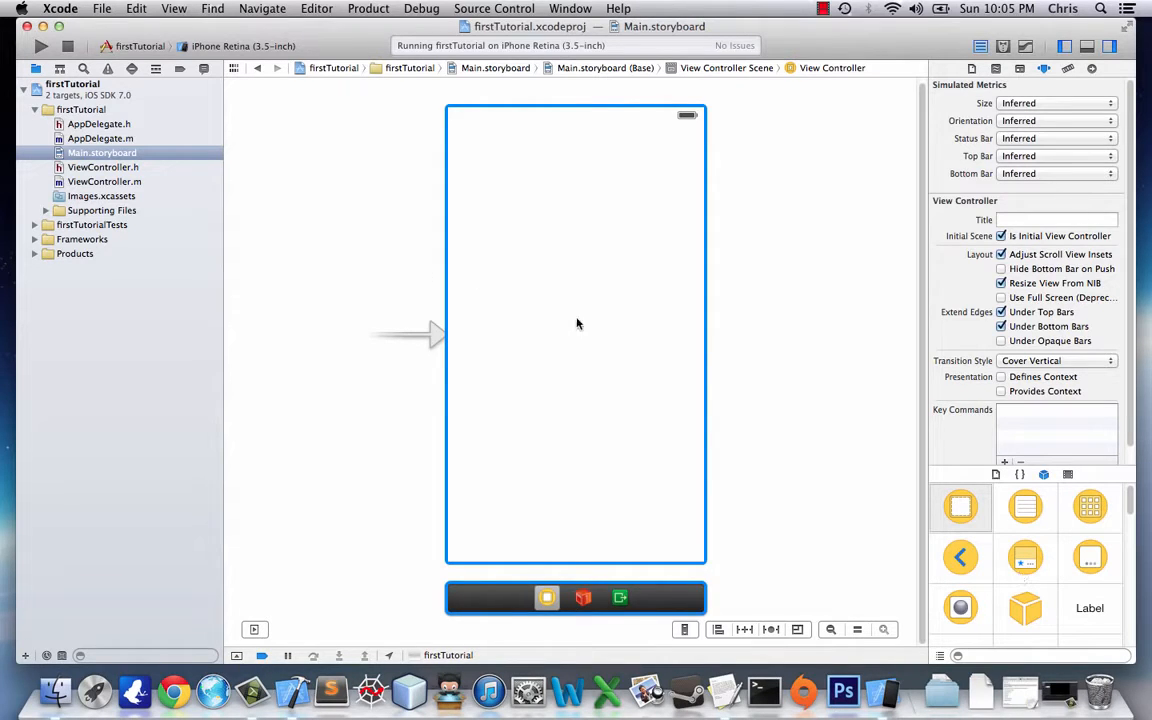
{"action": "mouse_move", "coordinate": [124, 248]}
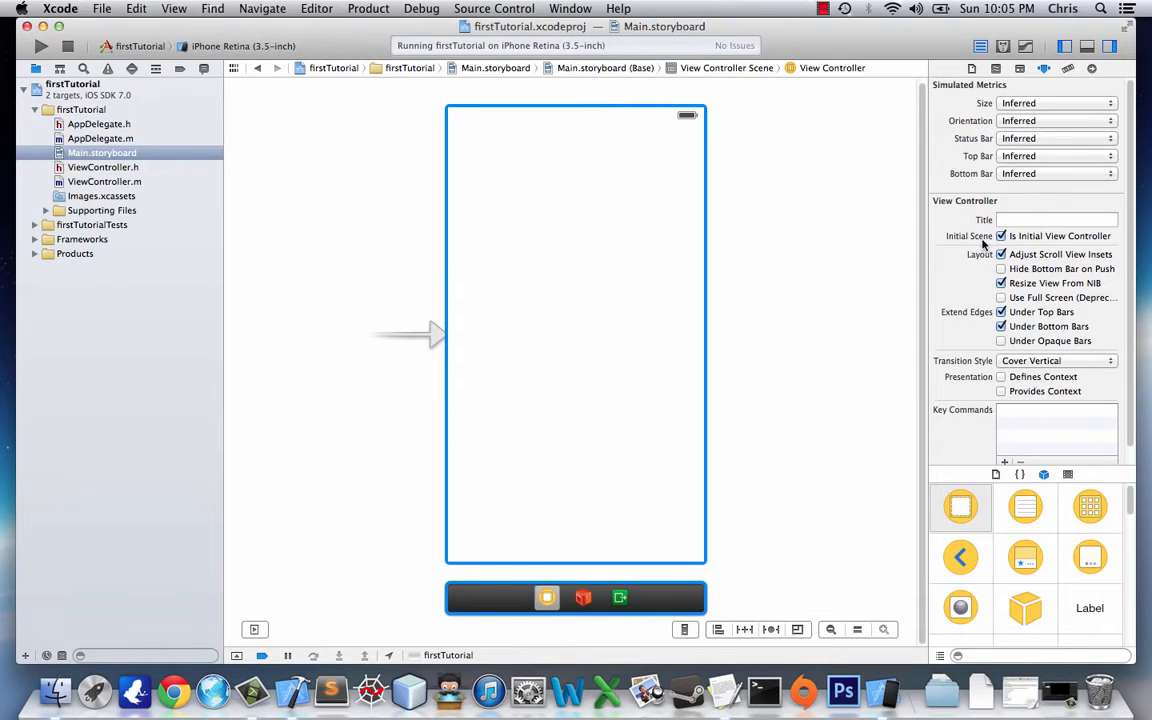
Step: Review the storyboard's file details and quick help for the selected view controller
{"action": "left_click", "coordinate": [972, 68]}
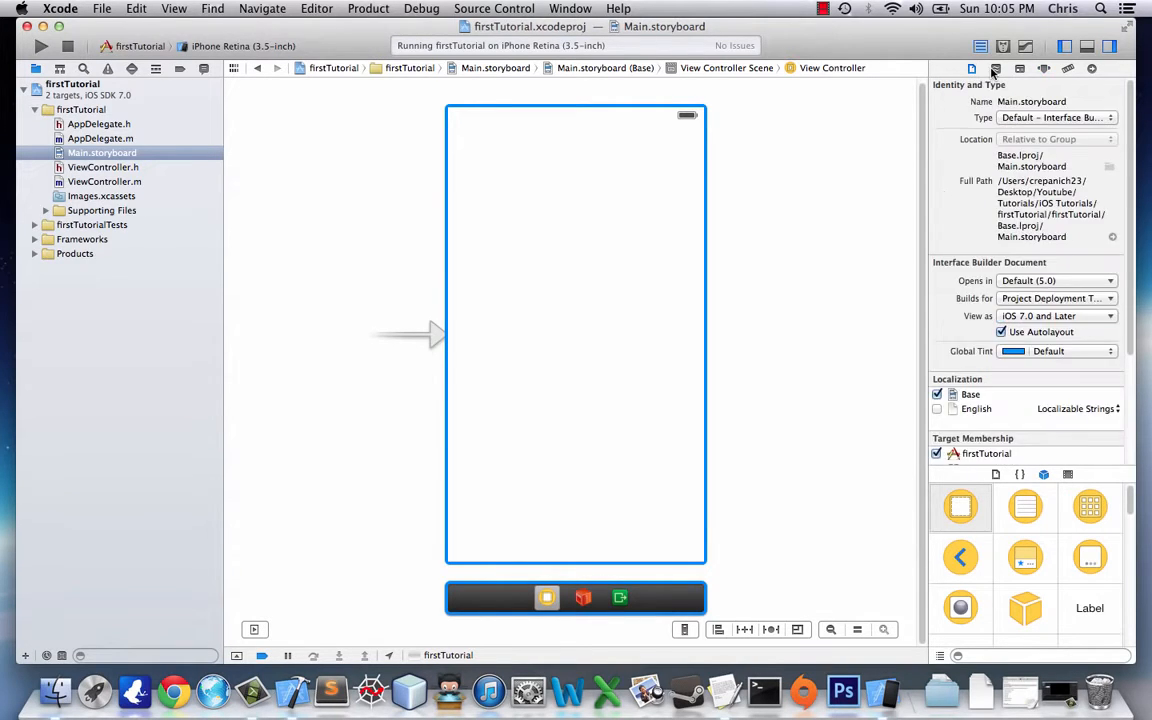
{"action": "left_click", "coordinate": [1092, 68]}
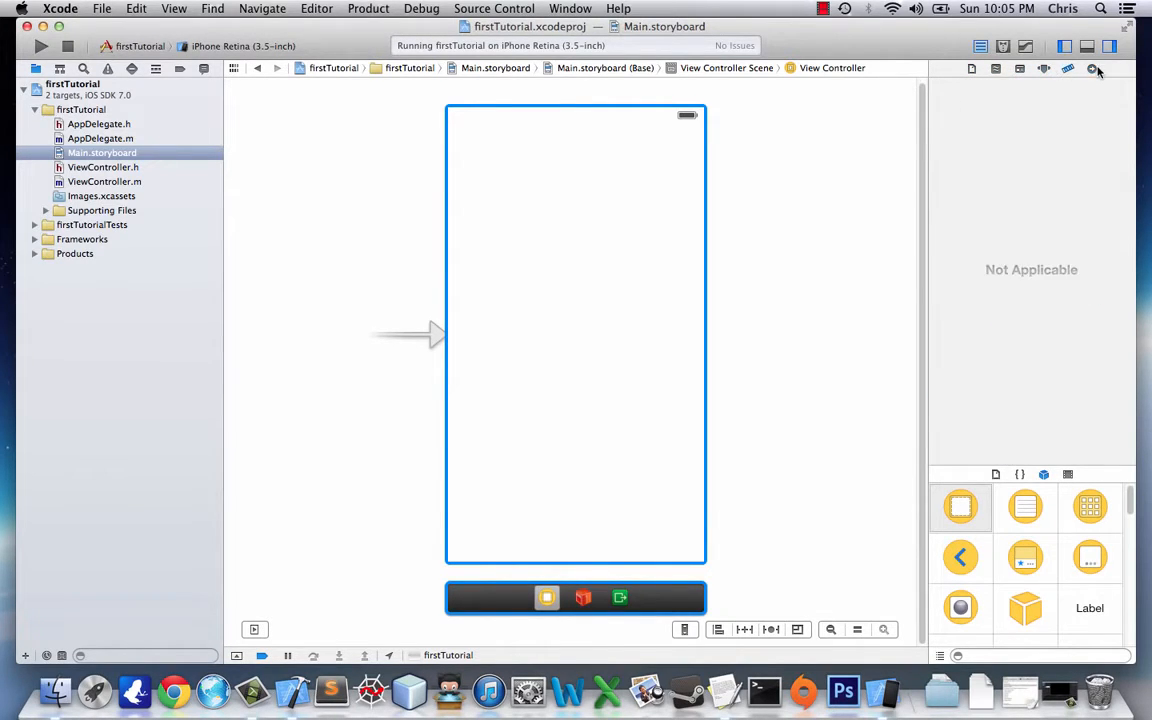
{"action": "left_click", "coordinate": [996, 68]}
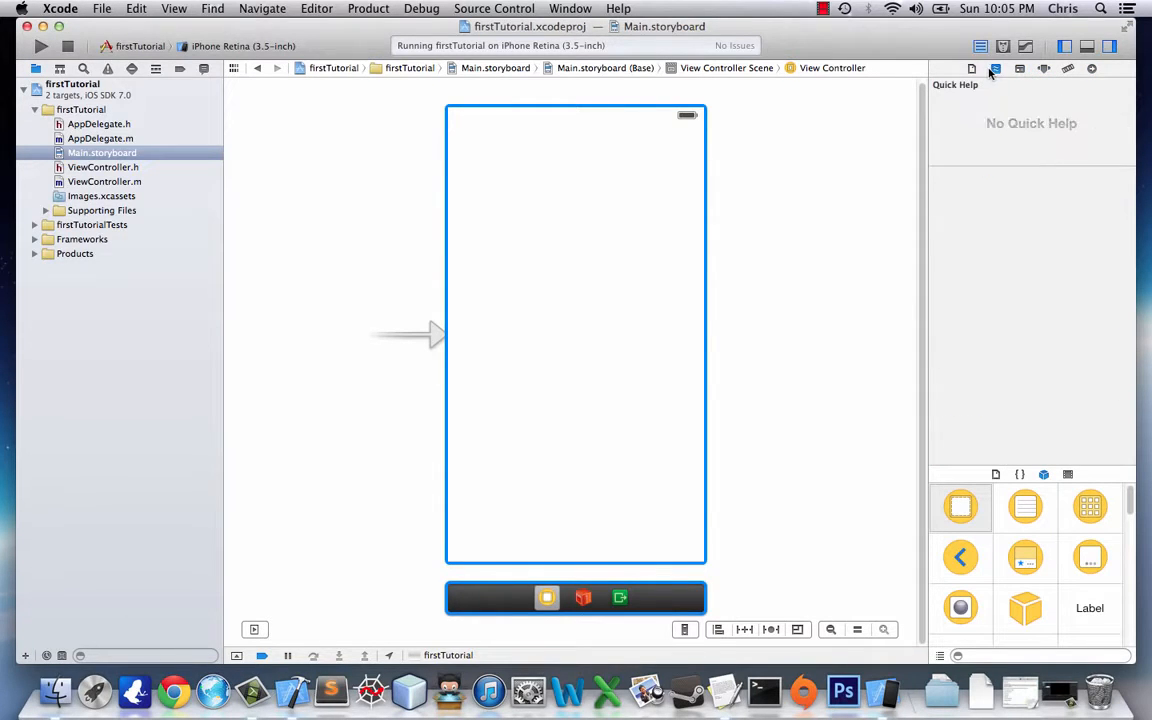
{"action": "left_click", "coordinate": [972, 68]}
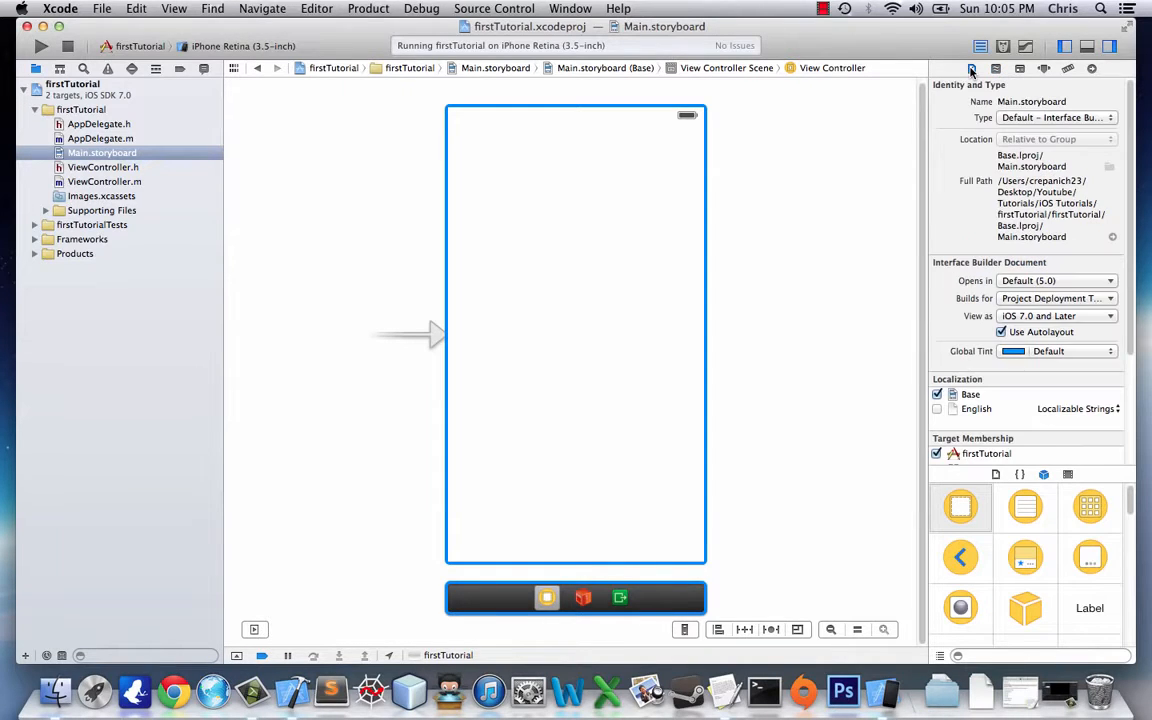
{"action": "left_click", "coordinate": [996, 68]}
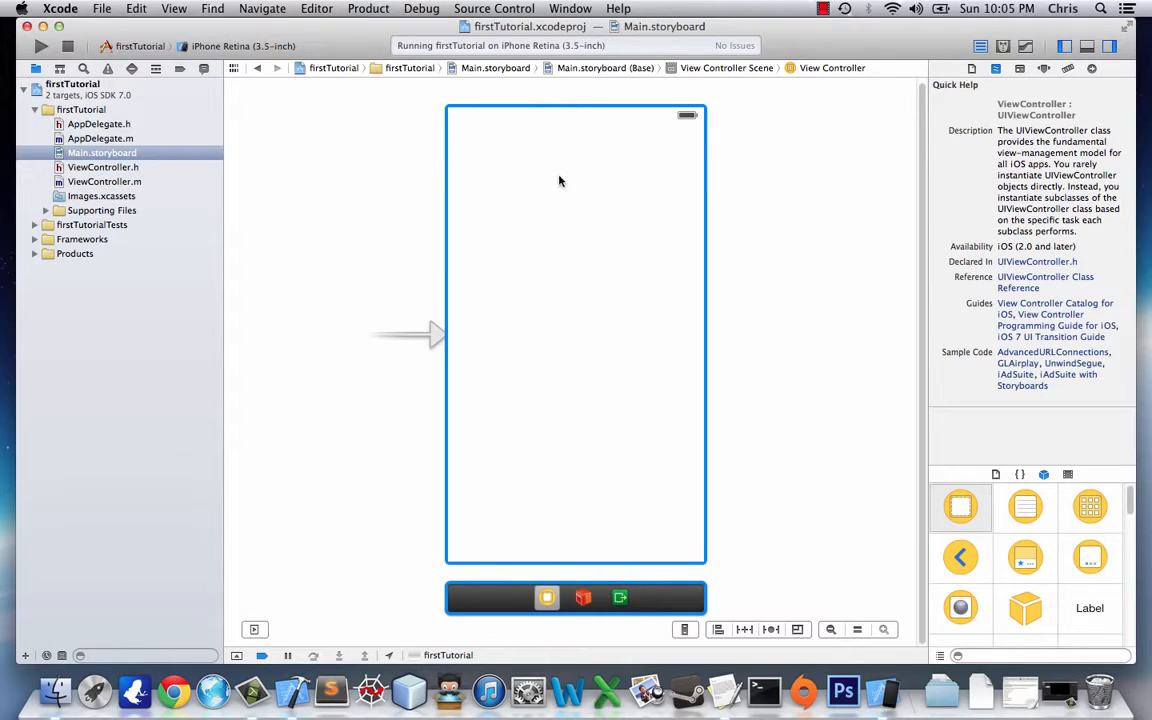
{"action": "mouse_move", "coordinate": [1102, 248]}
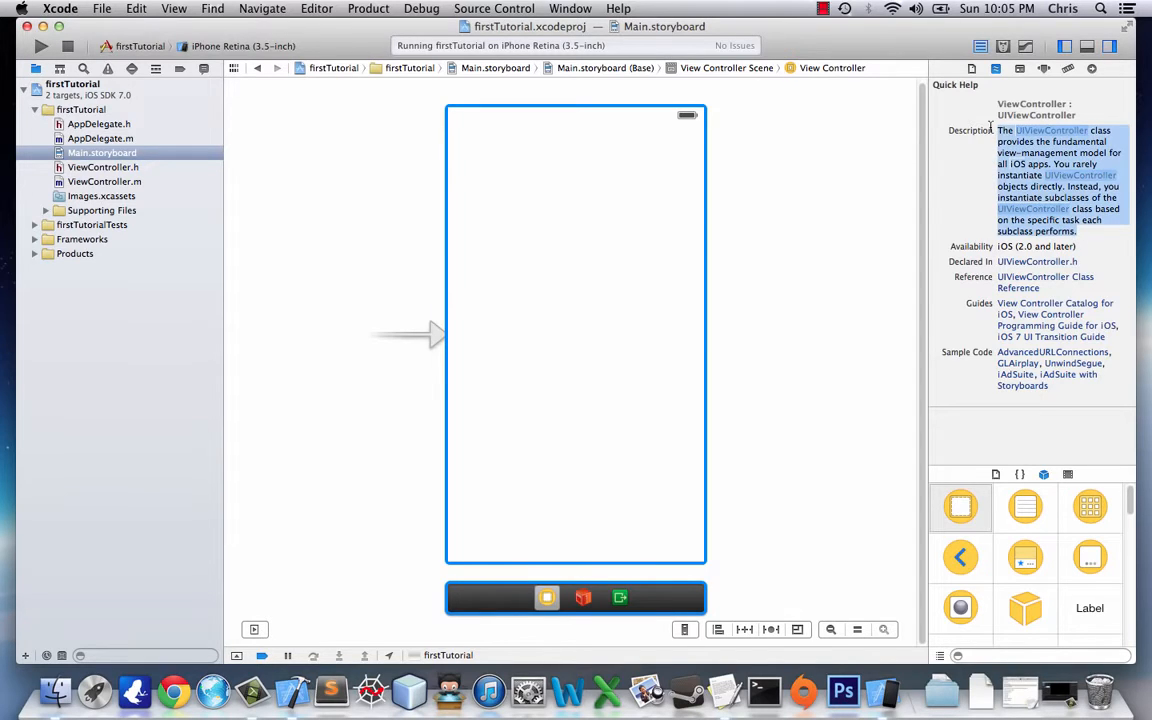
{"action": "mouse_move", "coordinate": [984, 164]}
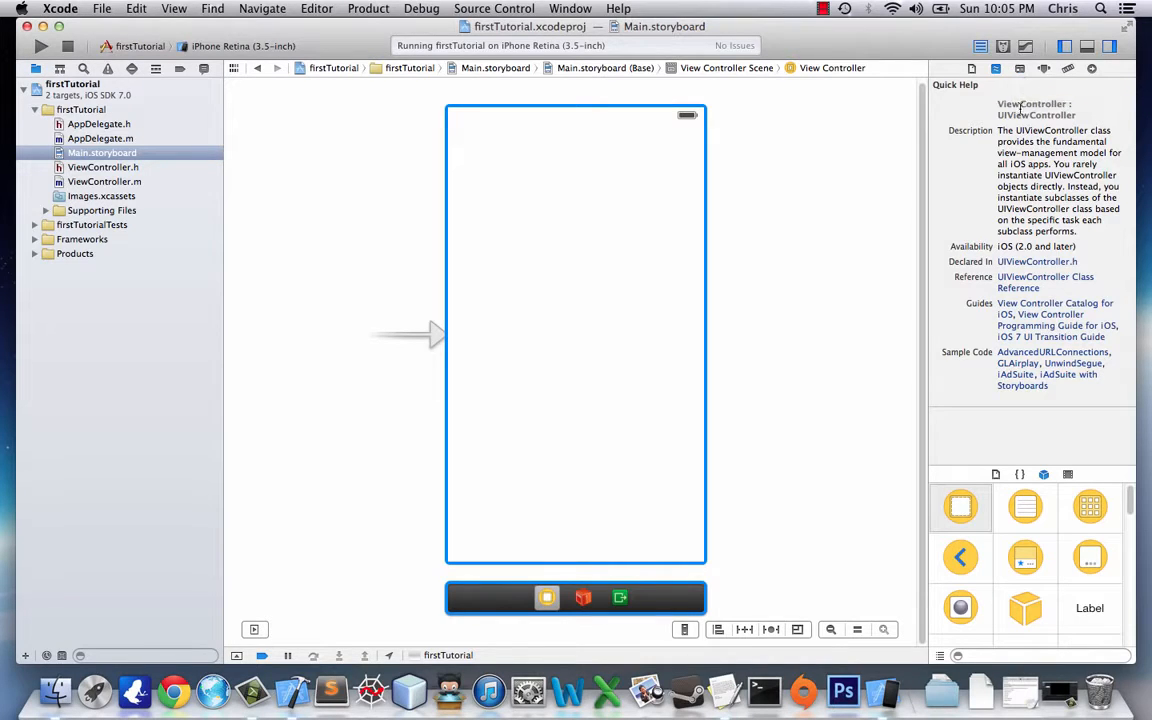
Step: Show the view controller's Identity and then Attributes inspector settings
{"action": "left_click", "coordinate": [1020, 68]}
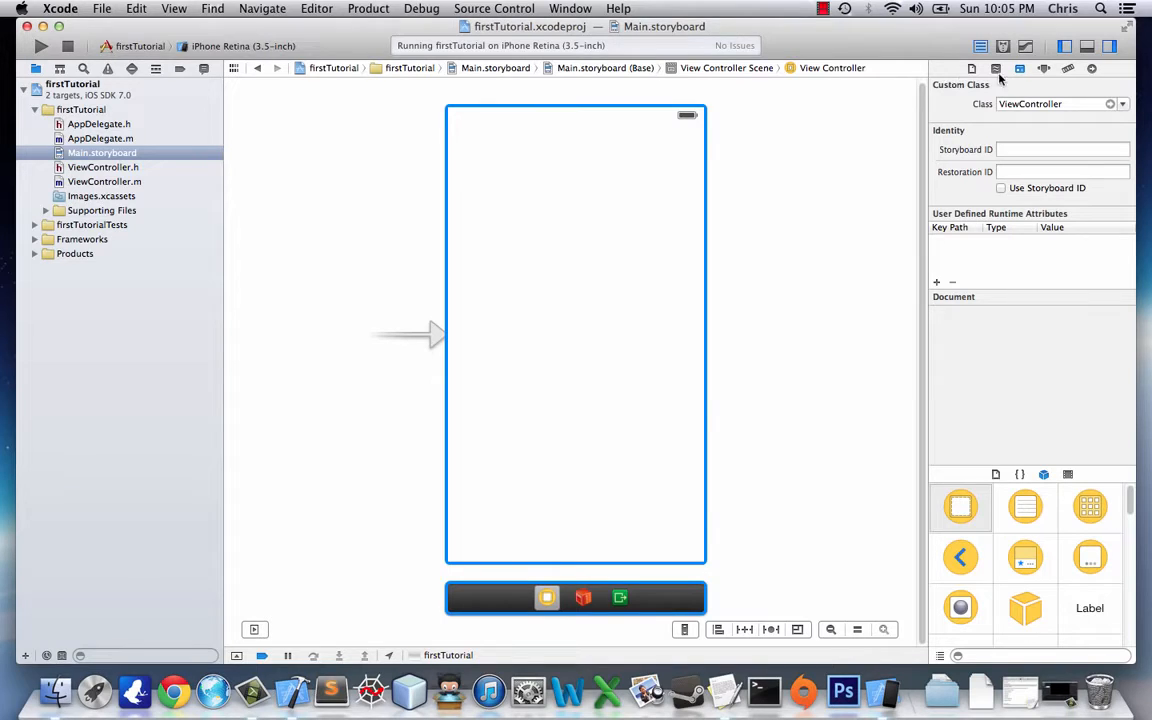
{"action": "left_click", "coordinate": [1044, 68]}
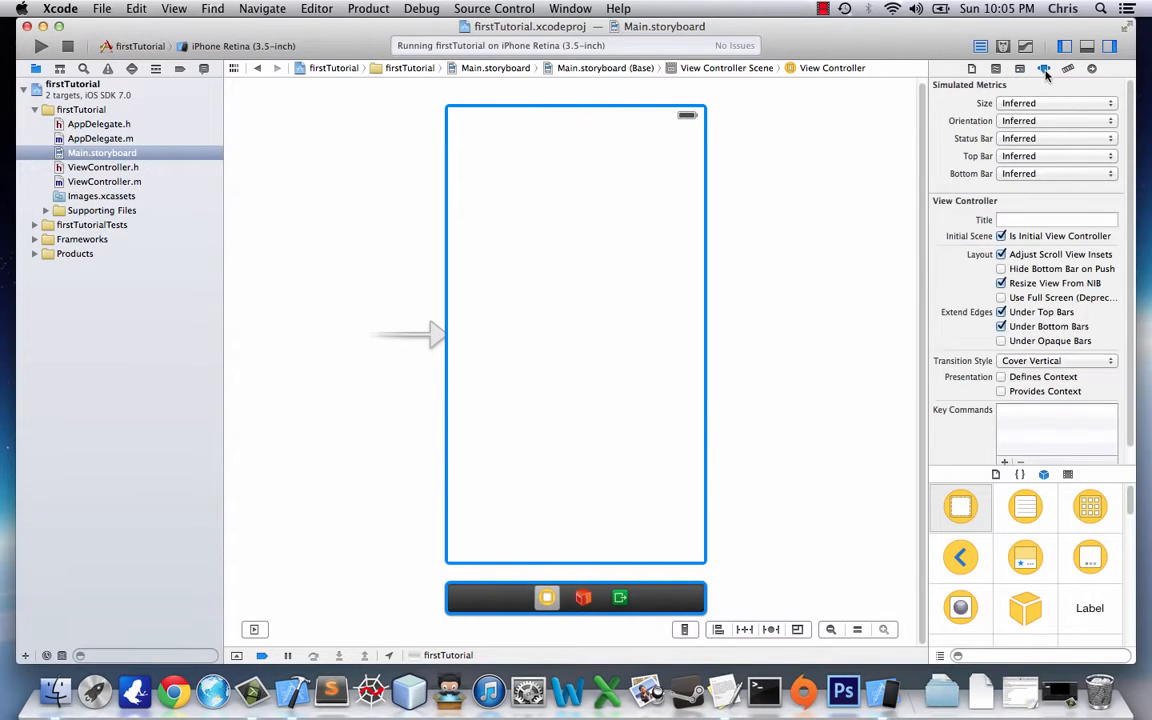
{"action": "mouse_move", "coordinate": [1010, 184]}
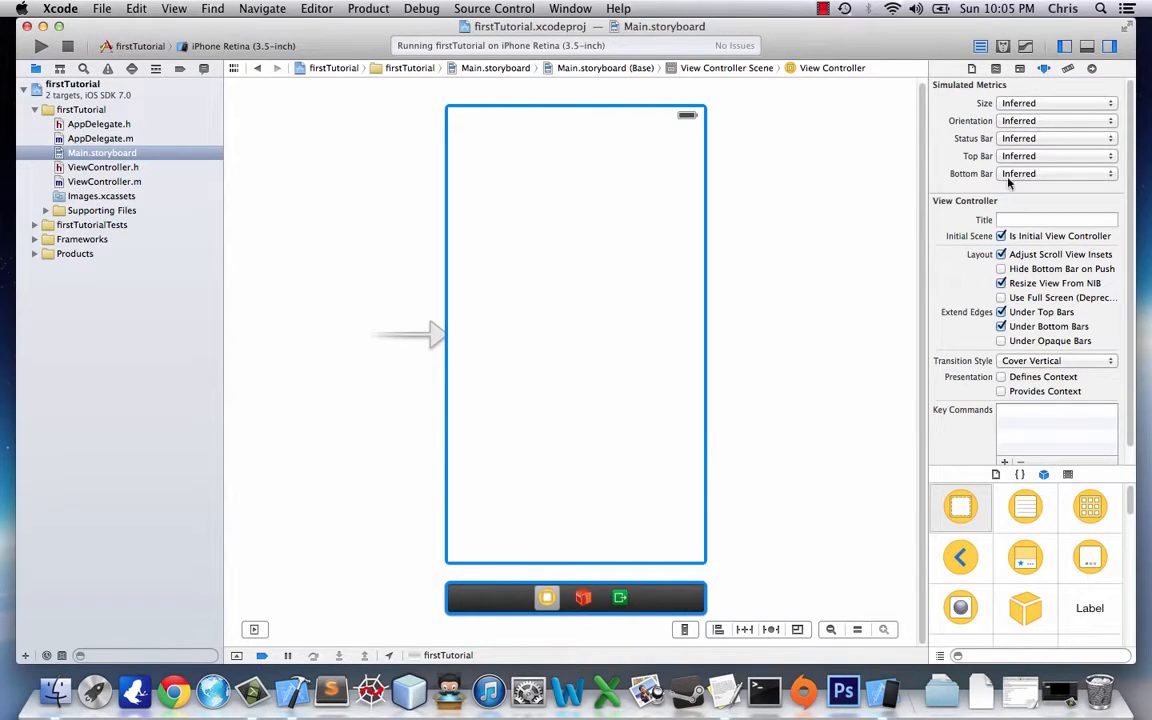
{"action": "mouse_move", "coordinate": [1070, 538]}
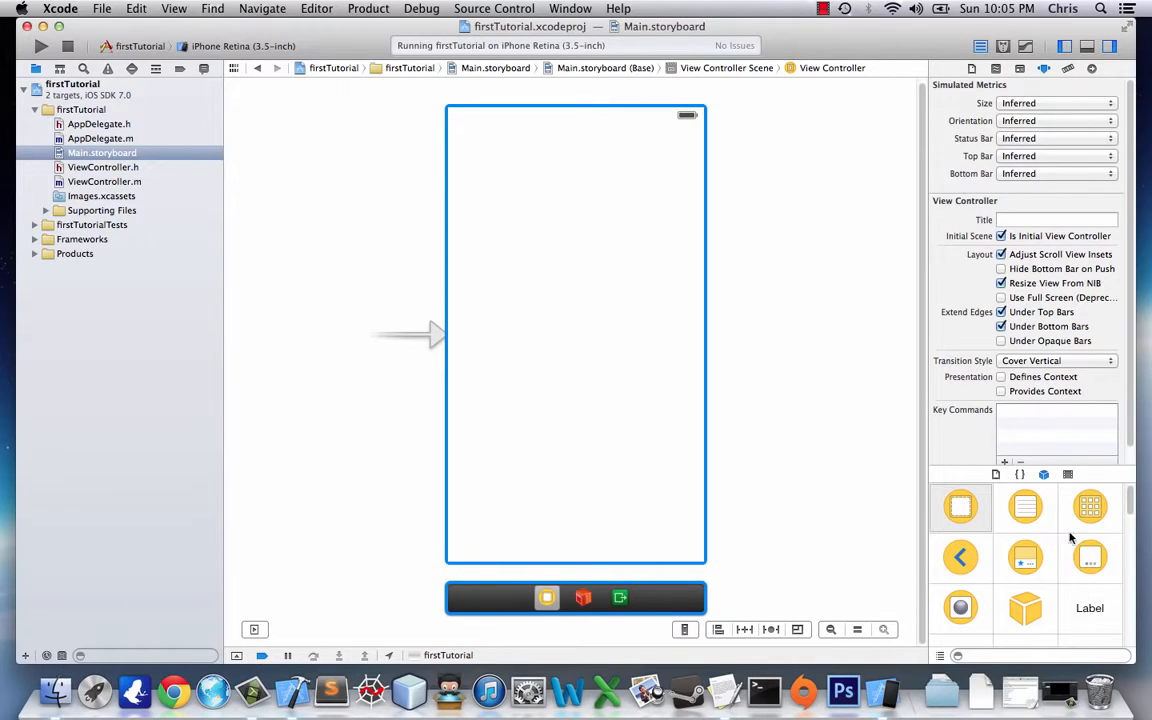
{"action": "scroll", "scroll_direction": "down", "scroll_amount": 3}
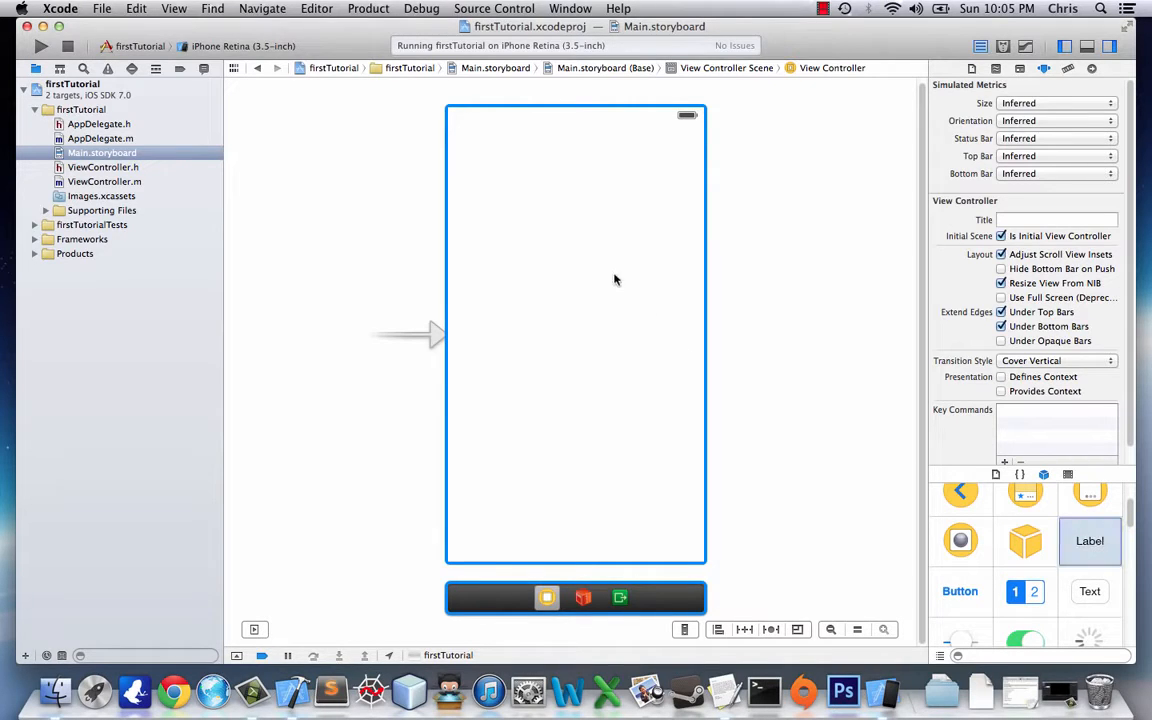
{"action": "mouse_move", "coordinate": [1088, 540]}
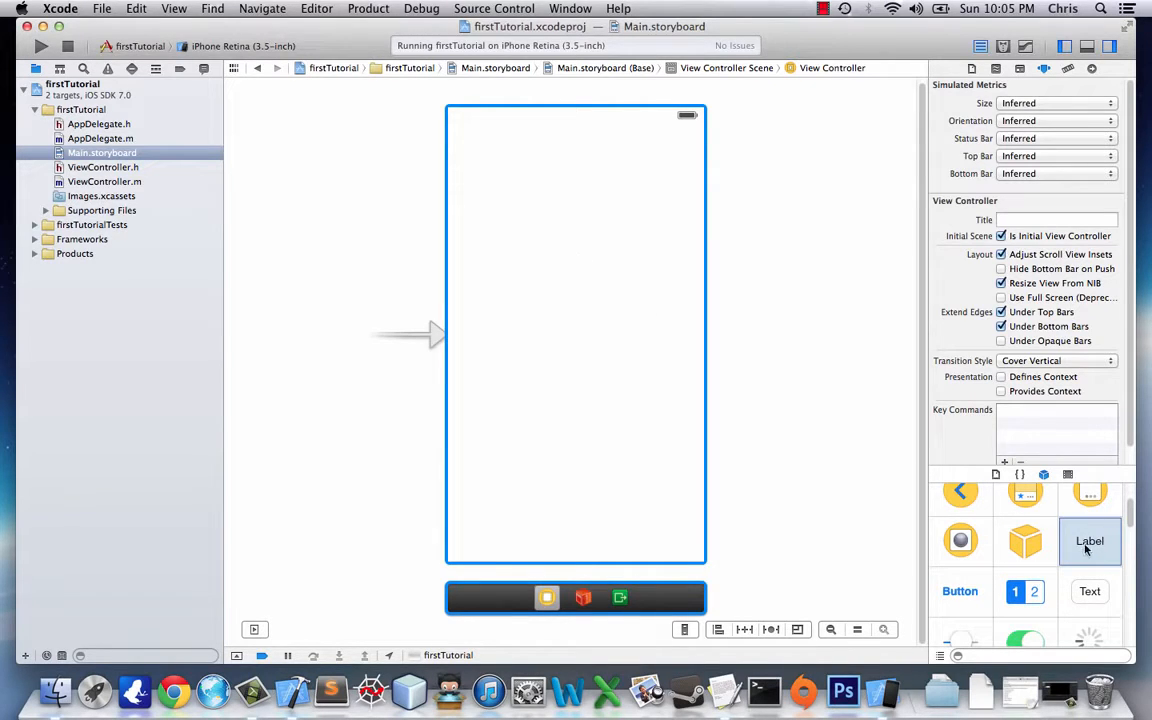
Step: Place a Label near the top of the view and stretch it wider across the view
{"action": "left_click_drag", "start_coordinate": [1088, 540], "coordinate": [556, 272]}
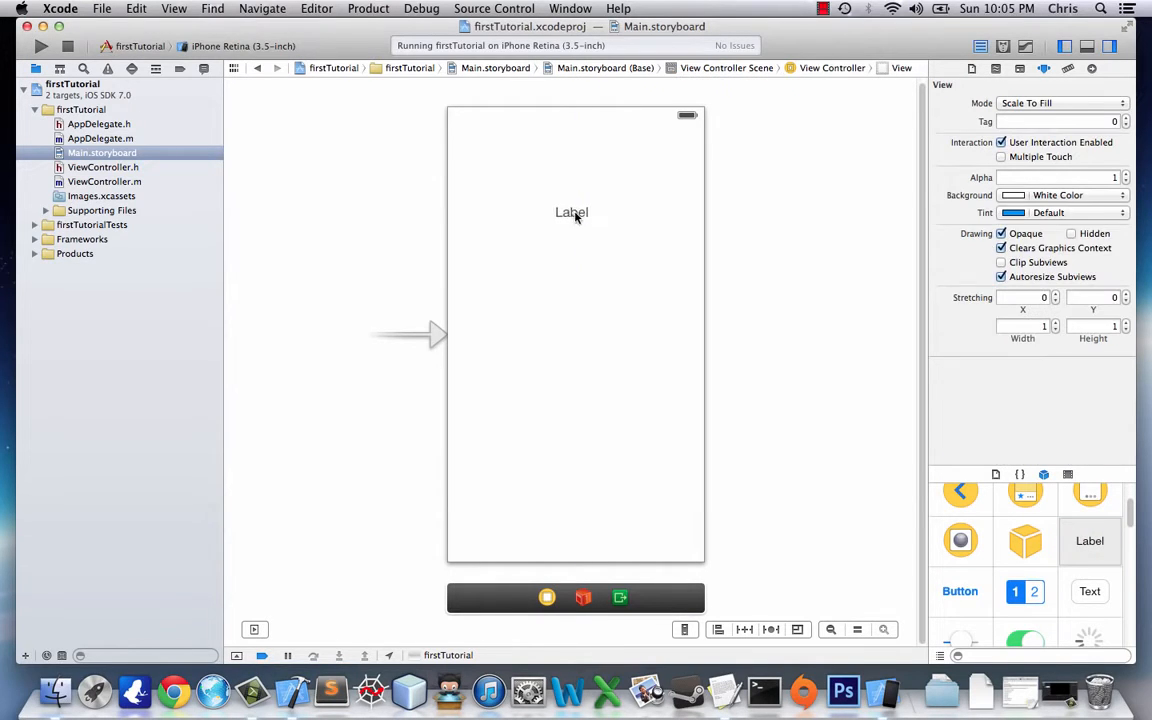
{"action": "left_click_drag", "start_coordinate": [960, 592], "coordinate": [520, 240]}
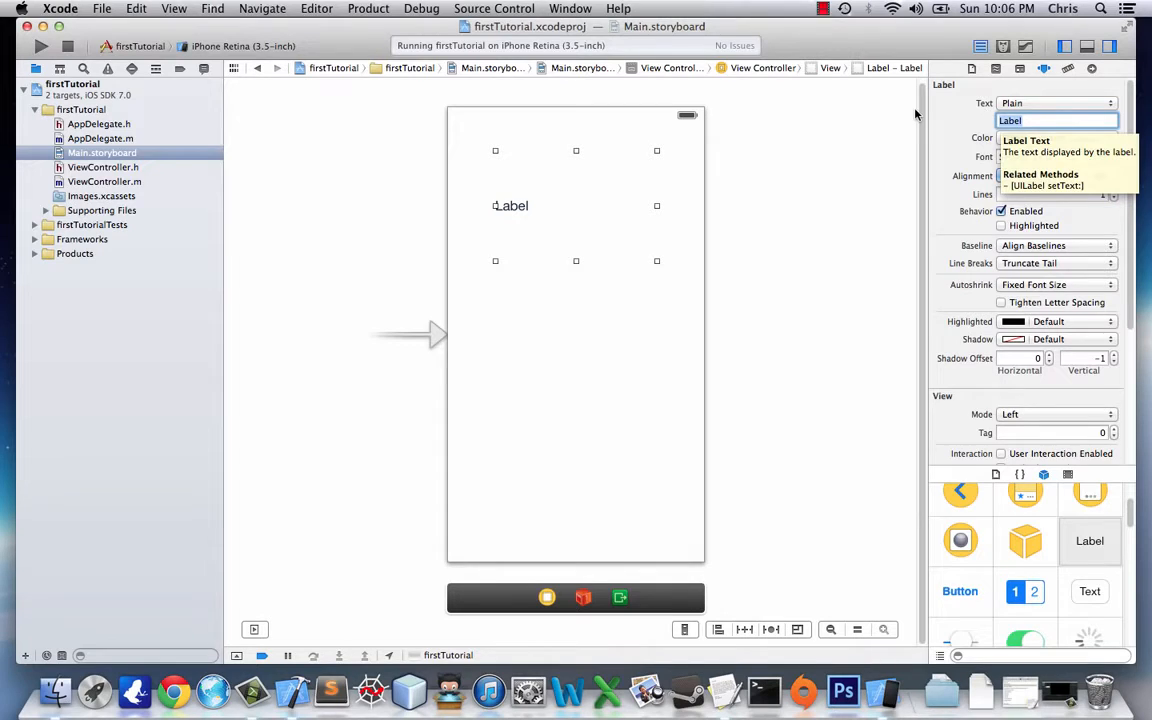
Step: Make the label read 'My Awesome Label', centered, at font size 23
{"action": "type", "text": "My Awesome"}
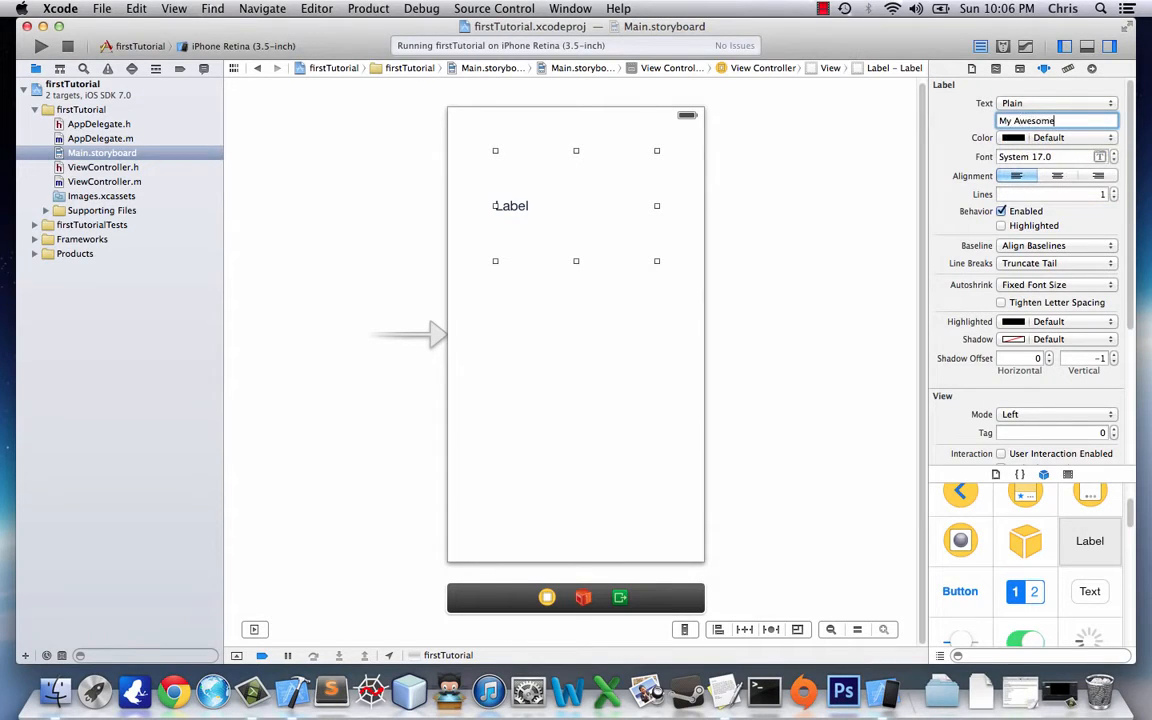
{"action": "type", "text": "Label"}
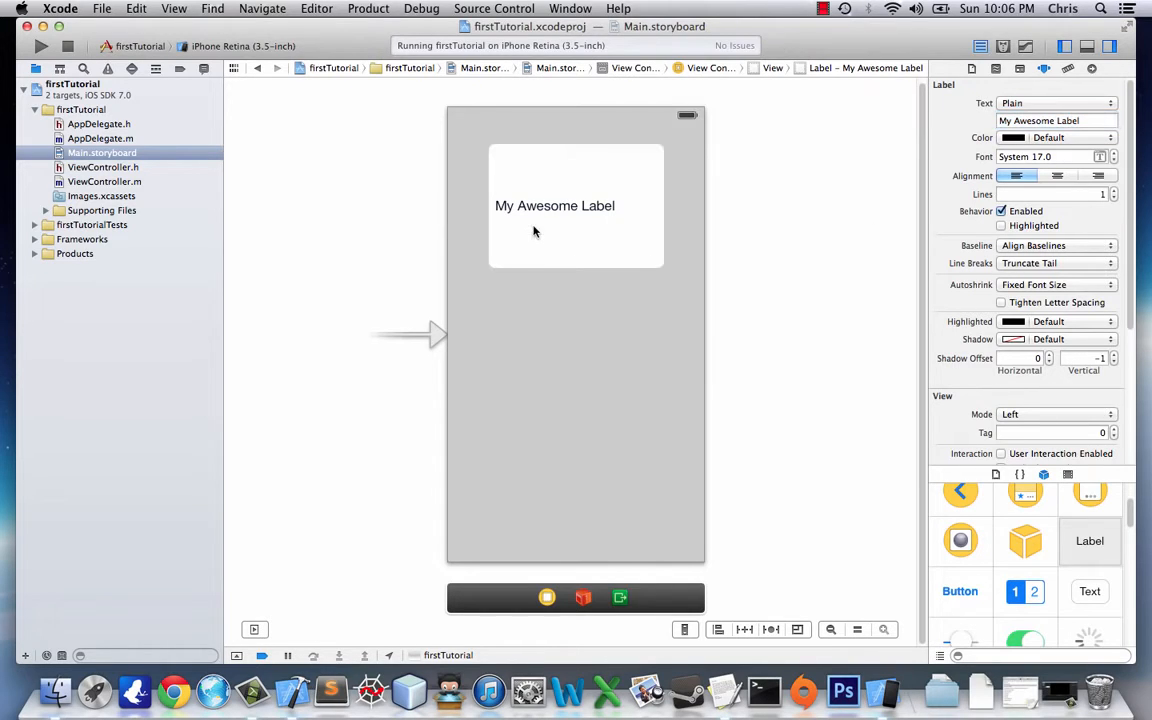
{"action": "mouse_move", "coordinate": [604, 238]}
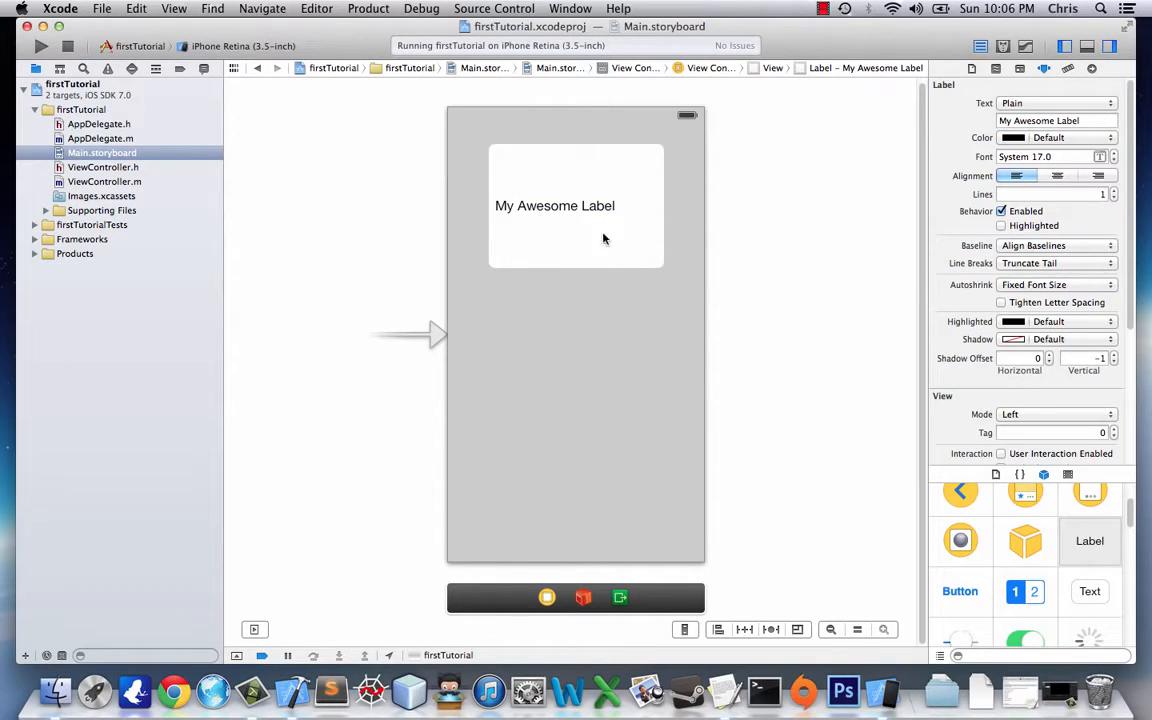
{"action": "left_click", "coordinate": [1056, 176]}
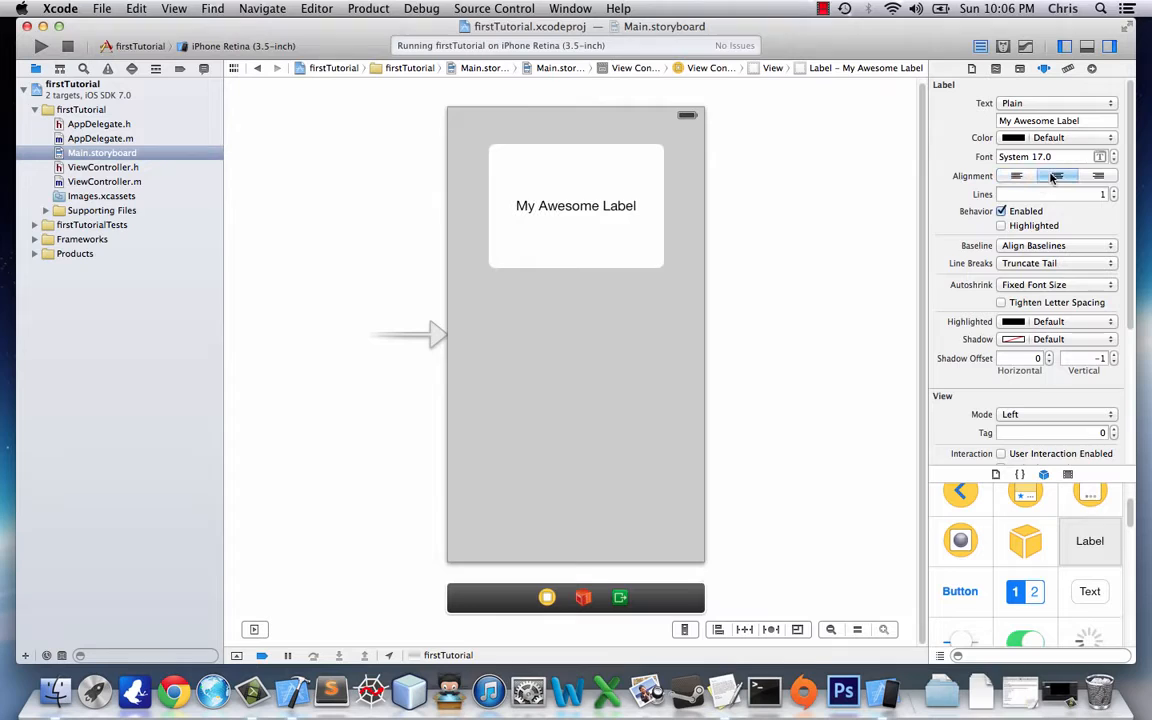
{"action": "left_click", "coordinate": [1100, 152]}
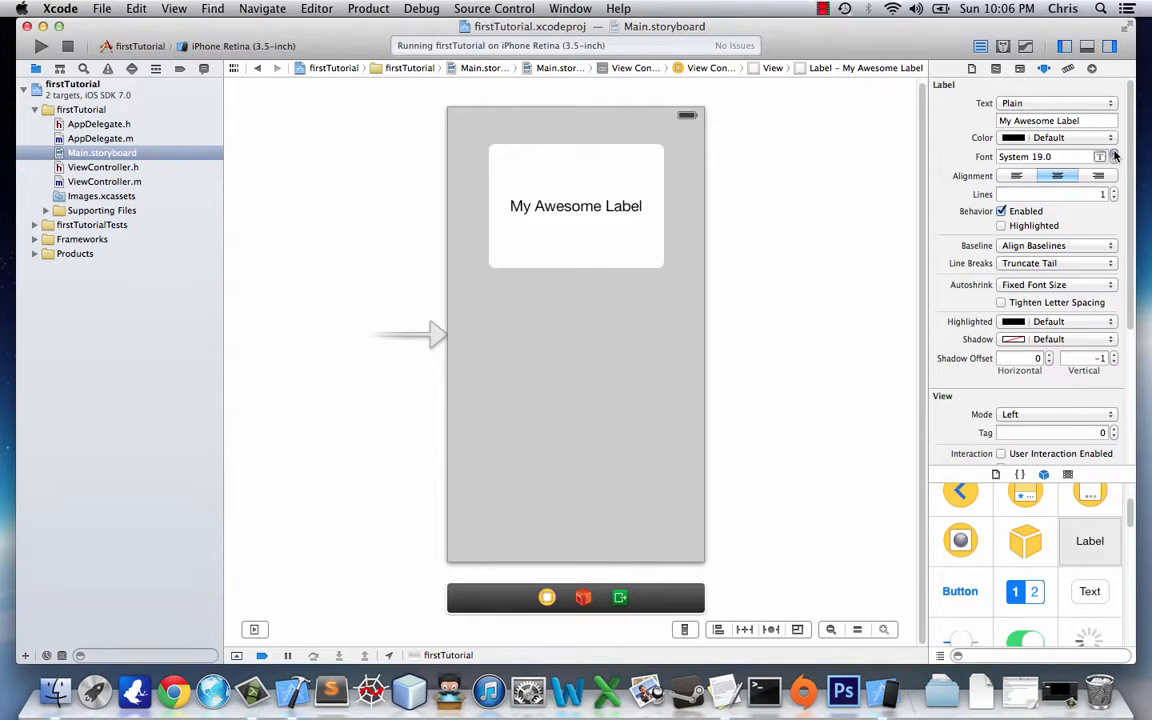
{"action": "left_click", "coordinate": [1112, 152]}
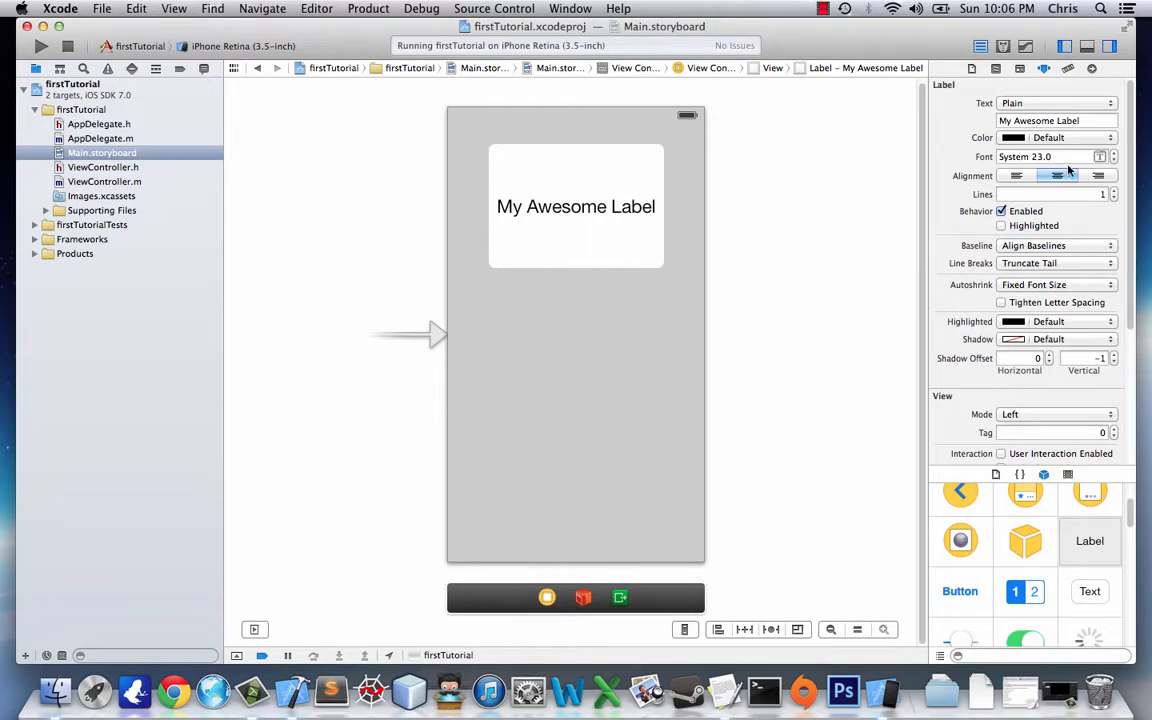
{"action": "left_click", "coordinate": [1014, 136]}
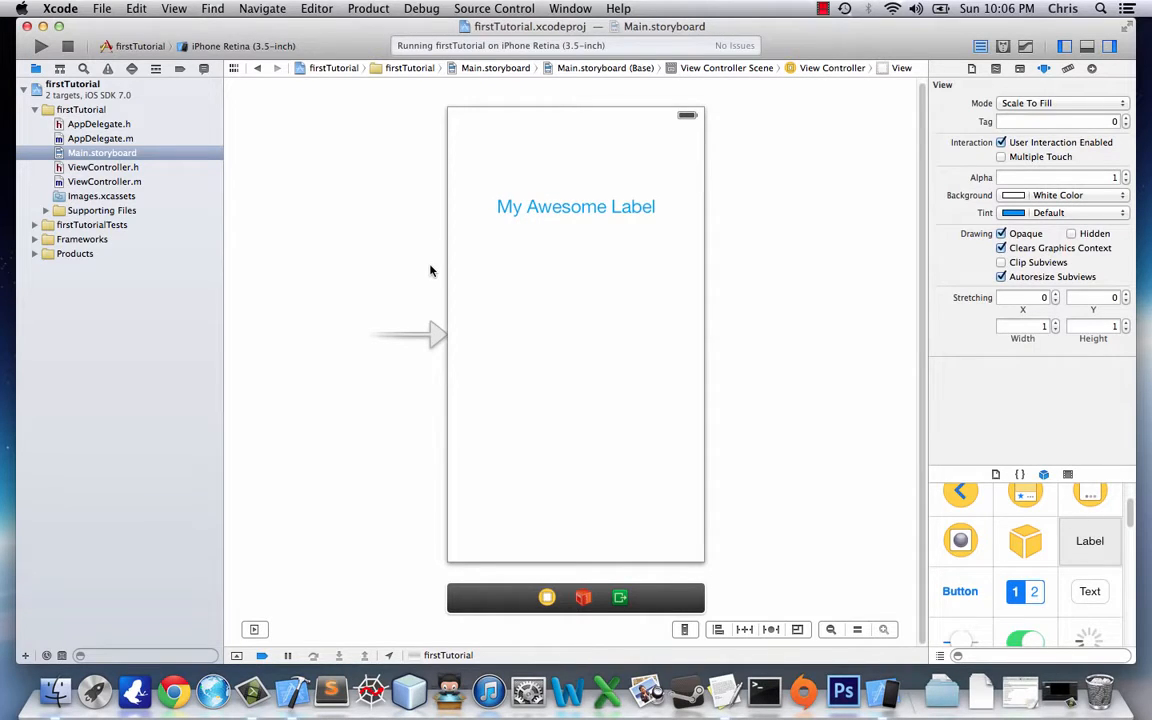
{"action": "mouse_move", "coordinate": [1008, 518]}
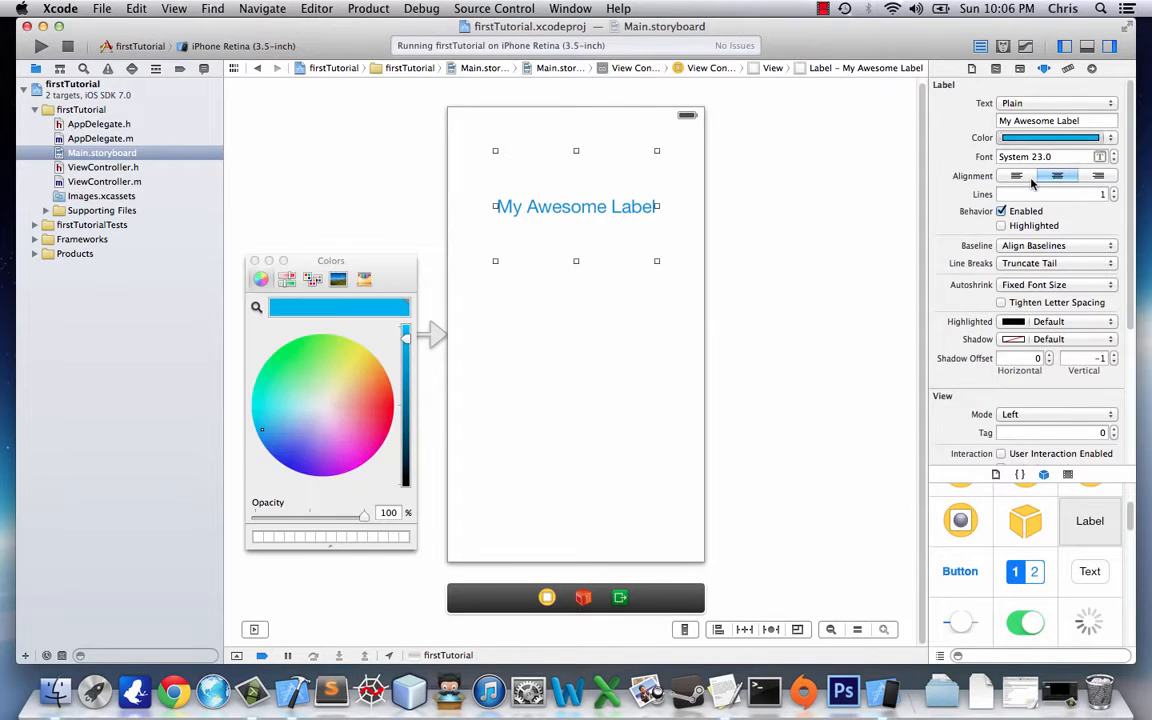
Step: Colour the label text orange-red in the Colors panel and dismiss it
{"action": "left_click", "coordinate": [404, 400]}
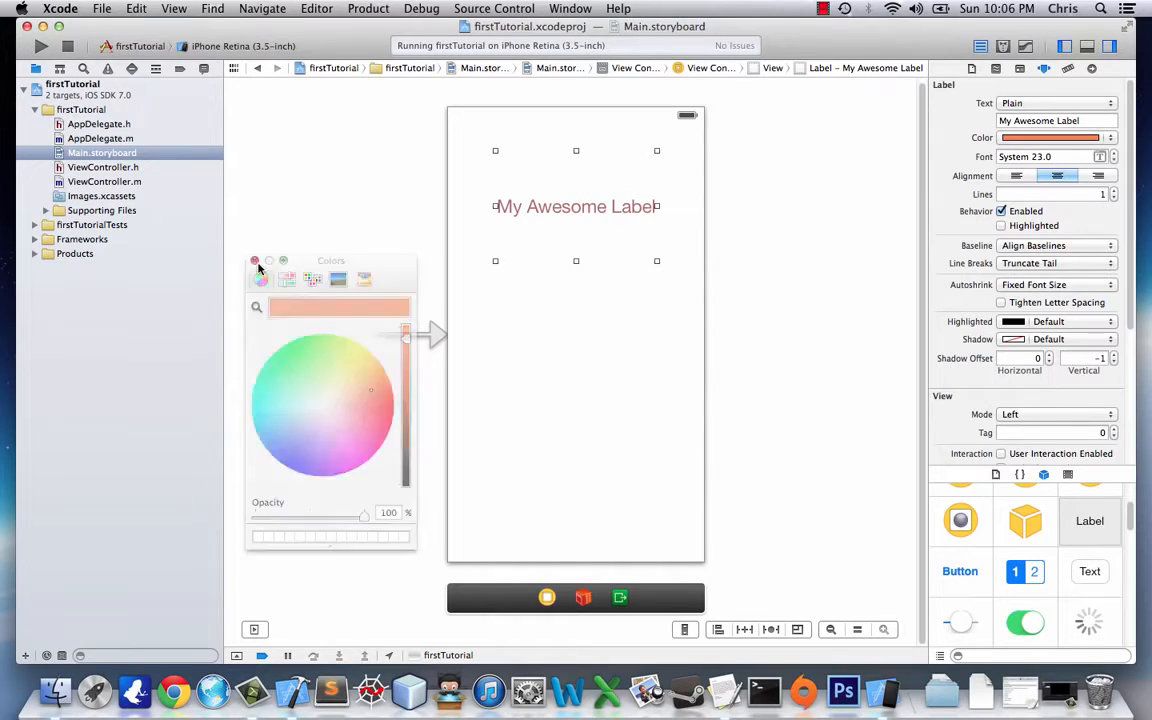
{"action": "left_click", "coordinate": [256, 260]}
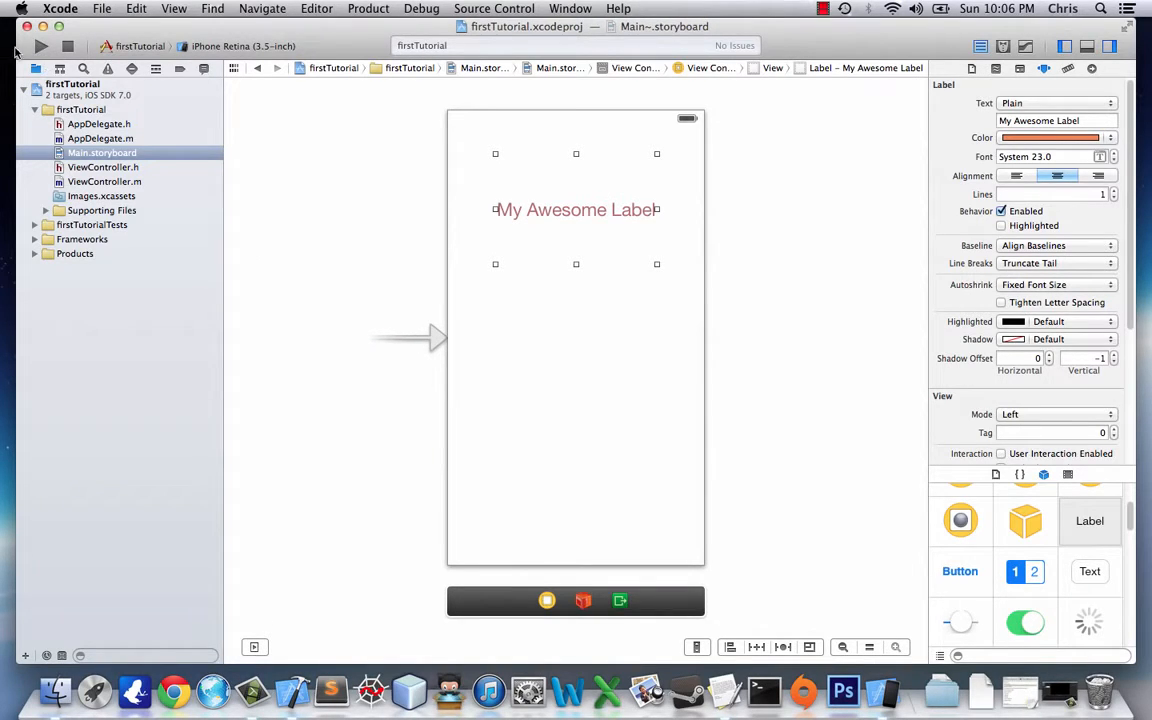
{"action": "mouse_move", "coordinate": [40, 46]}
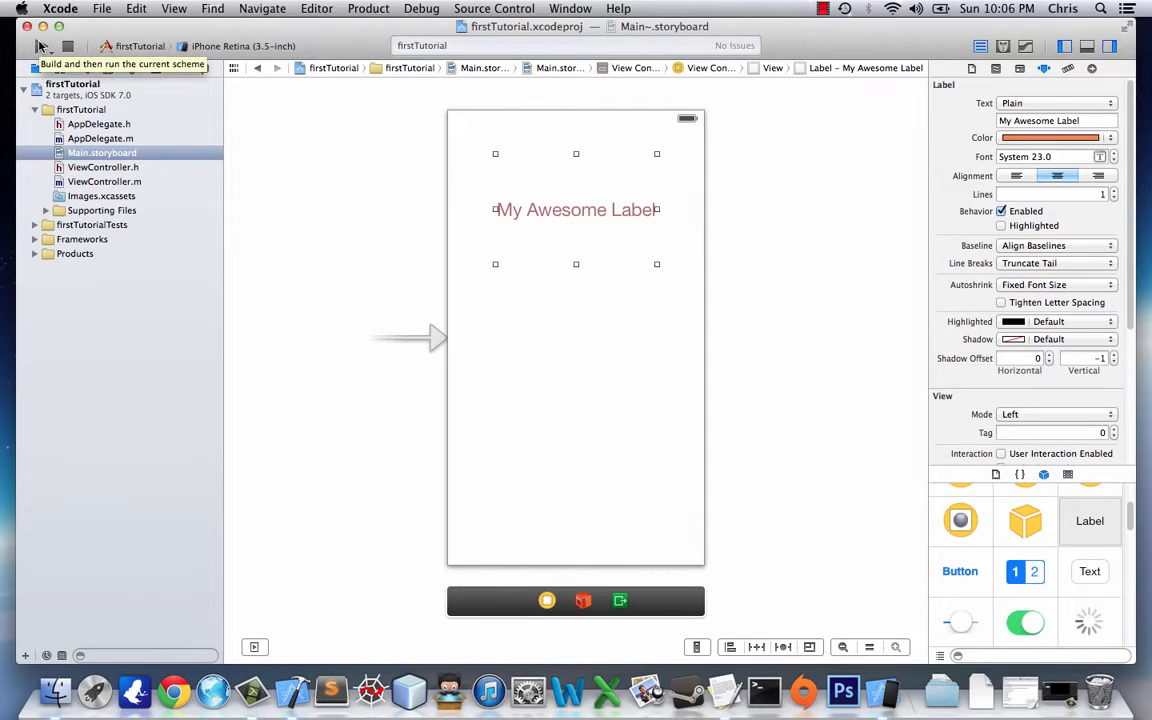
Step: Build and run the app, bringing the Simulator forward to check the orange My Awesome Label
{"action": "left_click", "coordinate": [40, 46]}
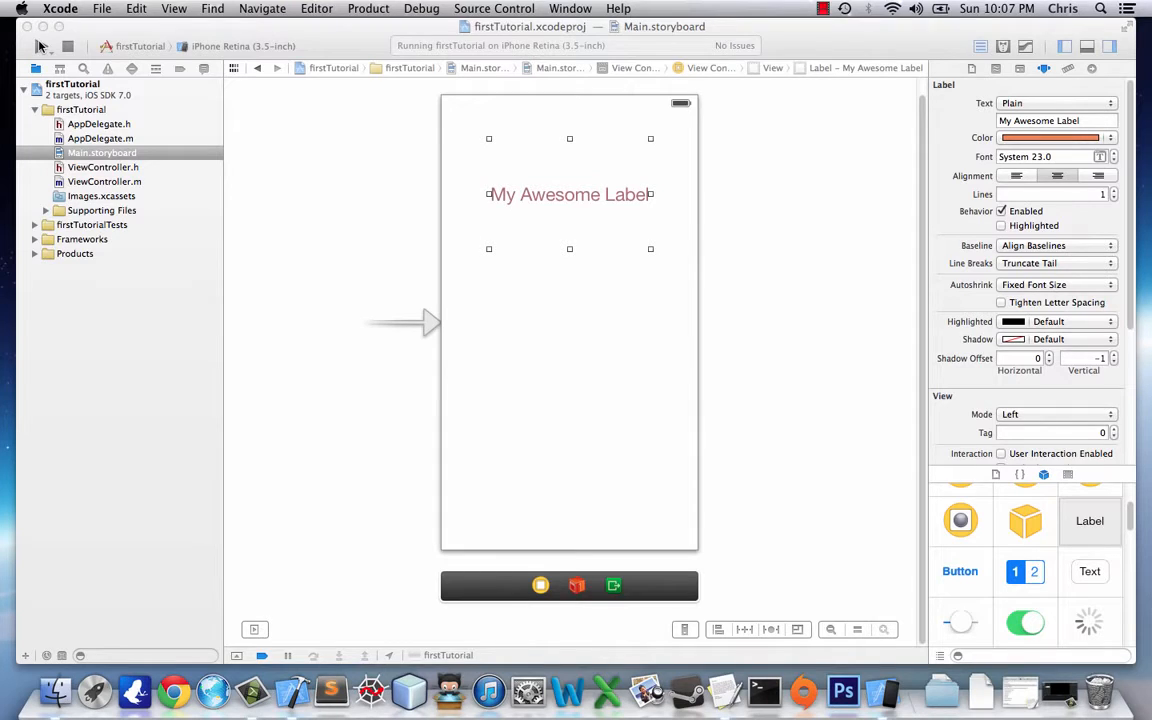
{"action": "left_click", "coordinate": [40, 44]}
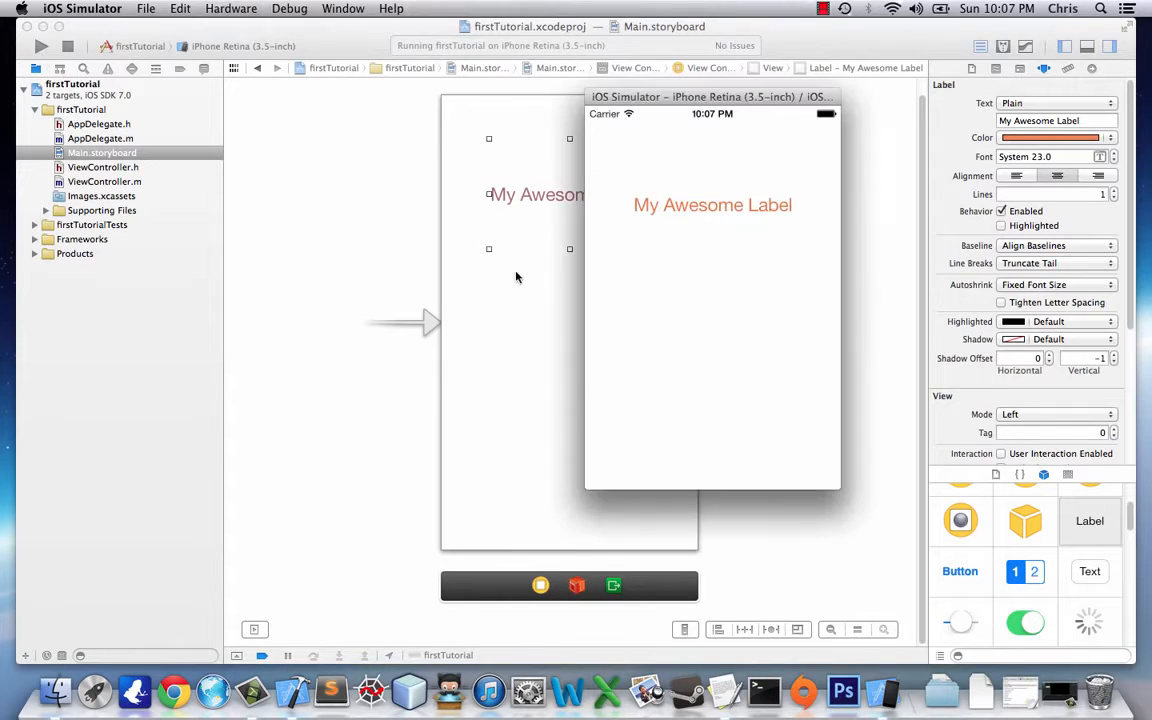
{"action": "left_click_drag", "start_coordinate": [712, 96], "coordinate": [838, 64]}
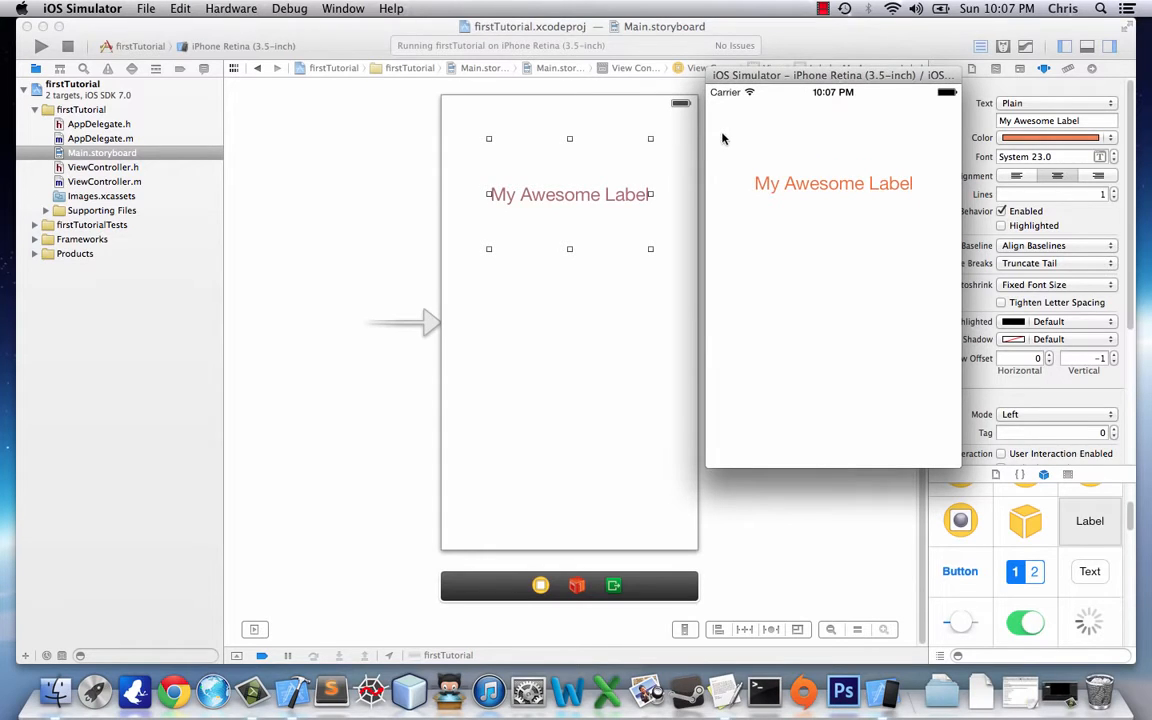
{"action": "mouse_move", "coordinate": [426, 244]}
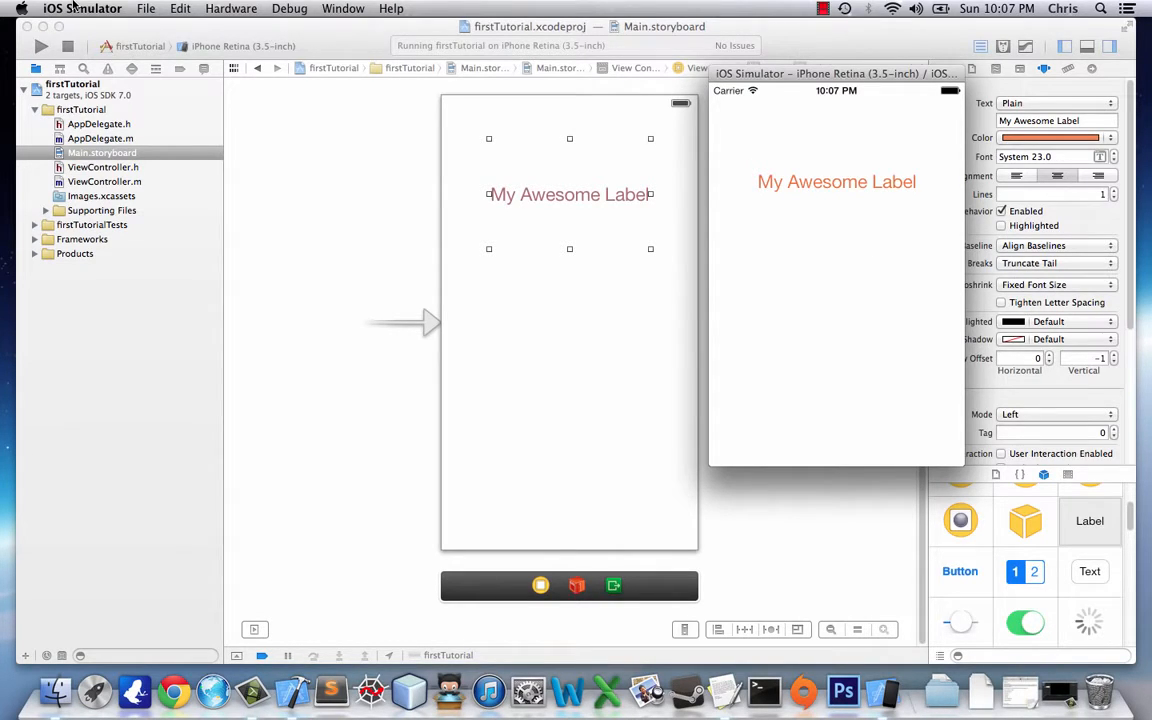
{"action": "mouse_move", "coordinate": [264, 254]}
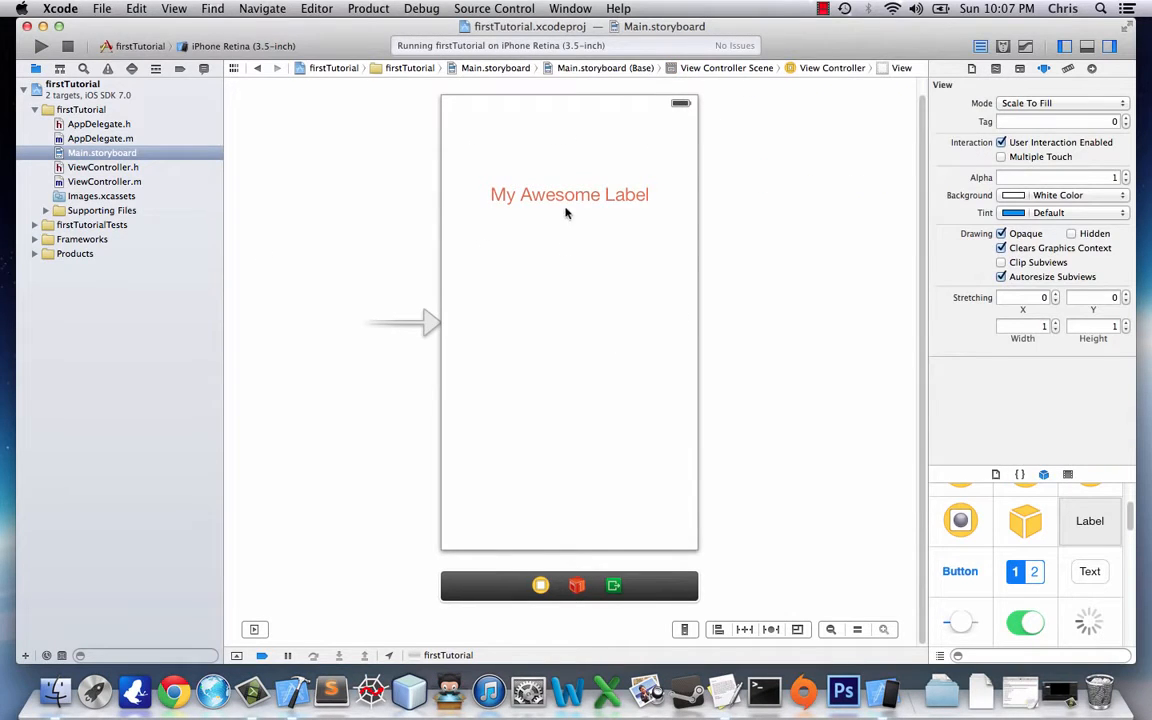
Step: Add a Button below the orange label and title it 'Change Text'
{"action": "left_click", "coordinate": [568, 194]}
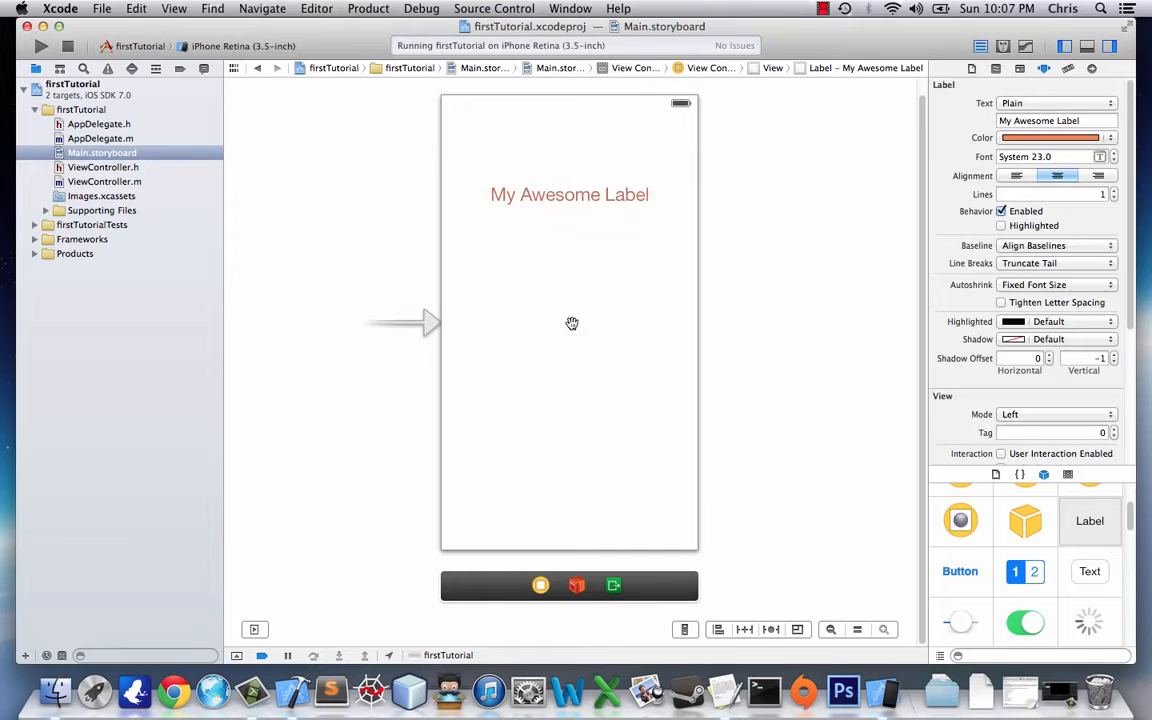
{"action": "left_click_drag", "start_coordinate": [960, 572], "coordinate": [556, 292]}
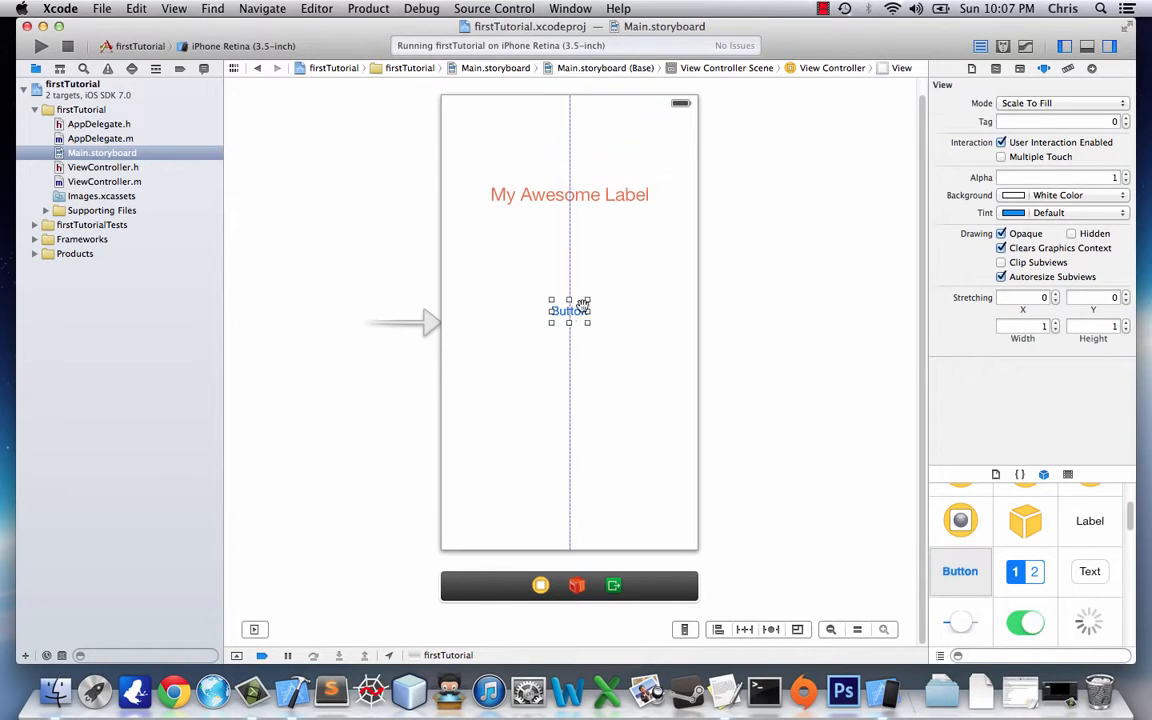
{"action": "left_click", "coordinate": [568, 312]}
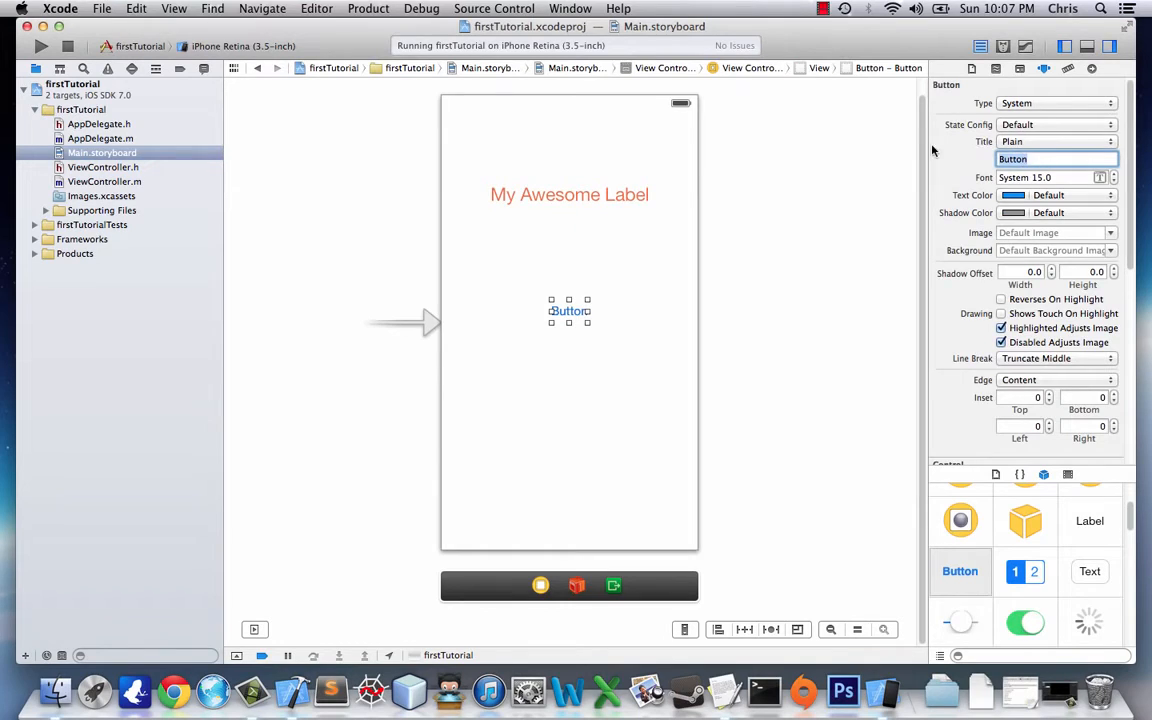
{"action": "type", "text": "Change Tex"}
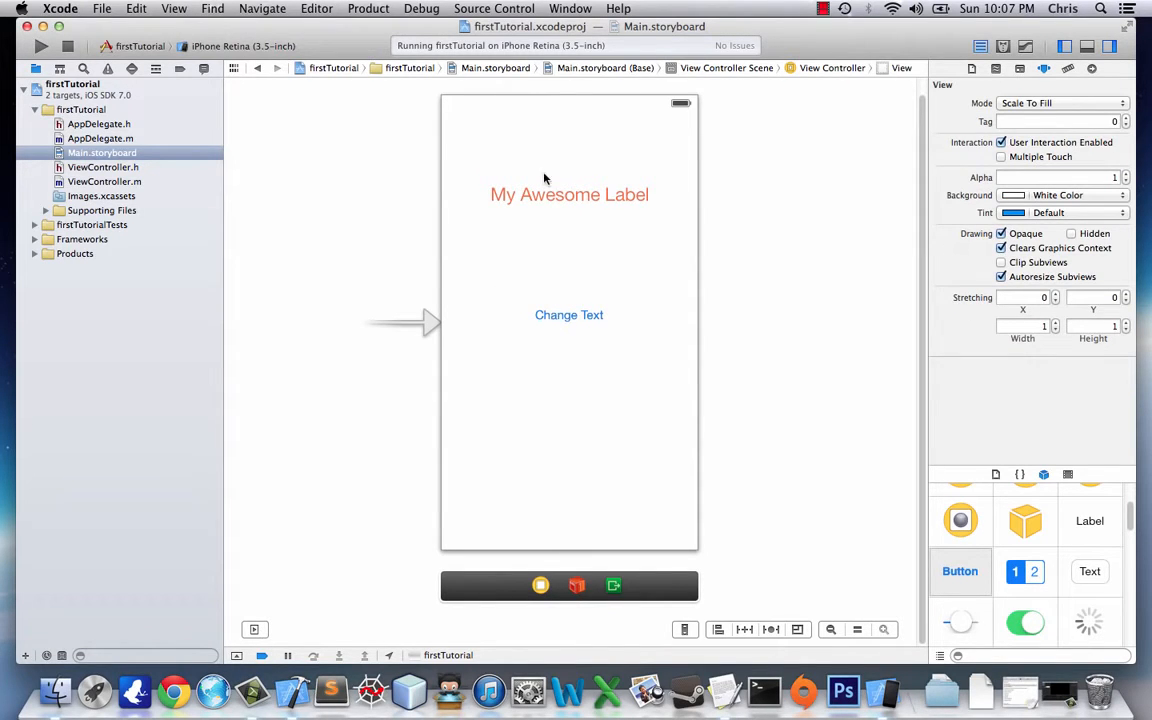
{"action": "left_click", "coordinate": [568, 314]}
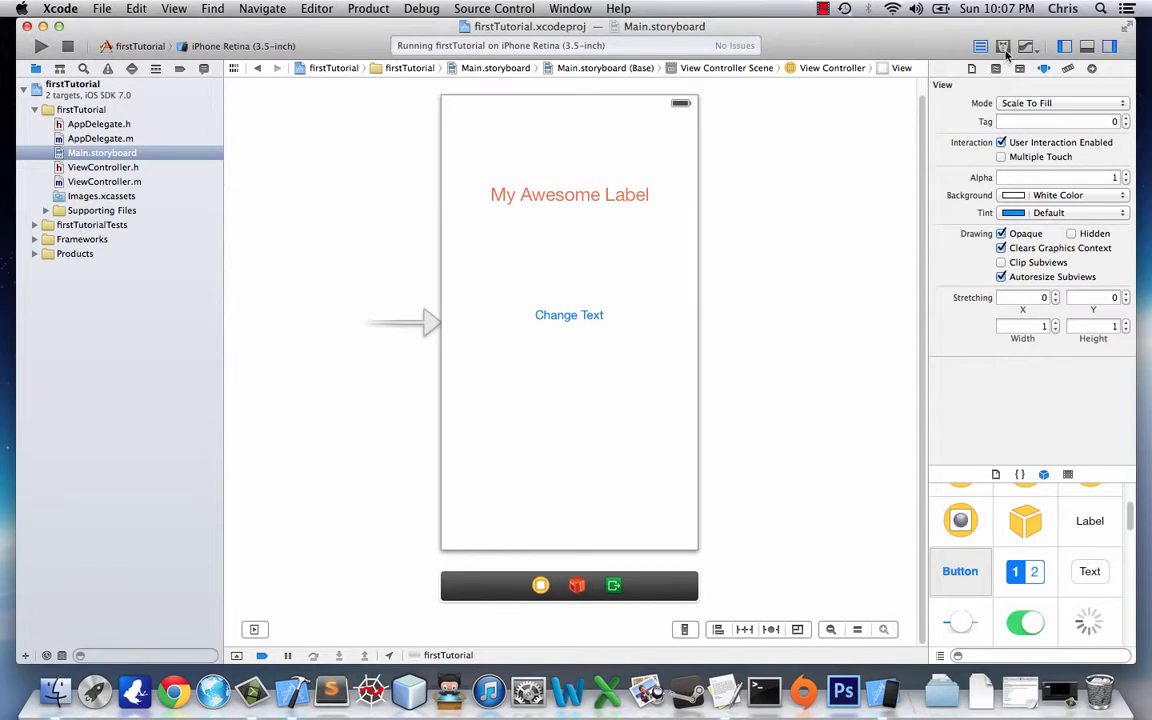
{"action": "mouse_move", "coordinate": [1004, 48]}
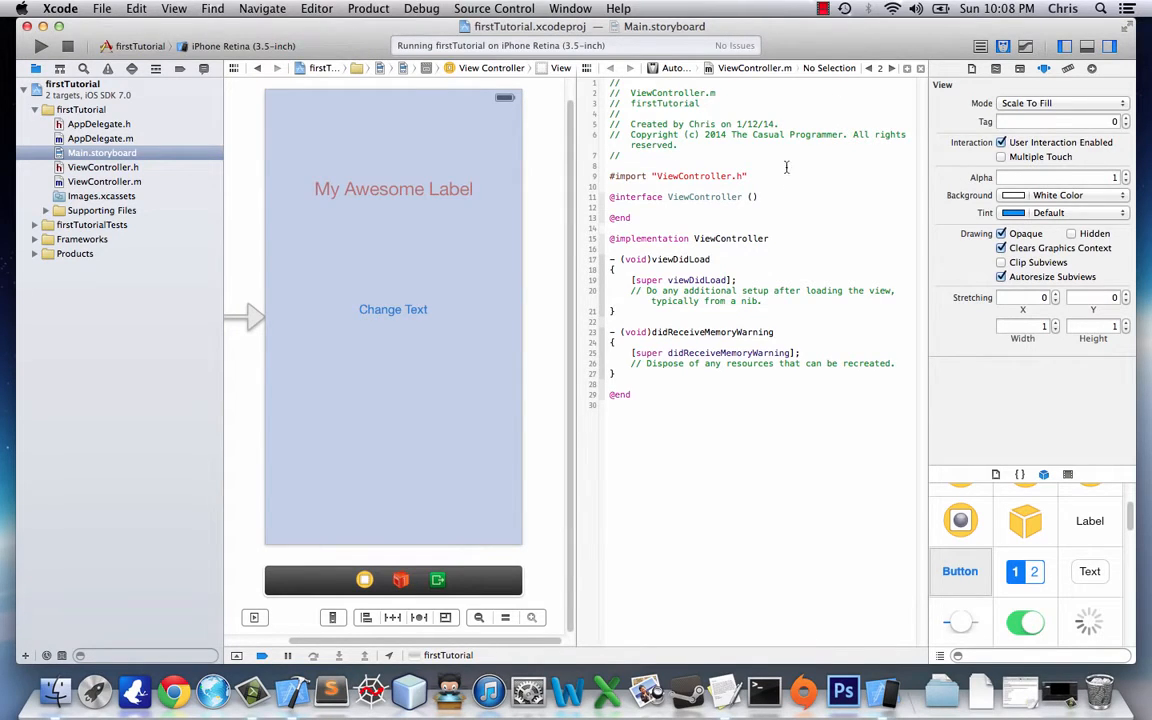
Step: Show ViewController.h beside the storyboard in the assistant editor
{"action": "left_click", "coordinate": [428, 156]}
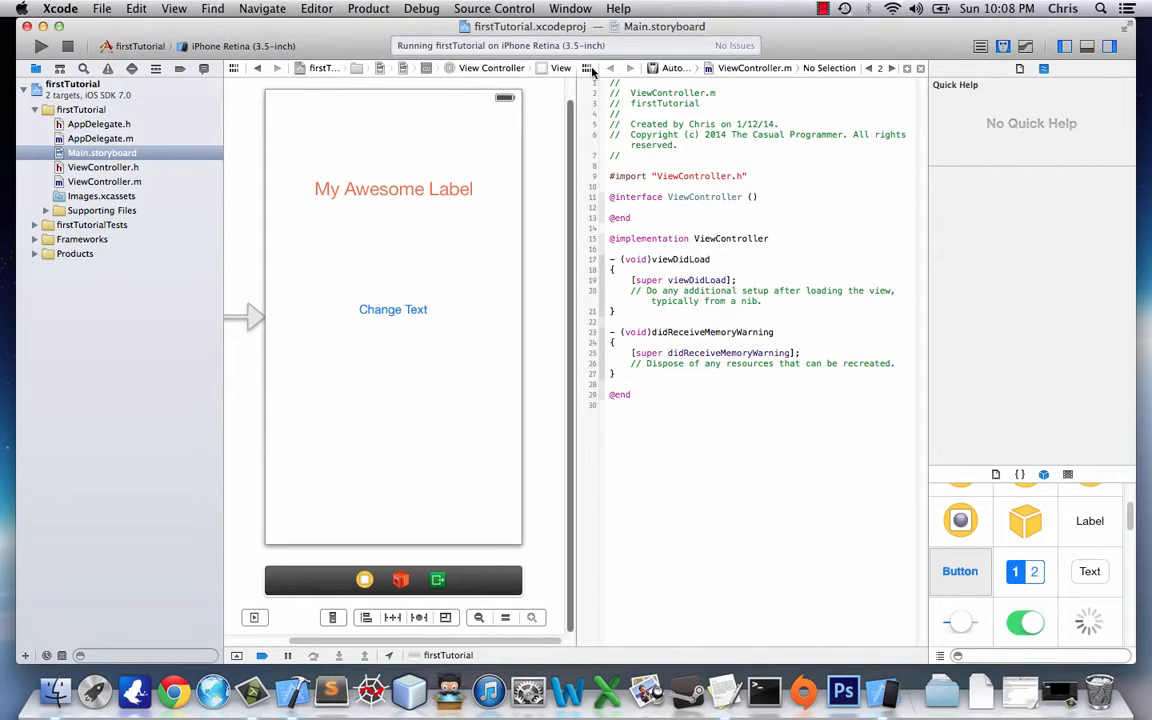
{"action": "left_click", "coordinate": [588, 68]}
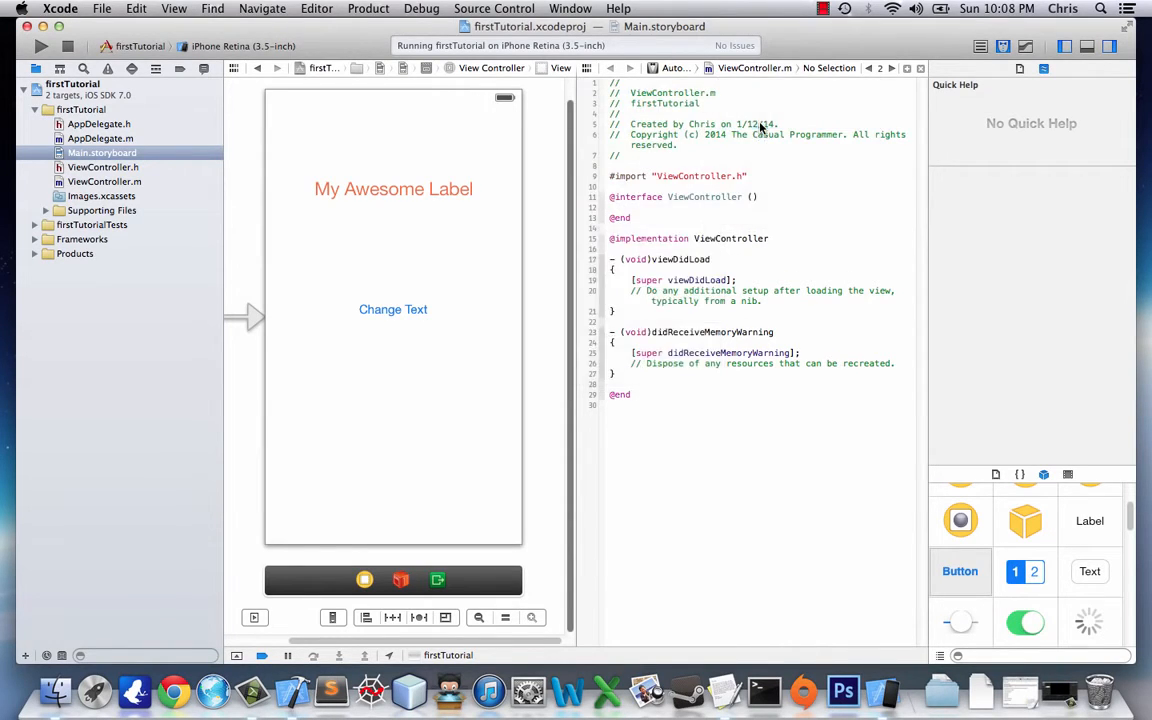
{"action": "left_click", "coordinate": [104, 168]}
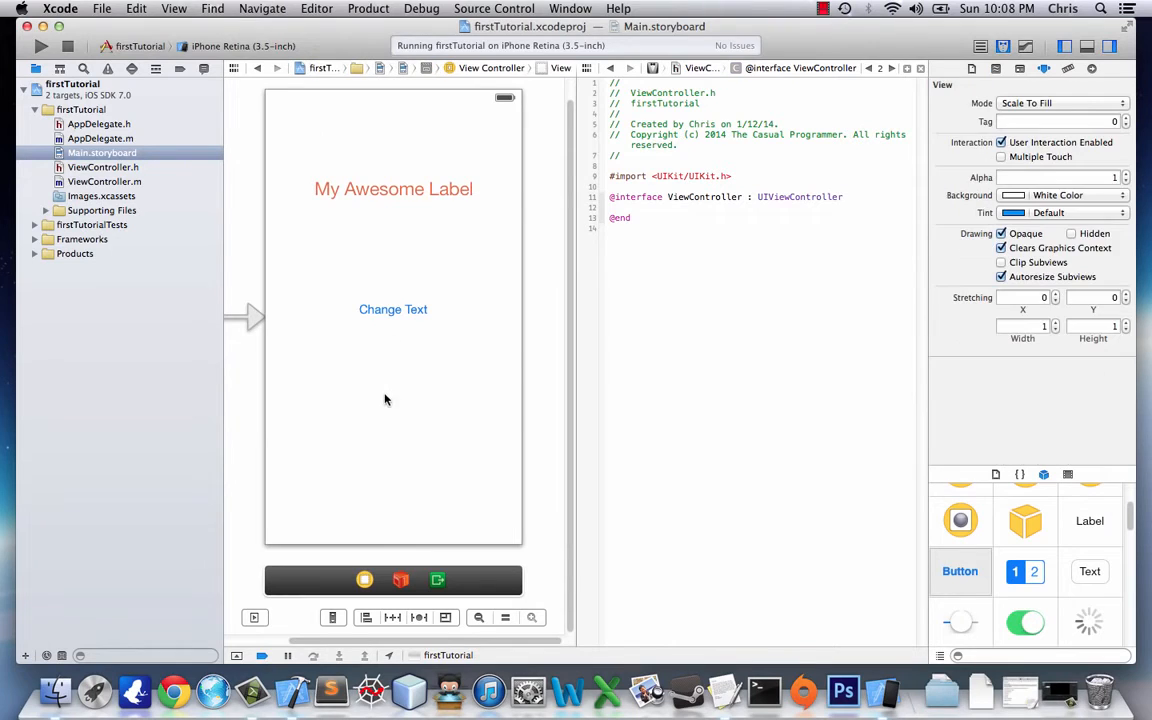
Step: Control-drag the Change Text button into ViewController.h as an Action named touchButton and connect it
{"action": "left_click", "coordinate": [392, 308]}
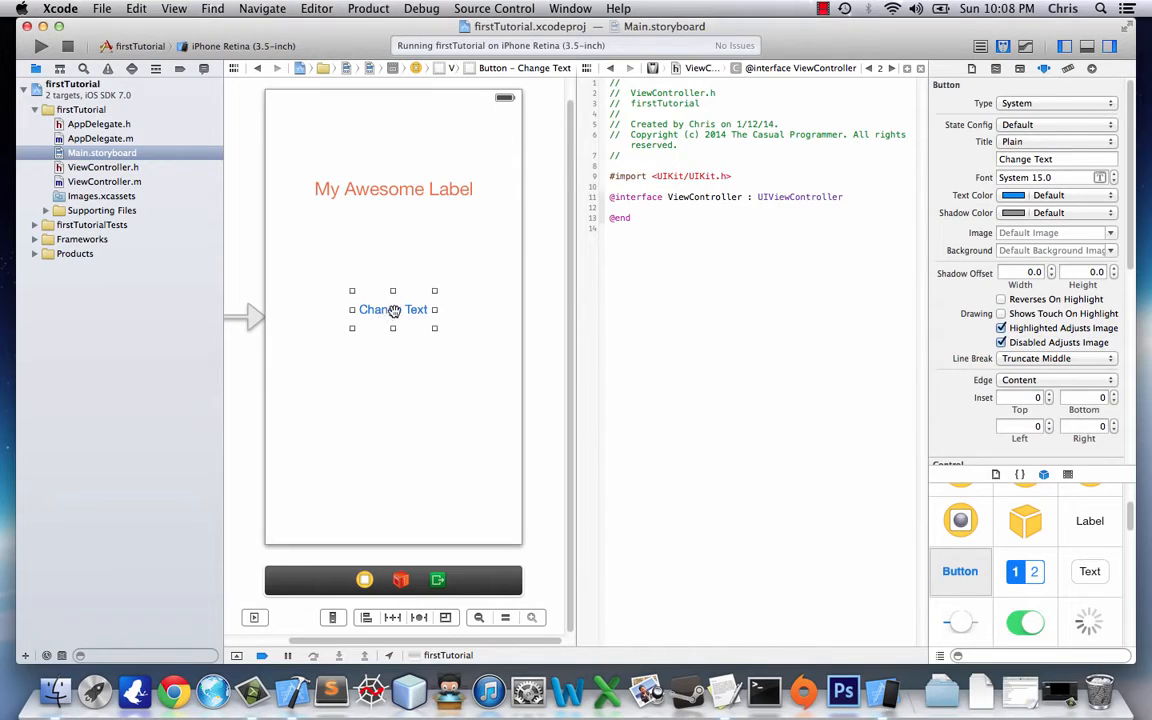
{"action": "left_click_drag", "start_coordinate": [392, 308], "coordinate": [630, 210]}
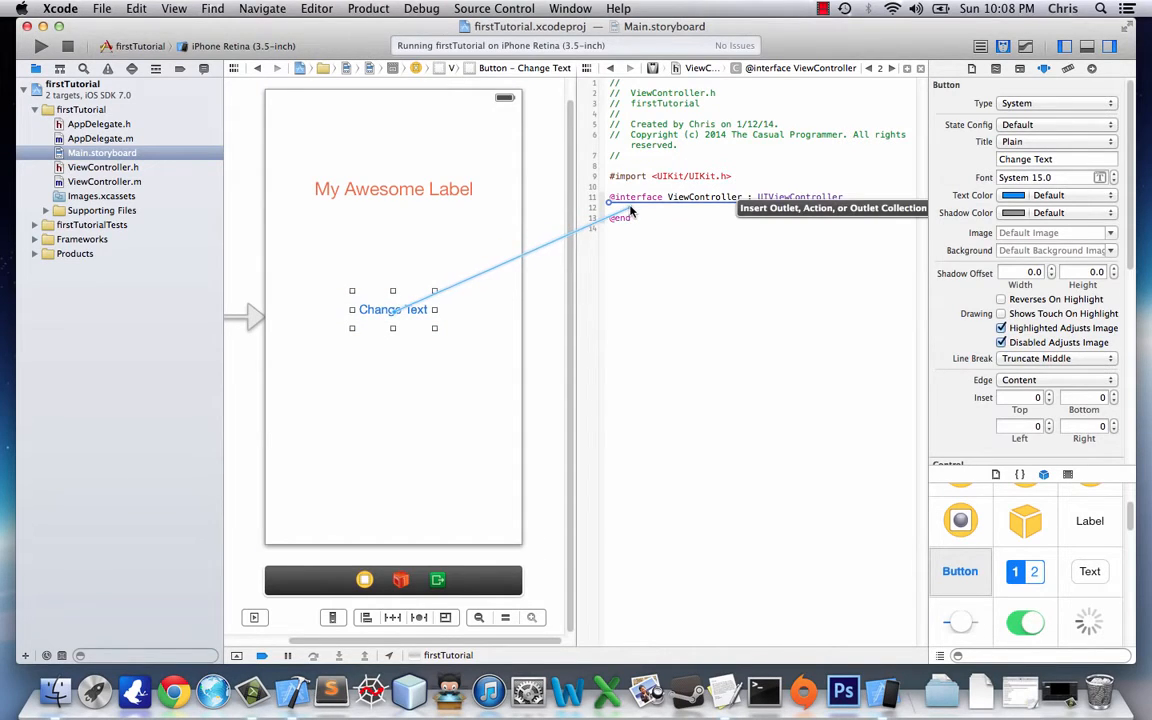
{"action": "left_click", "coordinate": [624, 210]}
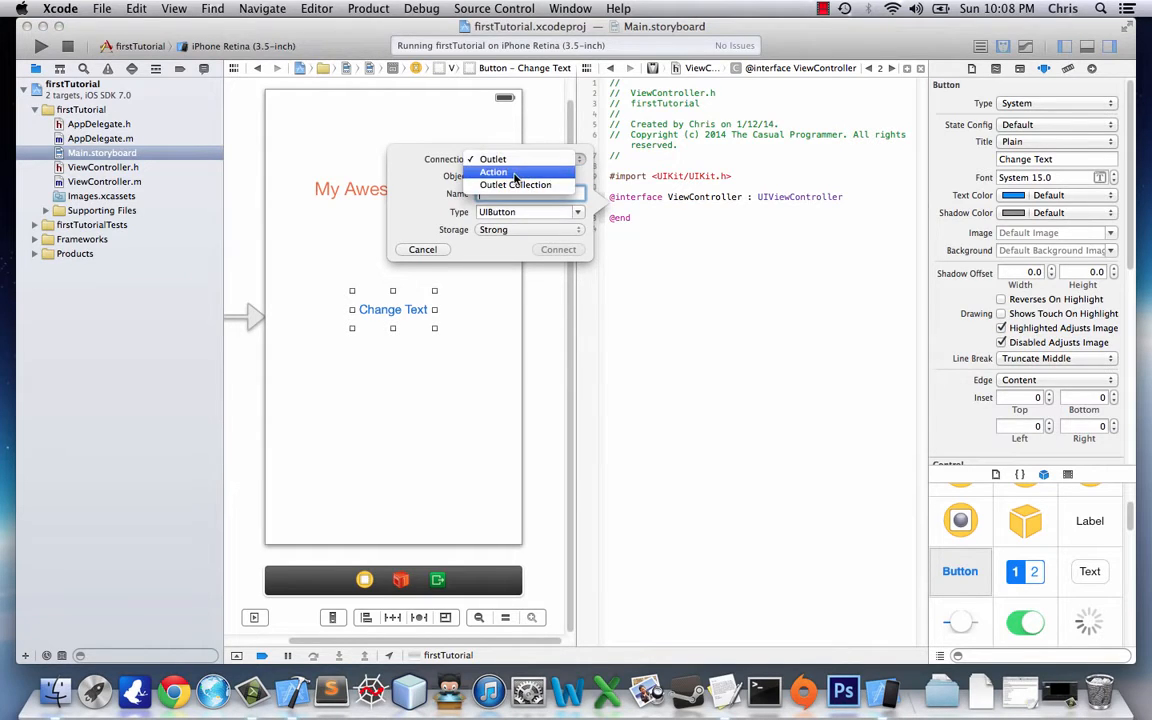
{"action": "left_click", "coordinate": [492, 172]}
{"action": "type", "text": "touchButton"}
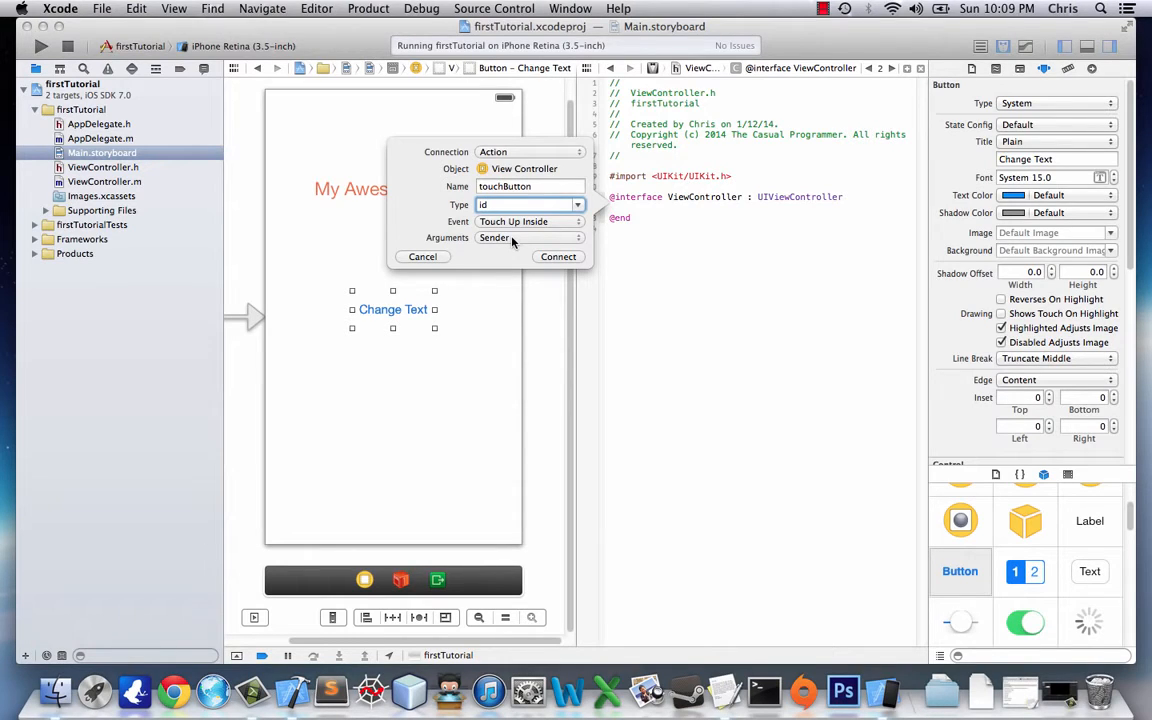
{"action": "mouse_move", "coordinate": [464, 176]}
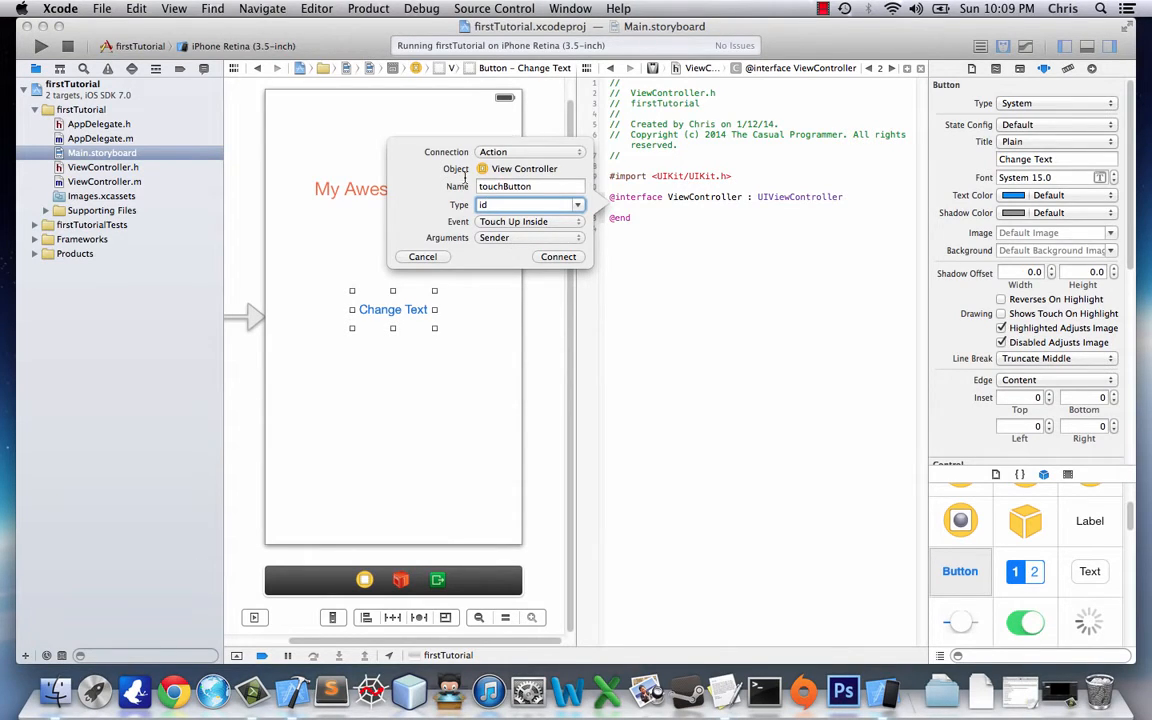
{"action": "left_click", "coordinate": [558, 256]}
{"action": "type", "text": "myL"}
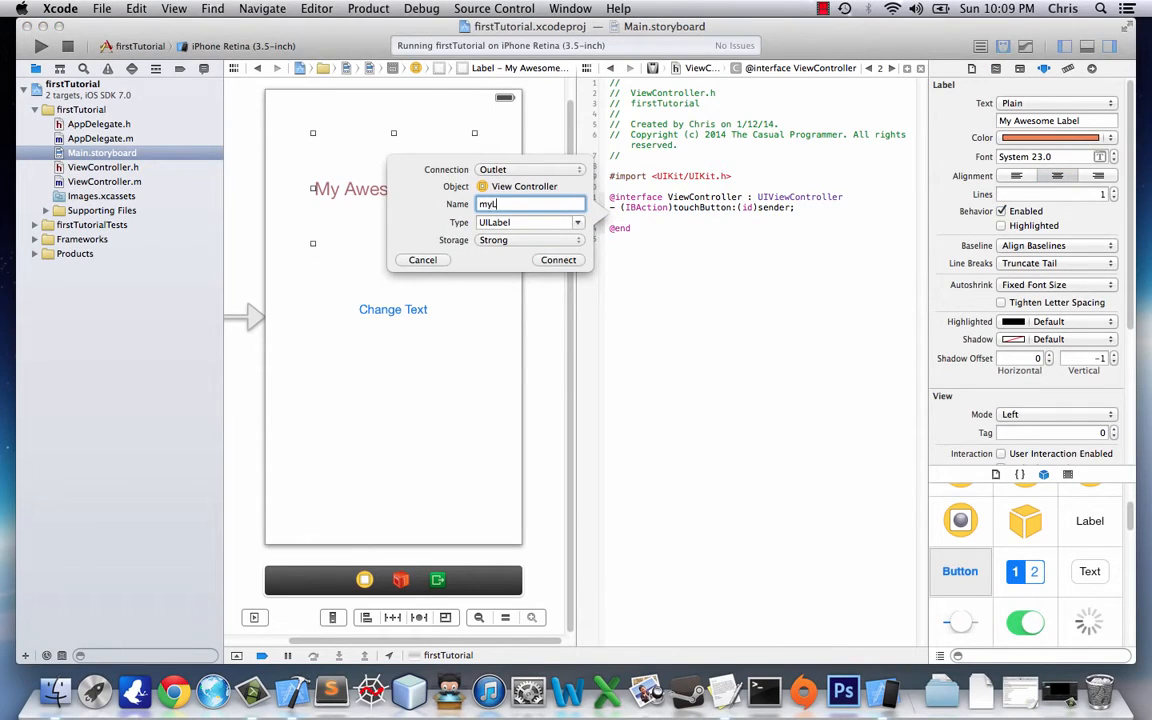
Step: Name the label's outlet 'label', keep Storage Strong, and connect it
{"action": "key", "text": "Backspace"}
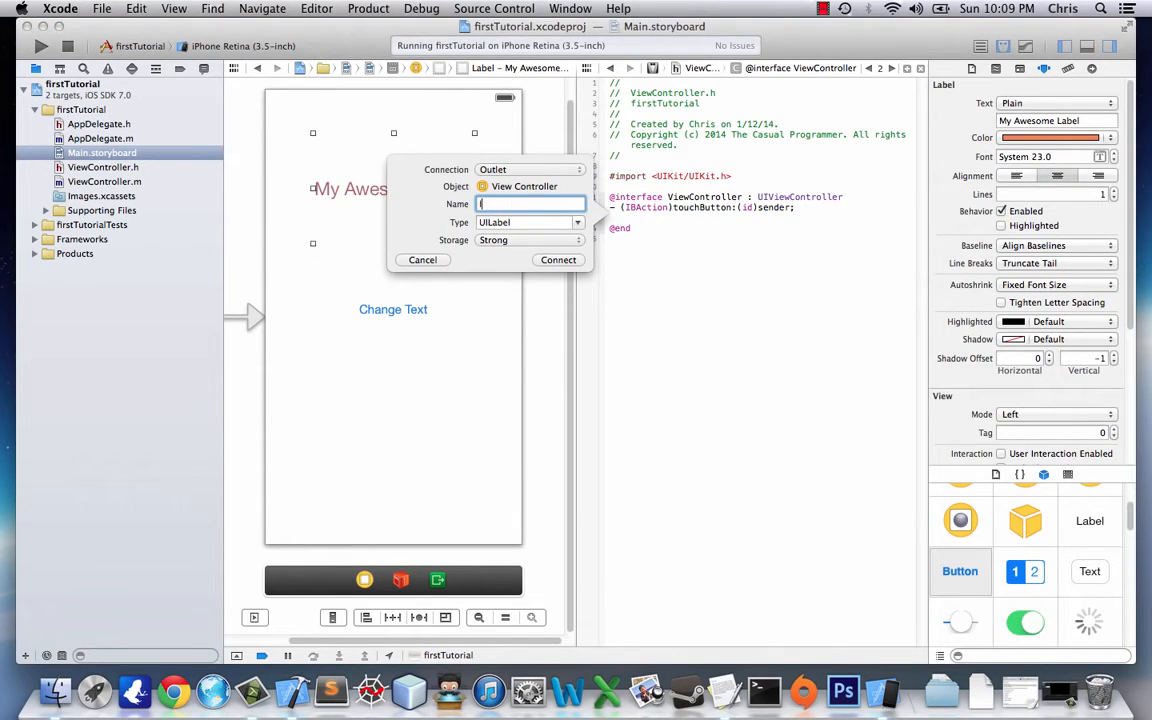
{"action": "type", "text": "label"}
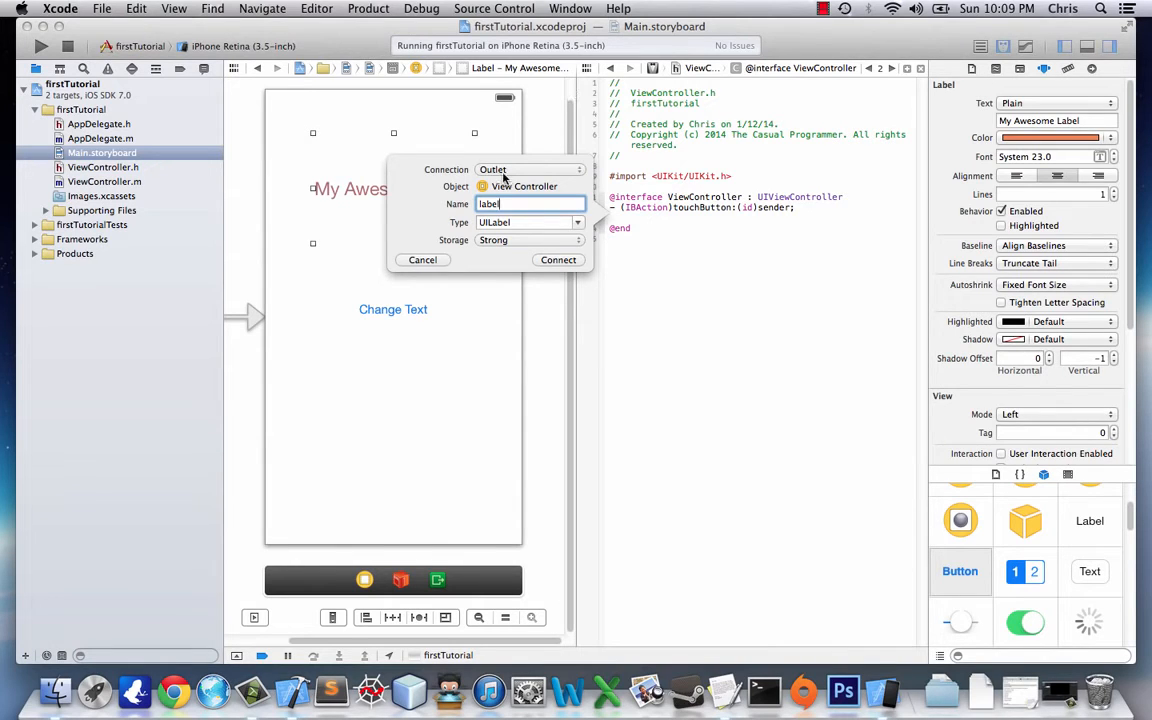
{"action": "mouse_move", "coordinate": [480, 244]}
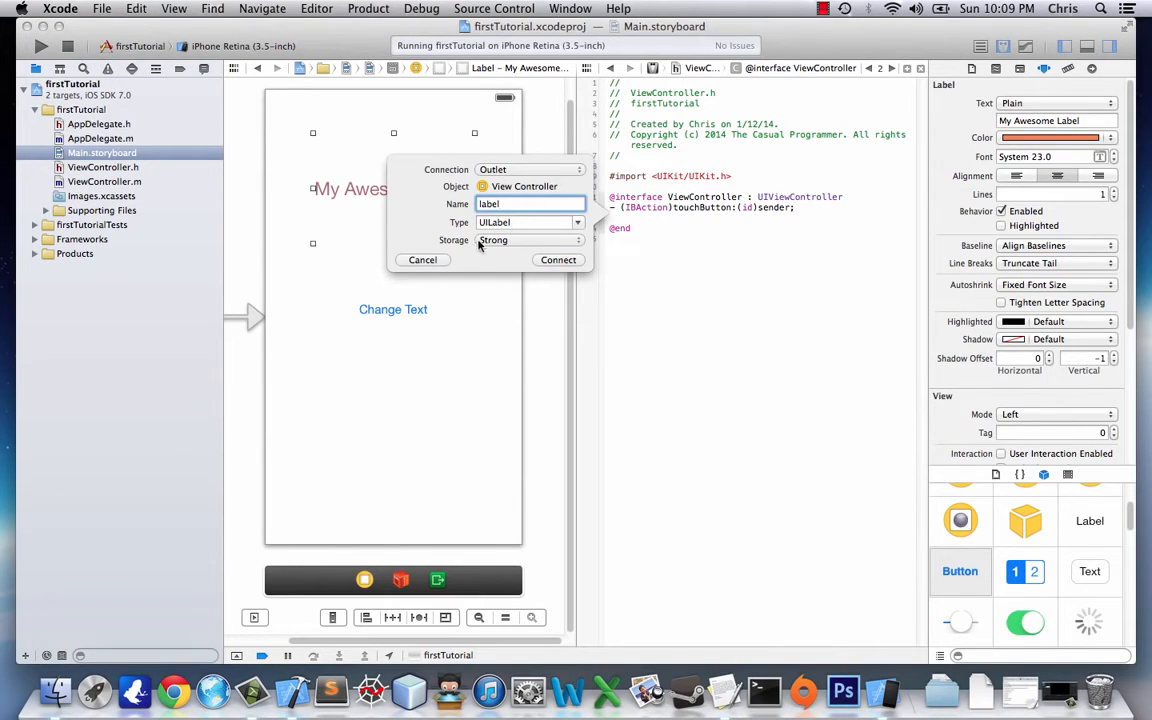
{"action": "mouse_move", "coordinate": [644, 228]}
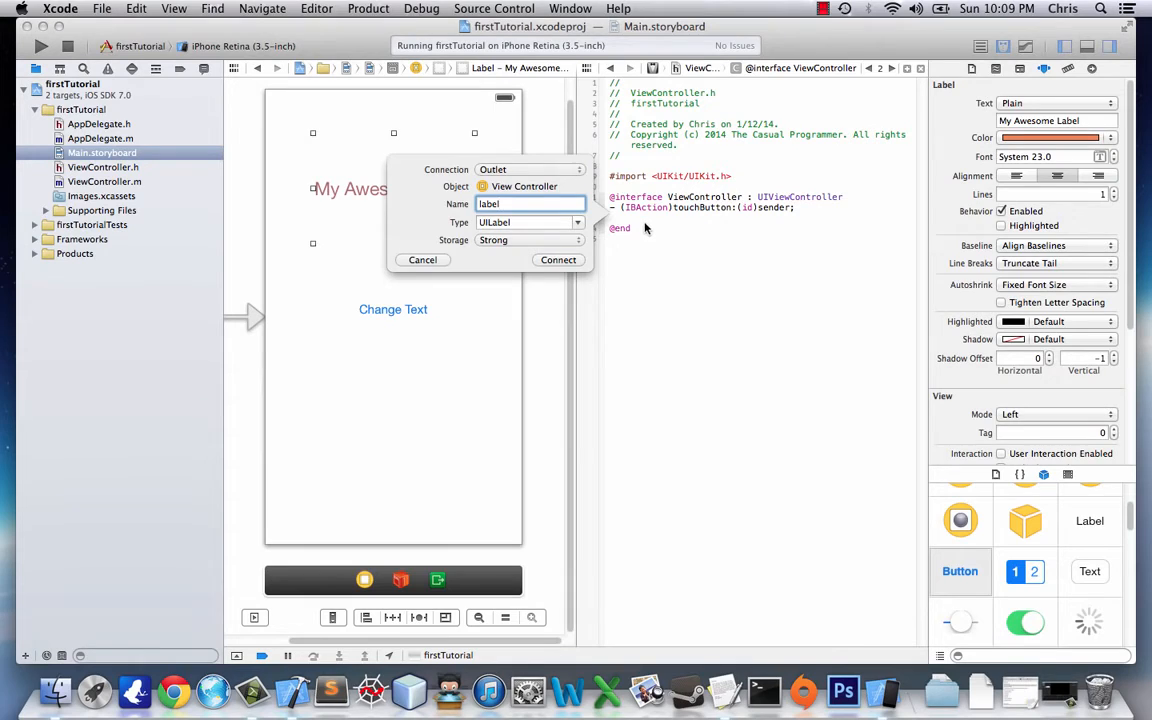
{"action": "mouse_move", "coordinate": [550, 234]}
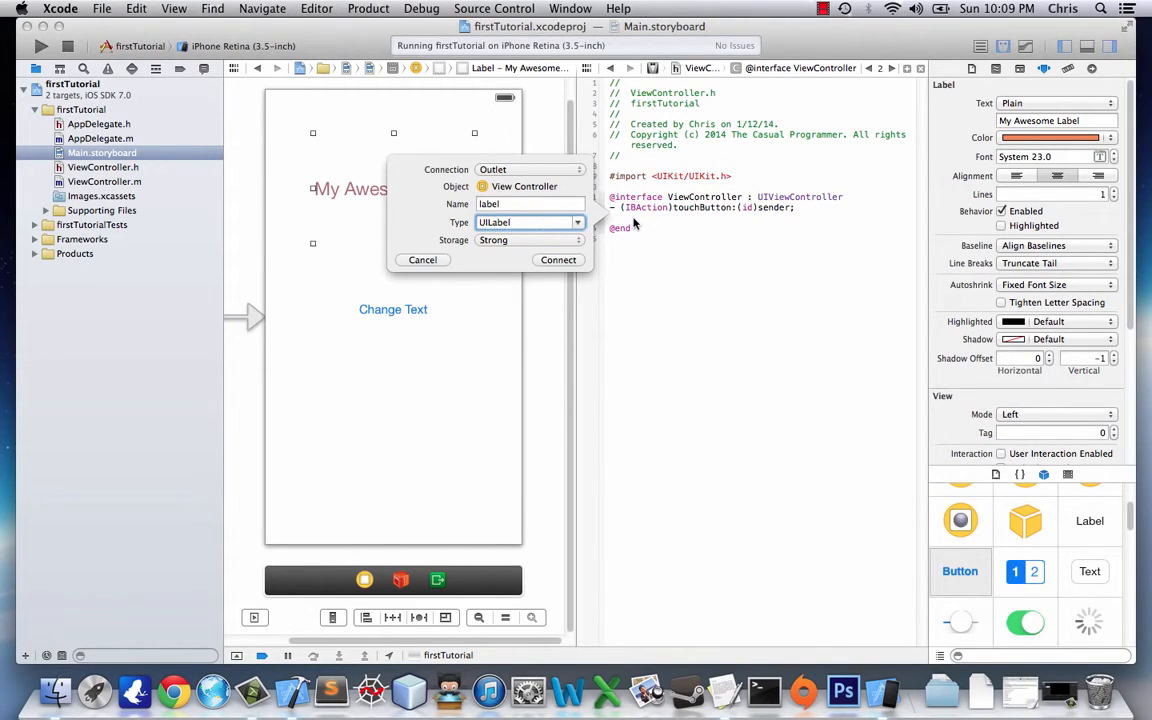
{"action": "mouse_move", "coordinate": [548, 218]}
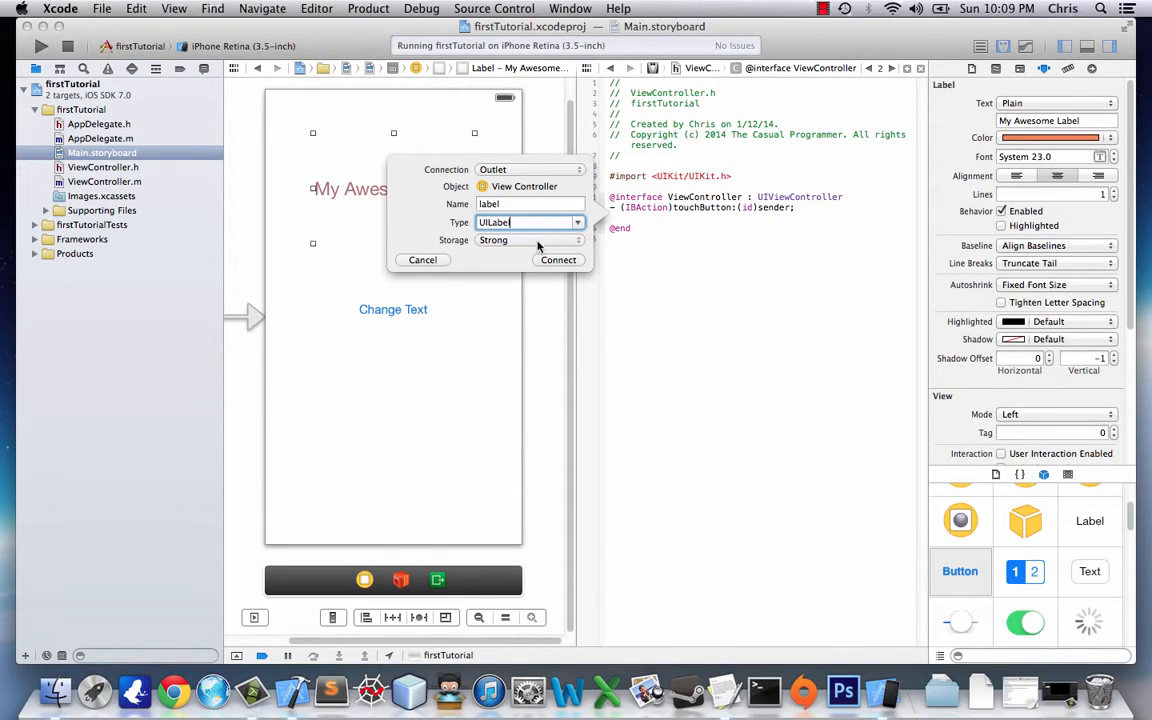
{"action": "left_click", "coordinate": [528, 240]}
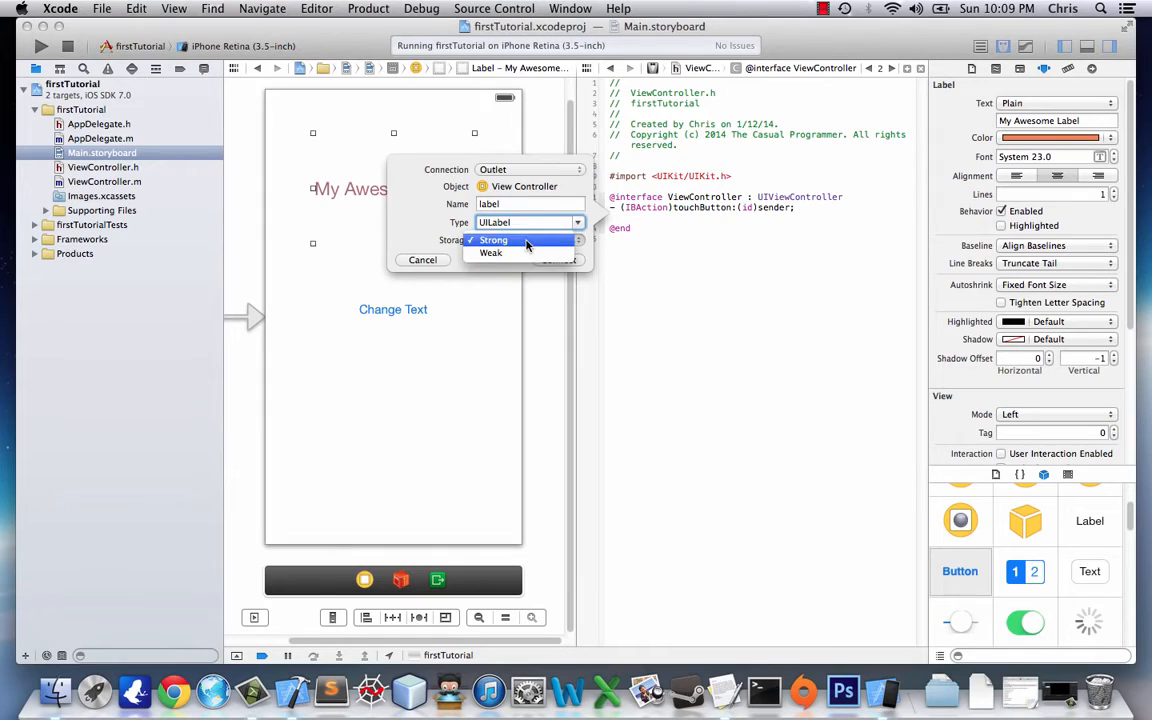
{"action": "left_click", "coordinate": [492, 240]}
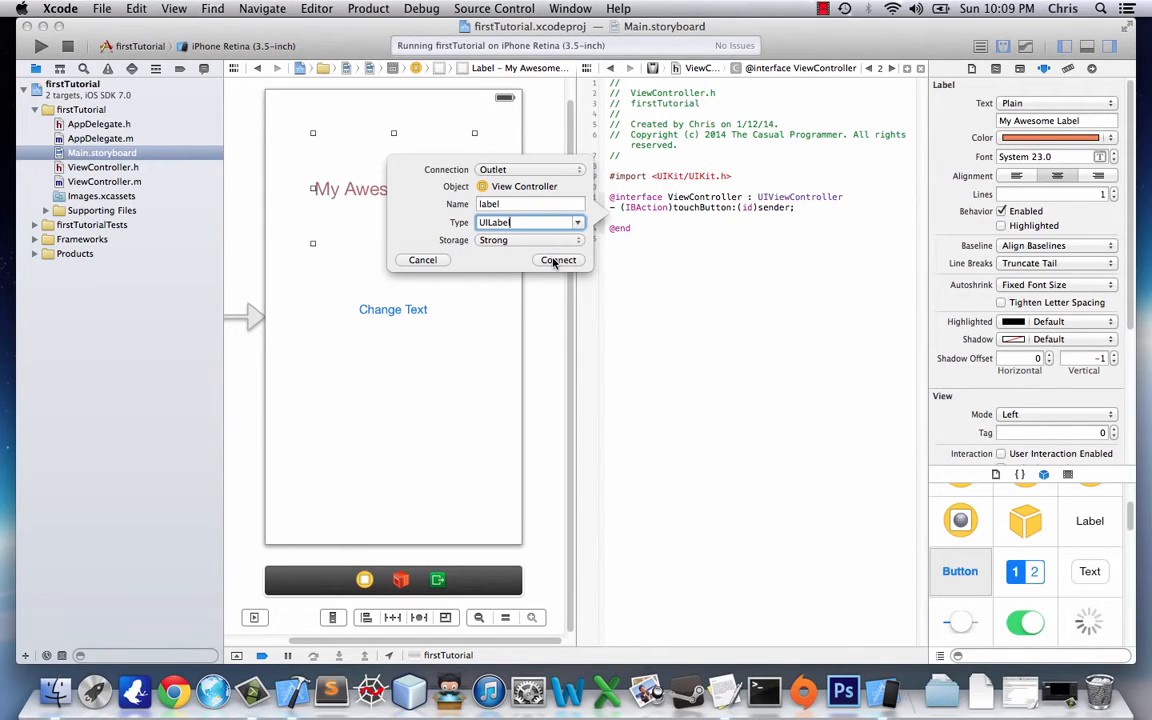
{"action": "left_click", "coordinate": [558, 260]}
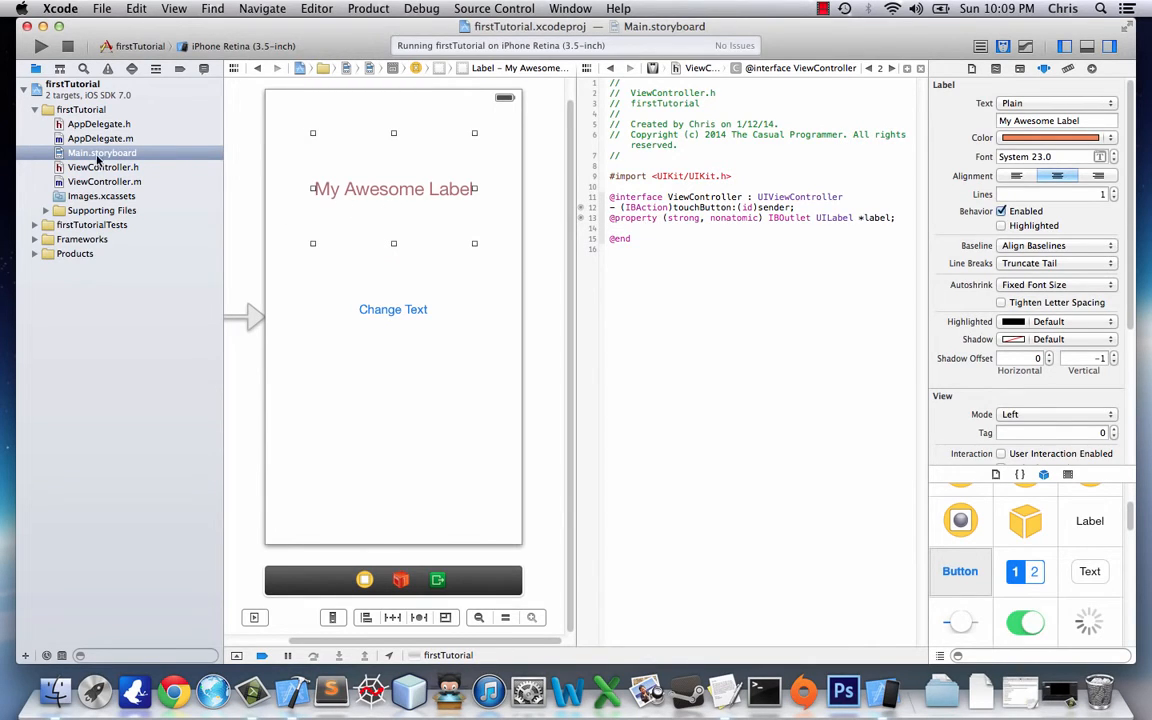
Step: In ViewController.m's touchButton:, add _label.text = @"MY EXTRA AWESOME LABEL!";
{"action": "left_click", "coordinate": [104, 180]}
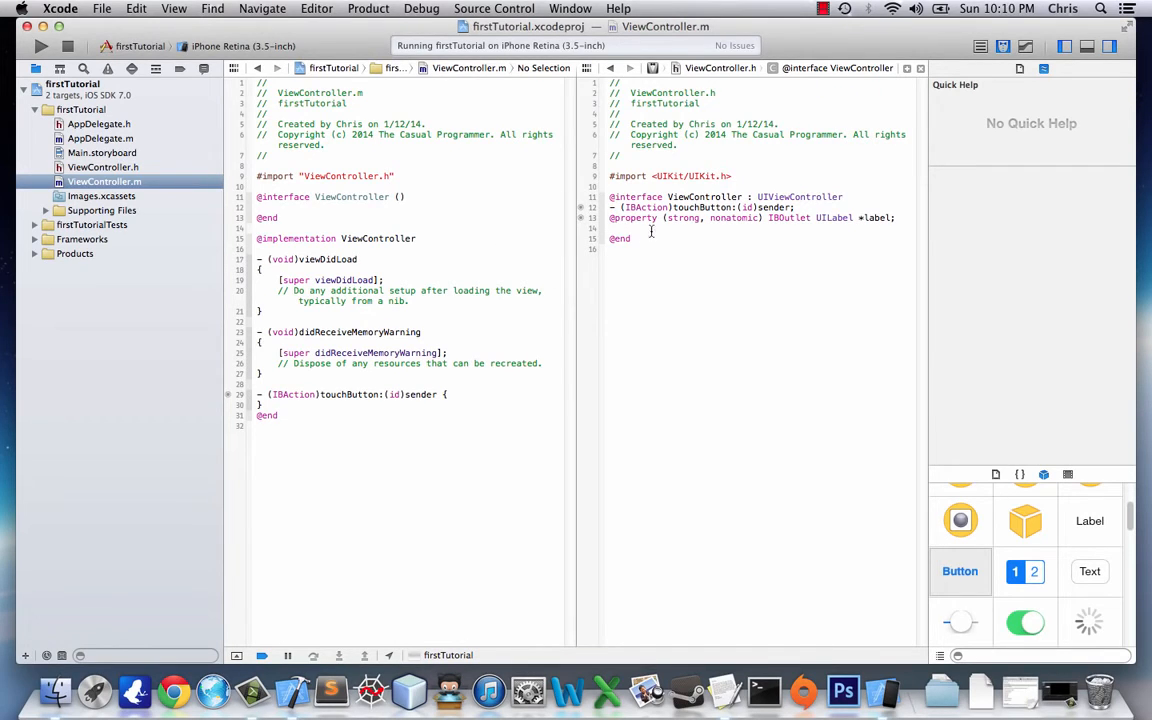
{"action": "double_click", "coordinate": [700, 206]}
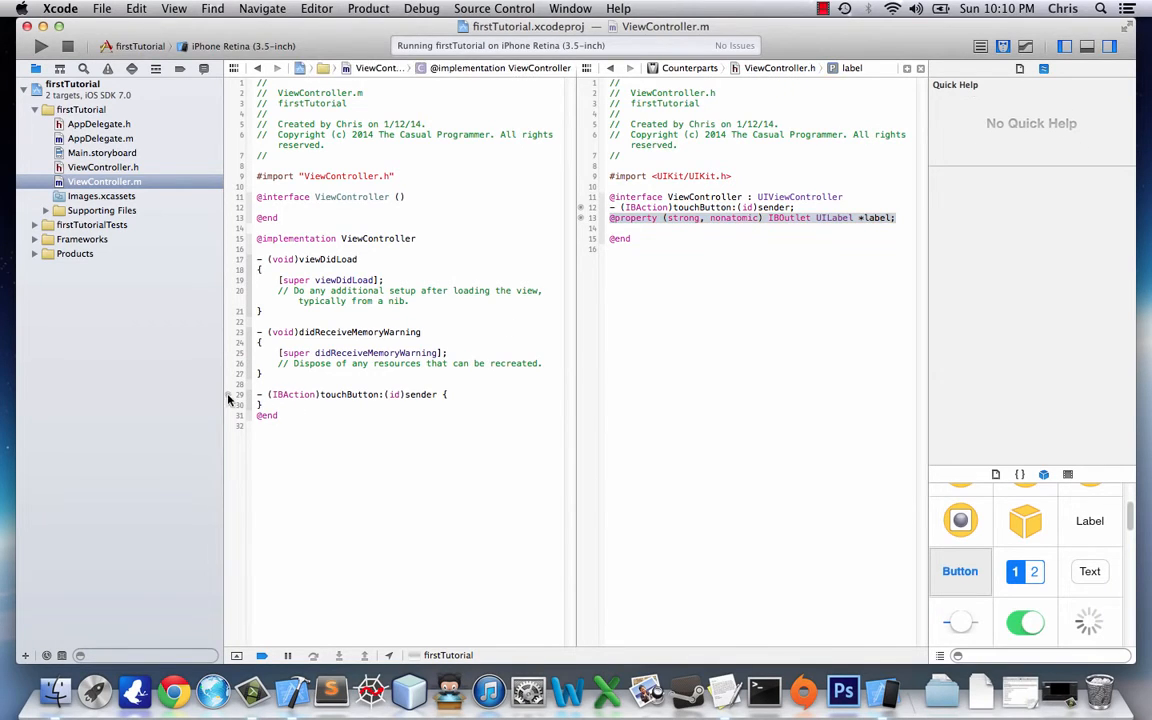
{"action": "left_click", "coordinate": [452, 394]}
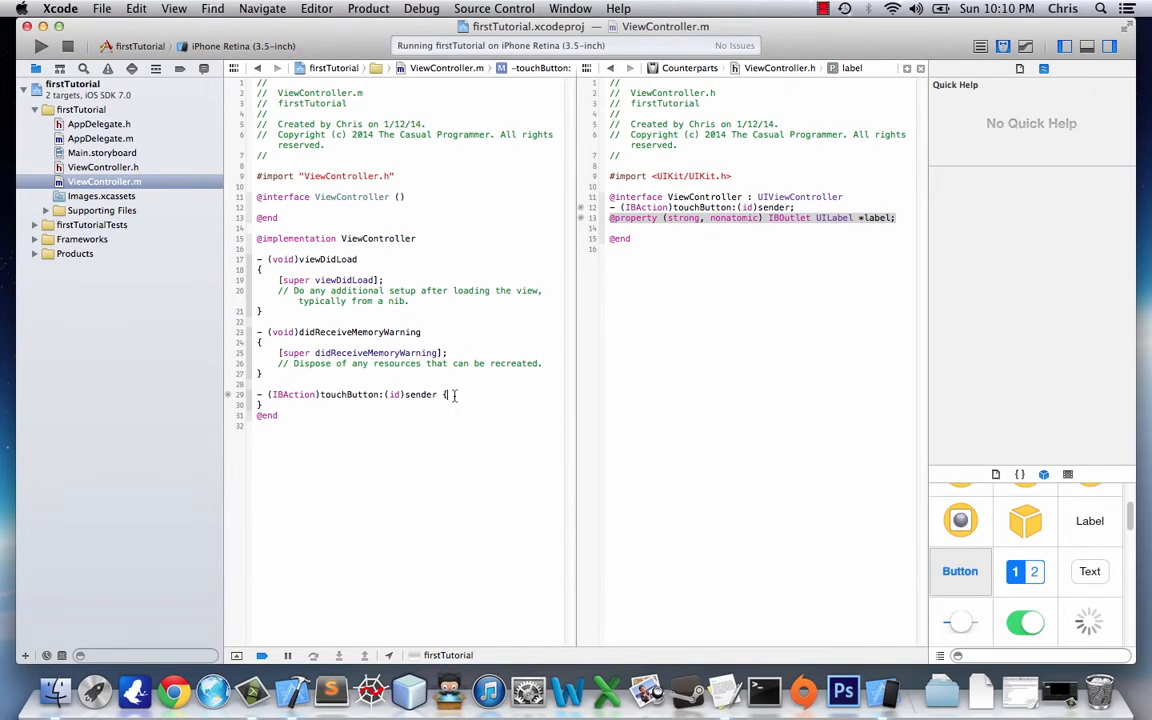
{"action": "key", "text": "Return"}
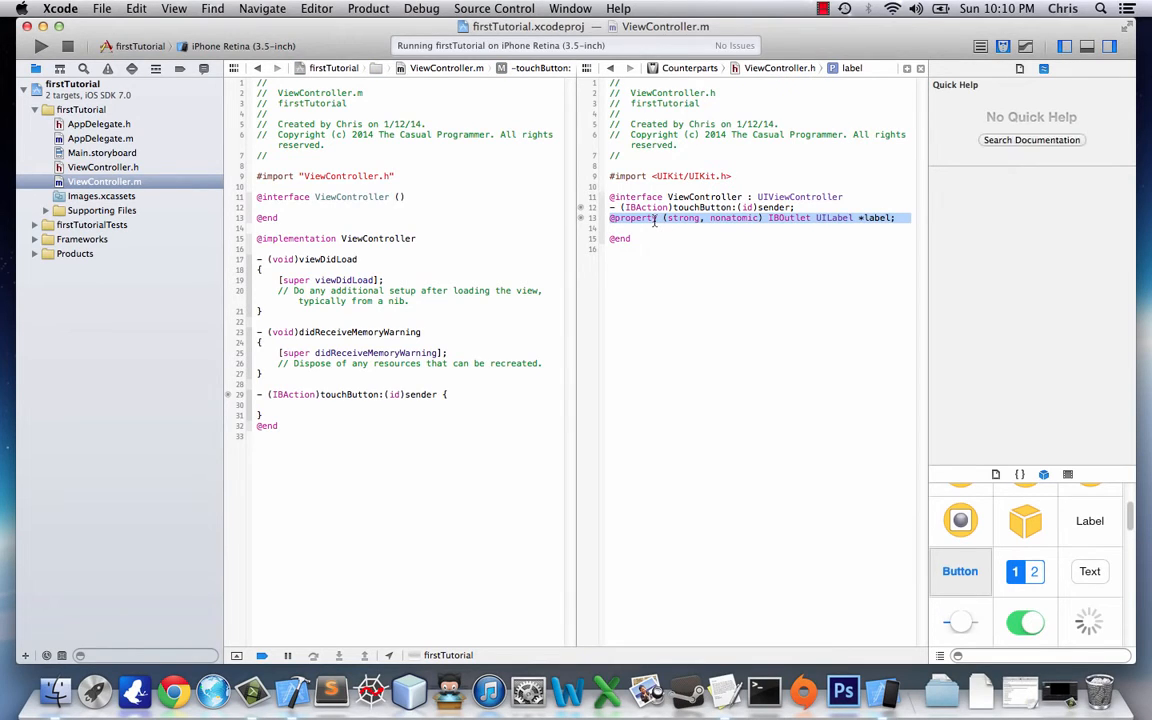
{"action": "left_click", "coordinate": [656, 222]}
{"action": "type", "text": "_label"}
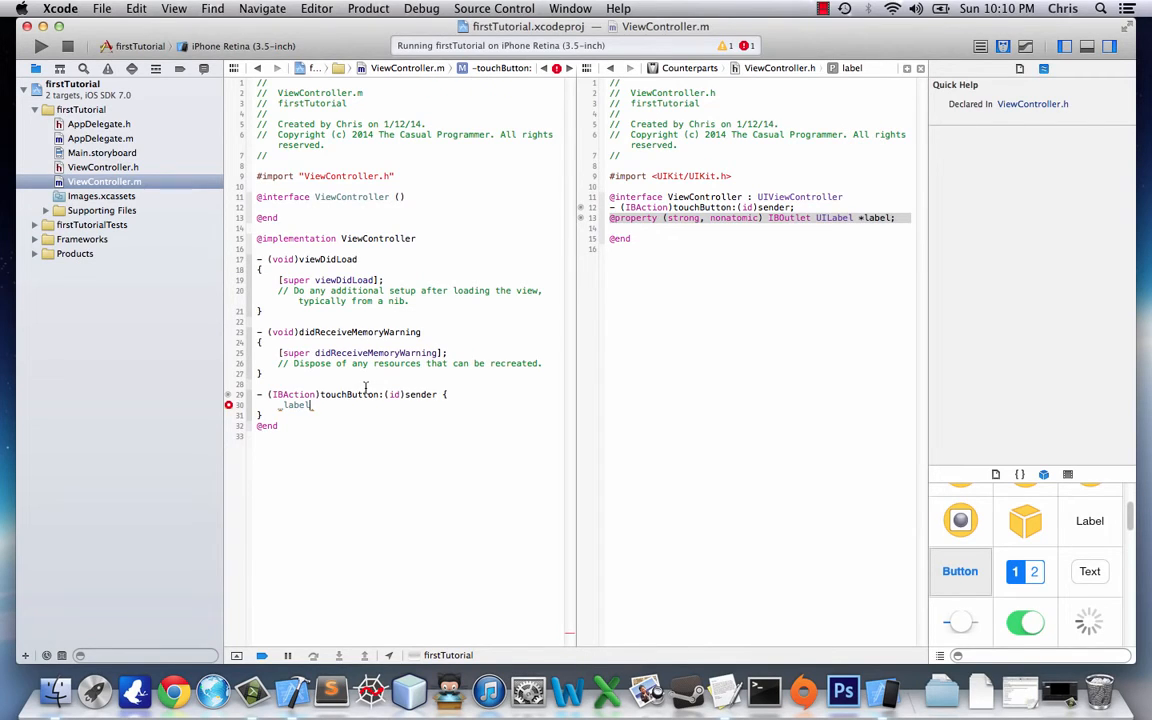
{"action": "type", "text": "text ="}
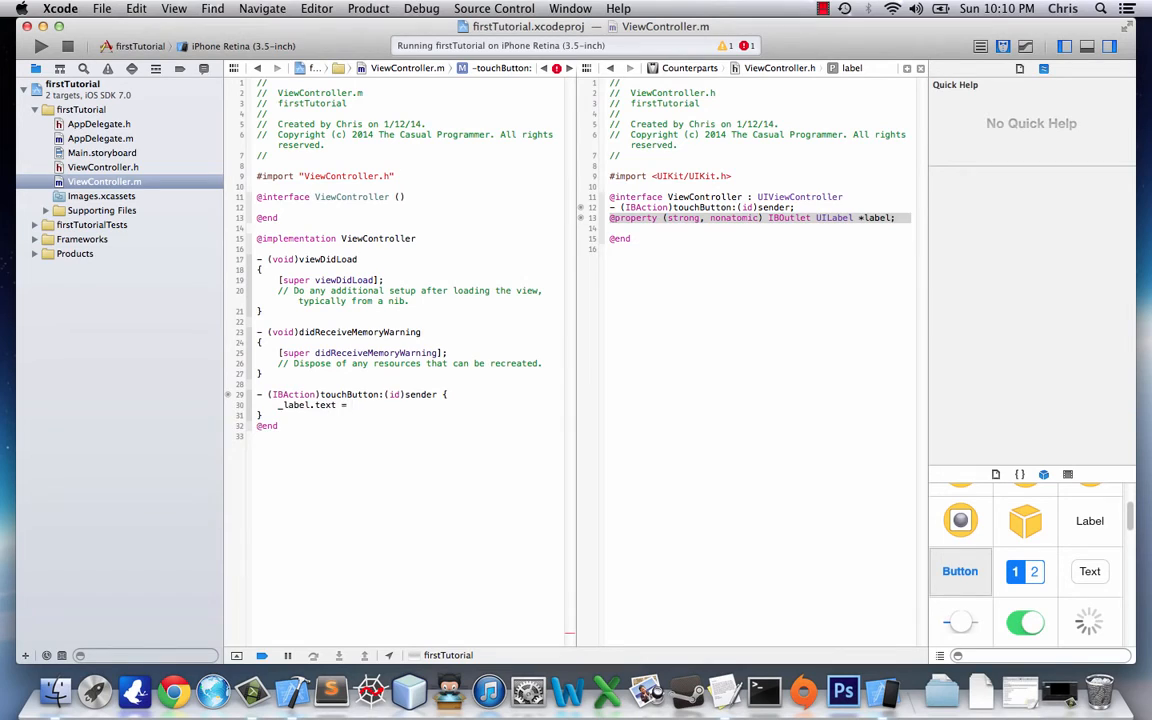
{"action": "type", "text": "@\""}
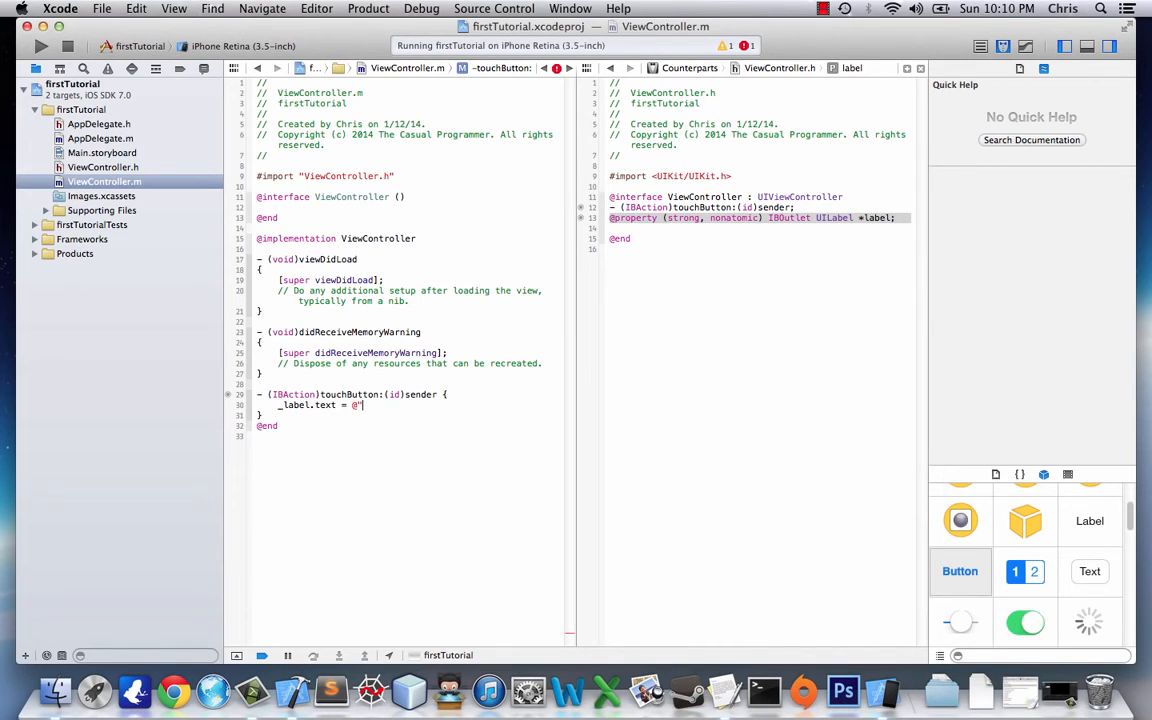
{"action": "type", "text": "MY EXTR"}
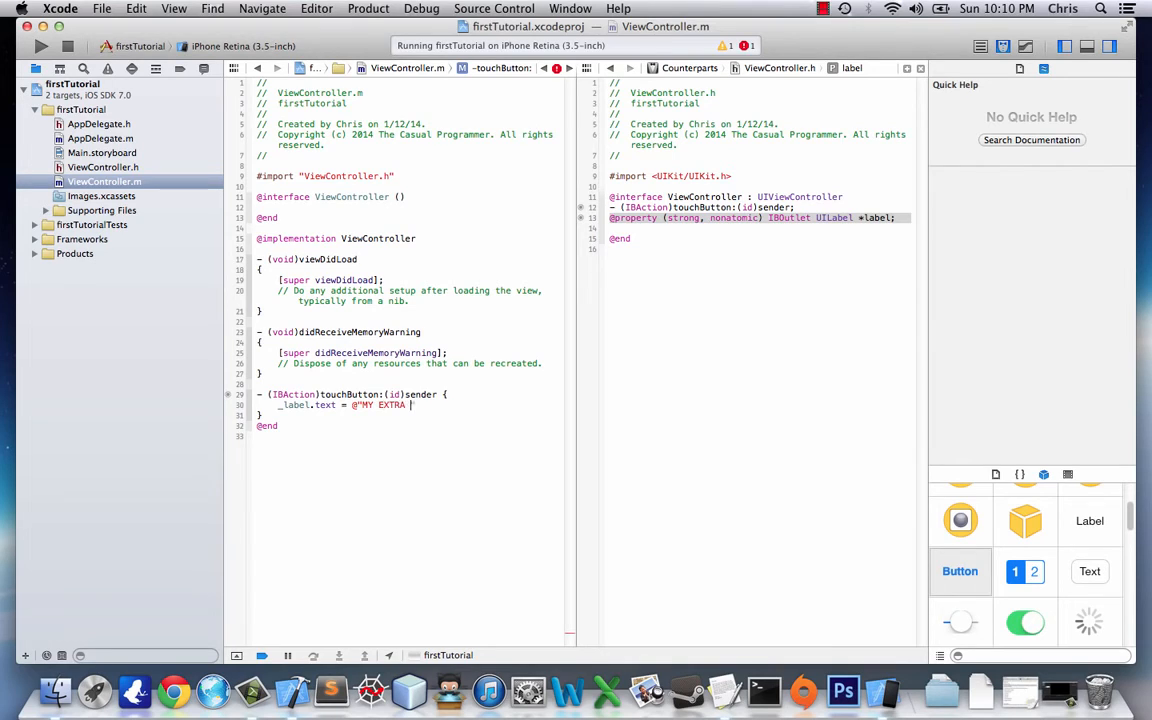
{"action": "type", "text": "AWESOME LABEL"}
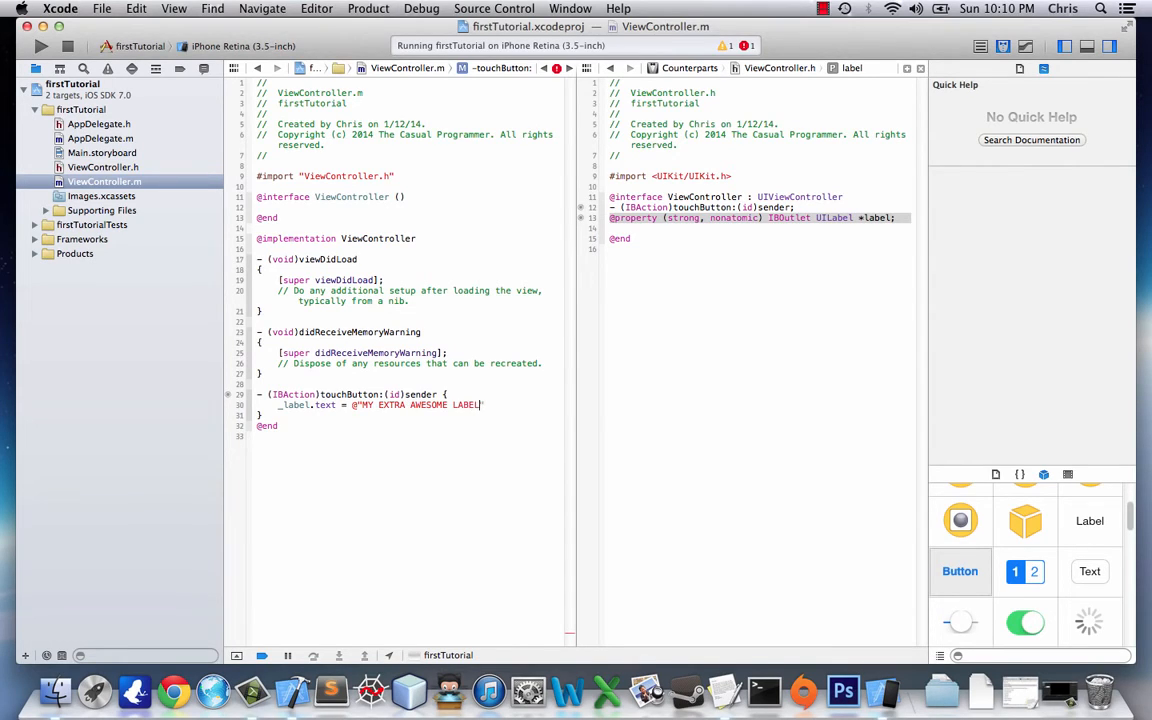
{"action": "type", "text": "\""}
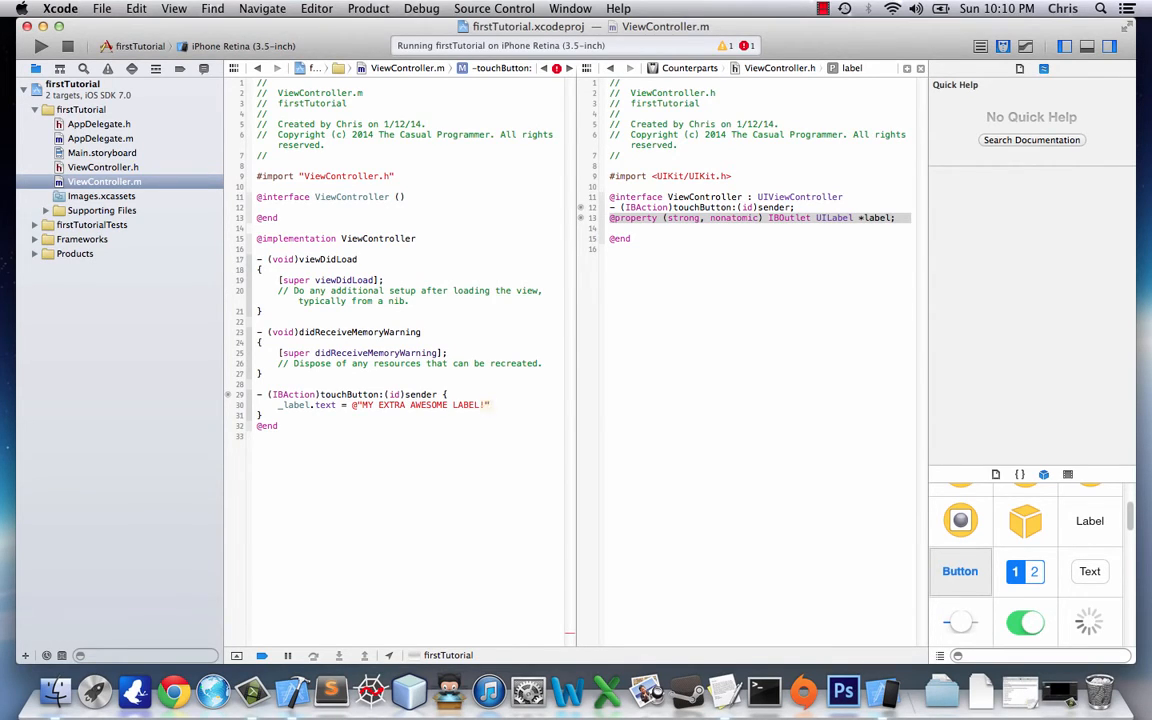
{"action": "left_click", "coordinate": [490, 404]}
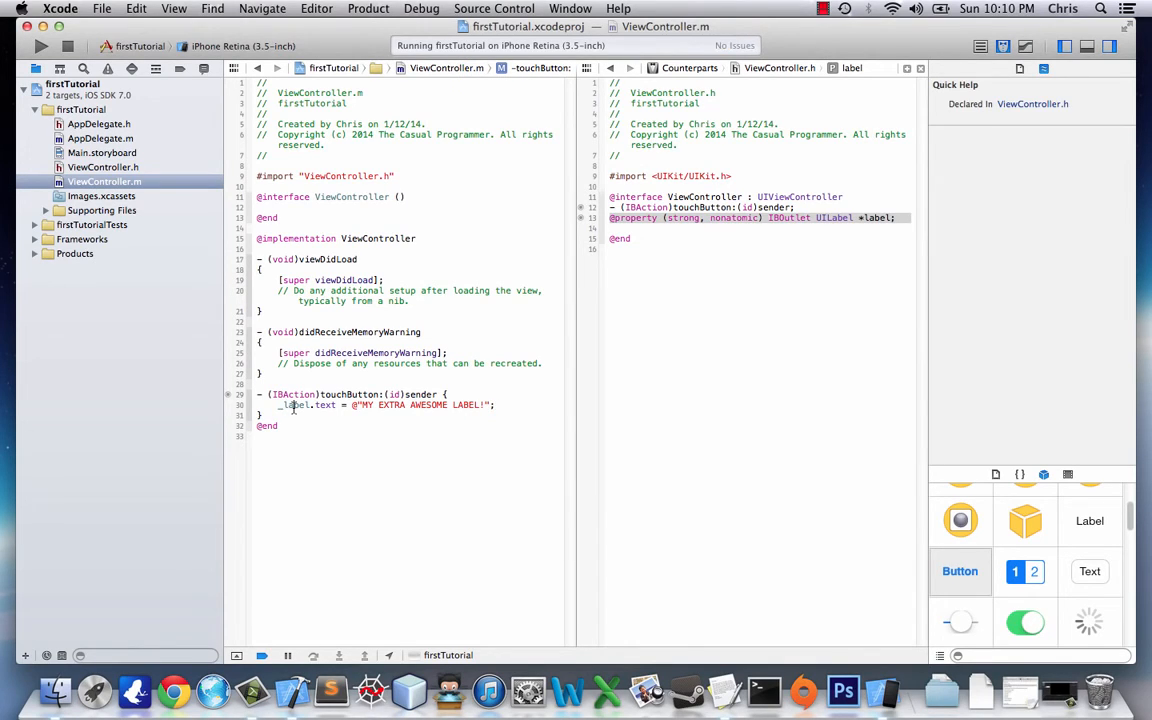
Step: Check the label declaration and Quick Help for the text property, then build and run
{"action": "left_click", "coordinate": [836, 218]}
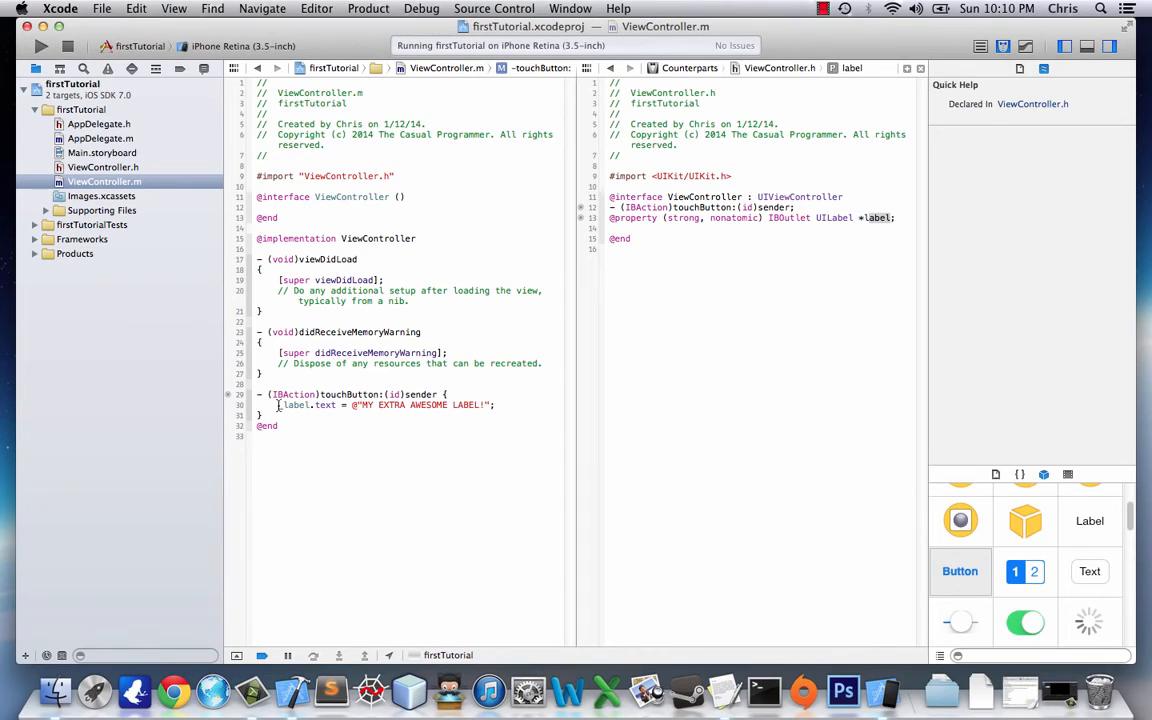
{"action": "double_click", "coordinate": [296, 404]}
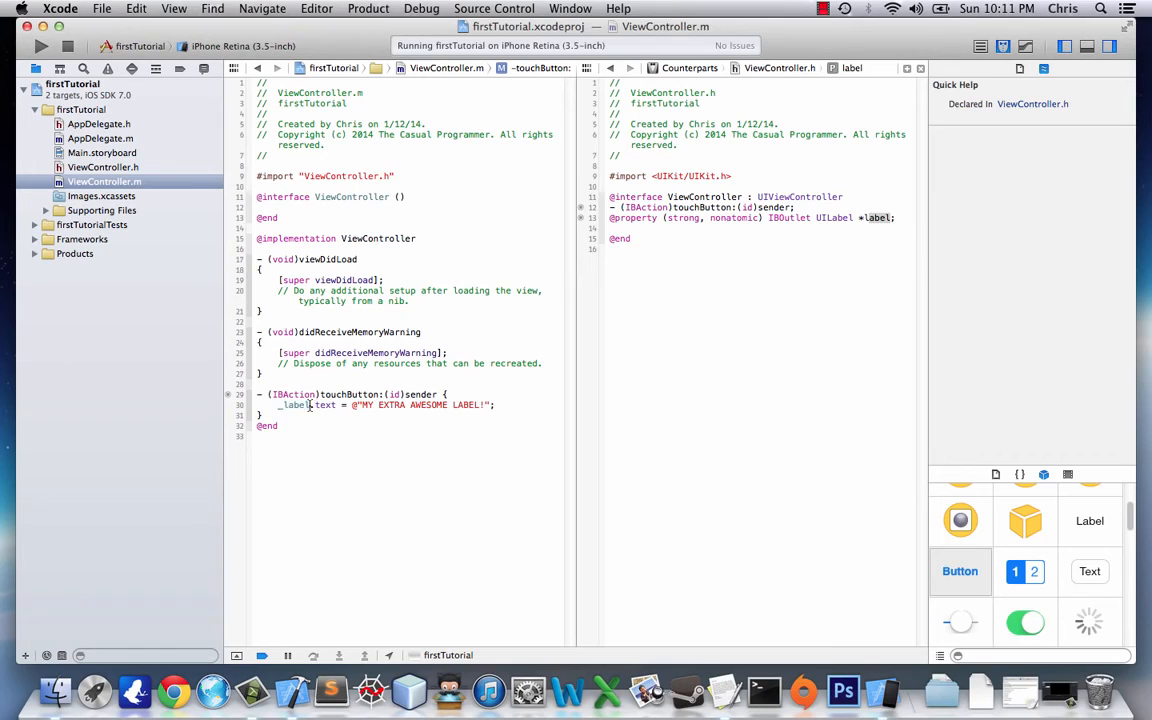
{"action": "double_click", "coordinate": [324, 404]}
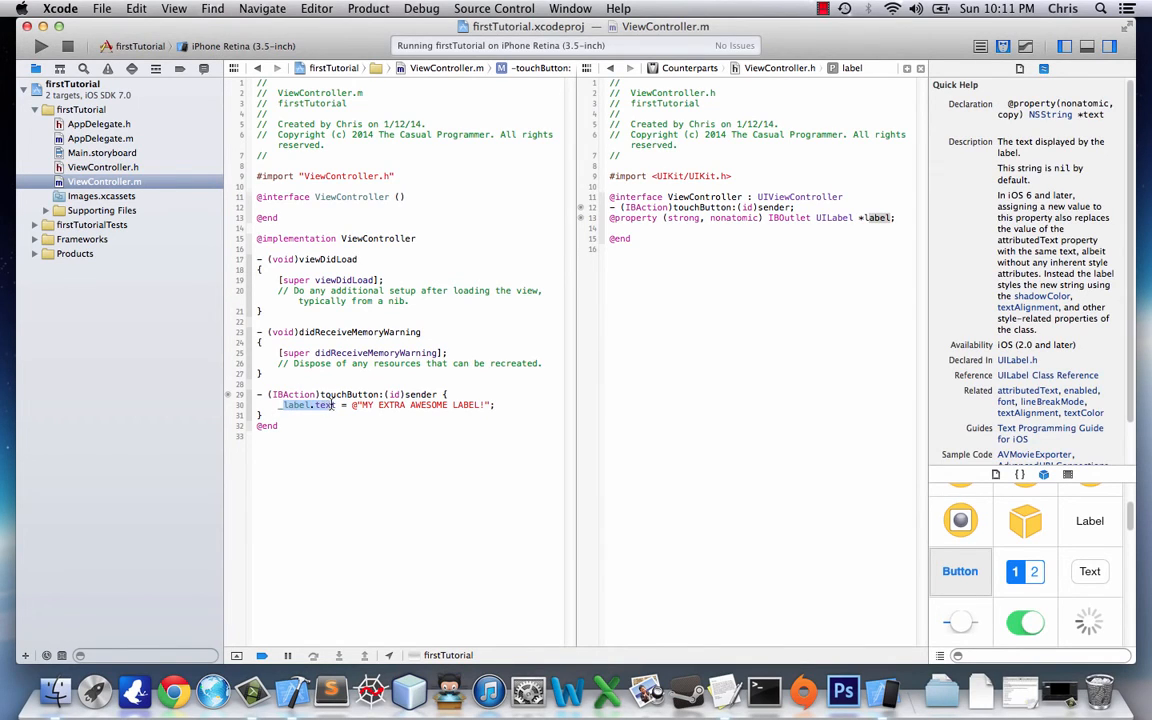
{"action": "left_click", "coordinate": [296, 404]}
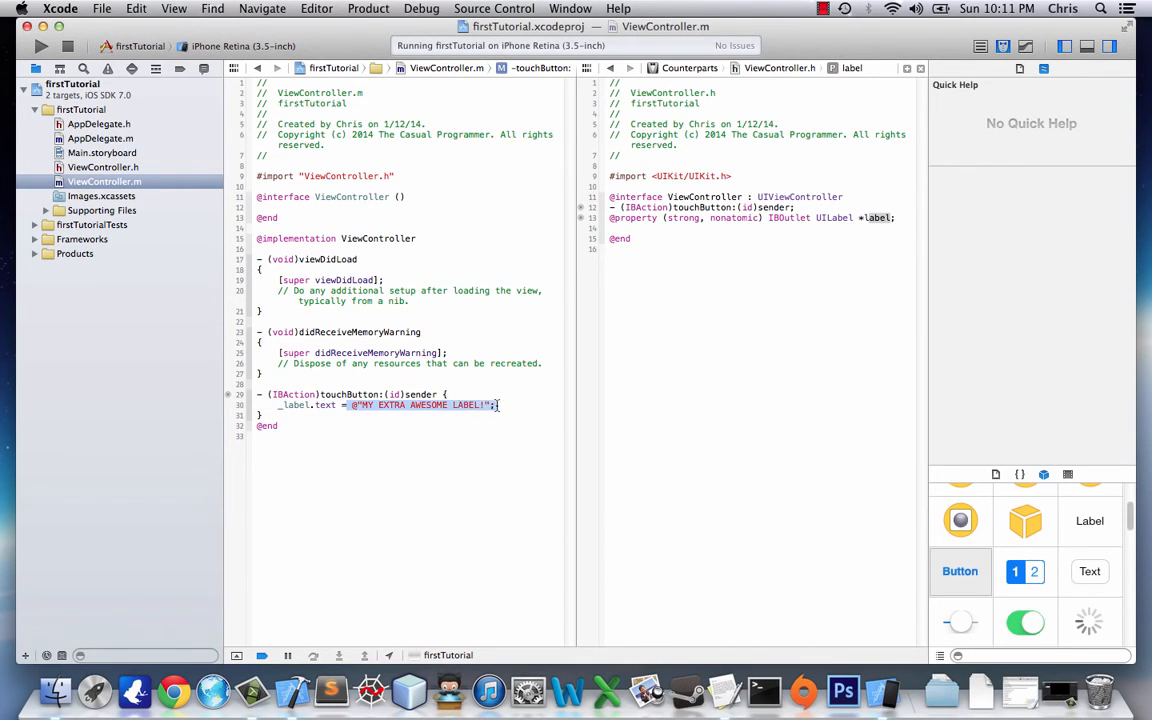
{"action": "left_click", "coordinate": [368, 404]}
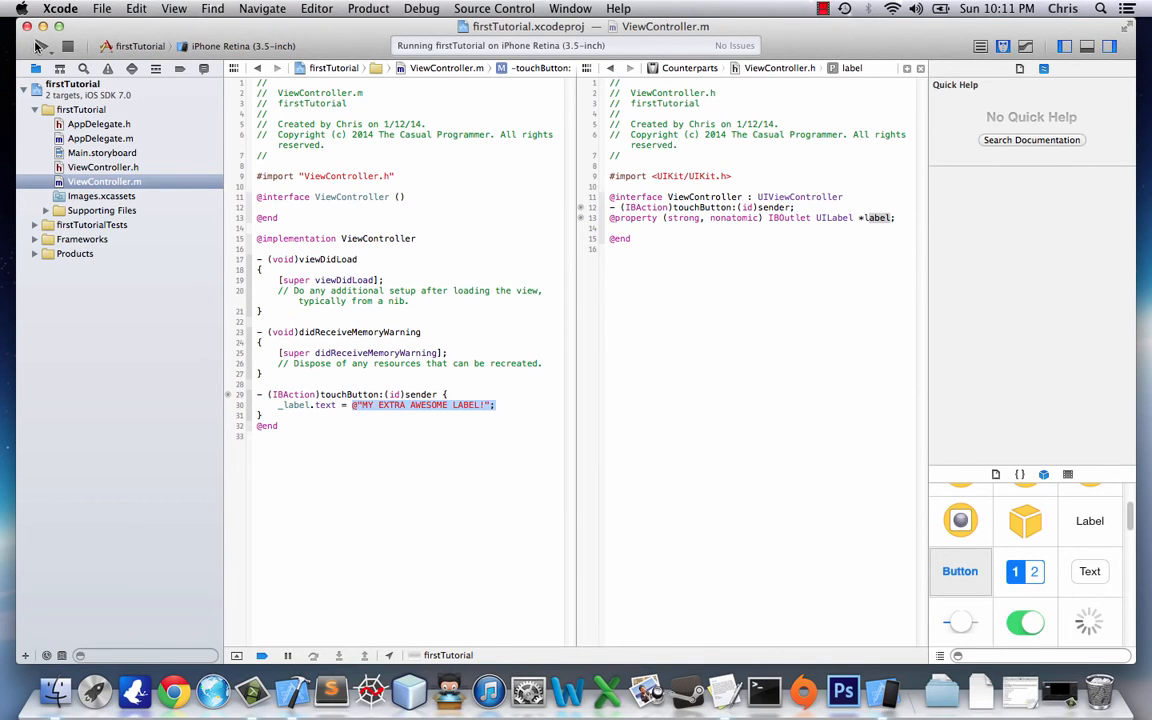
{"action": "left_click", "coordinate": [40, 46]}
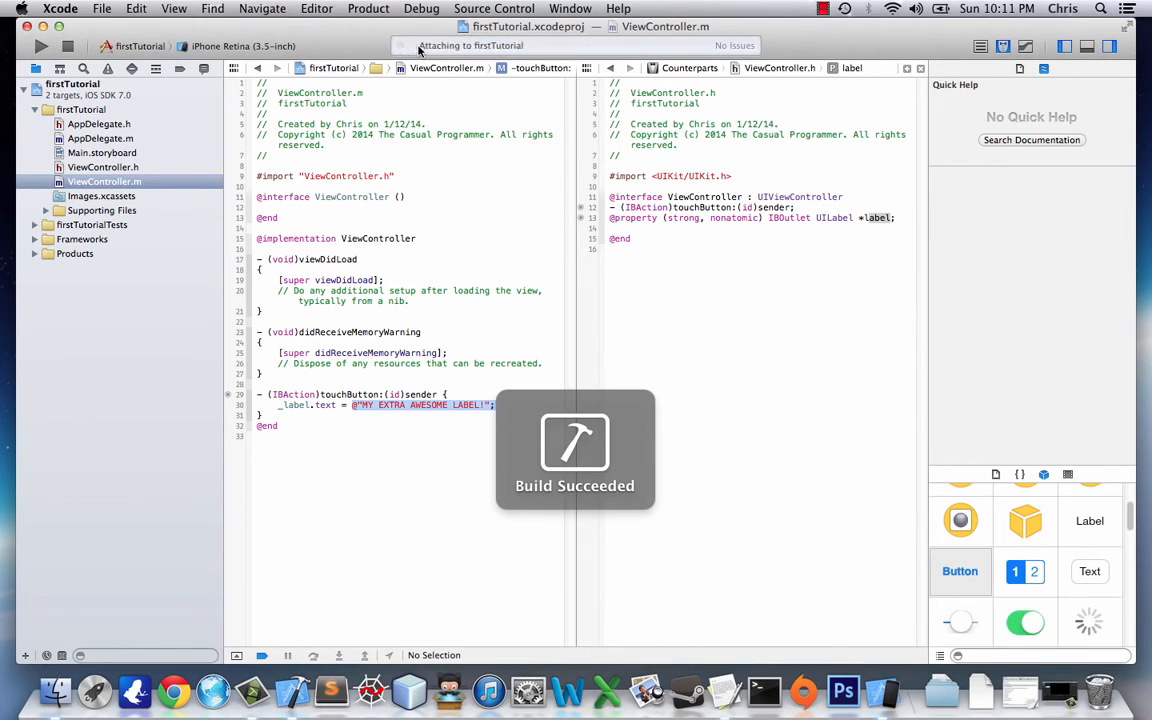
Step: Tap Change Text in the Simulator and see the label truncated to 'MY EXTRA AWE…'
{"action": "left_click", "coordinate": [40, 46]}
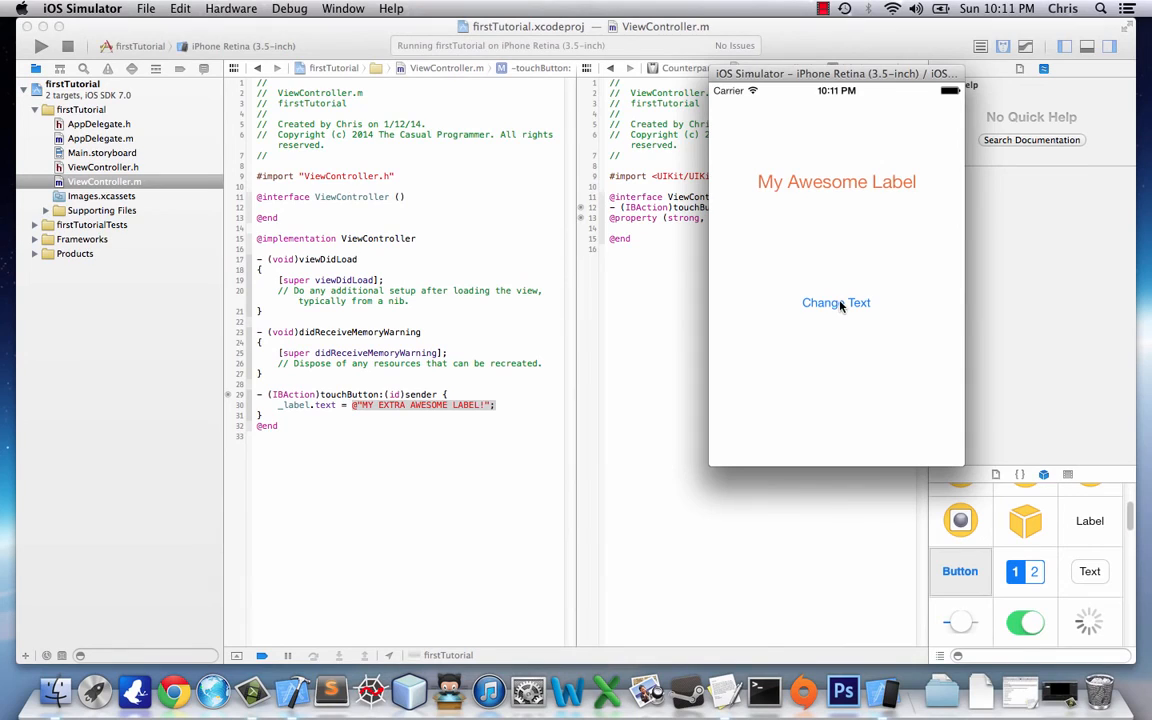
{"action": "left_click", "coordinate": [836, 302]}
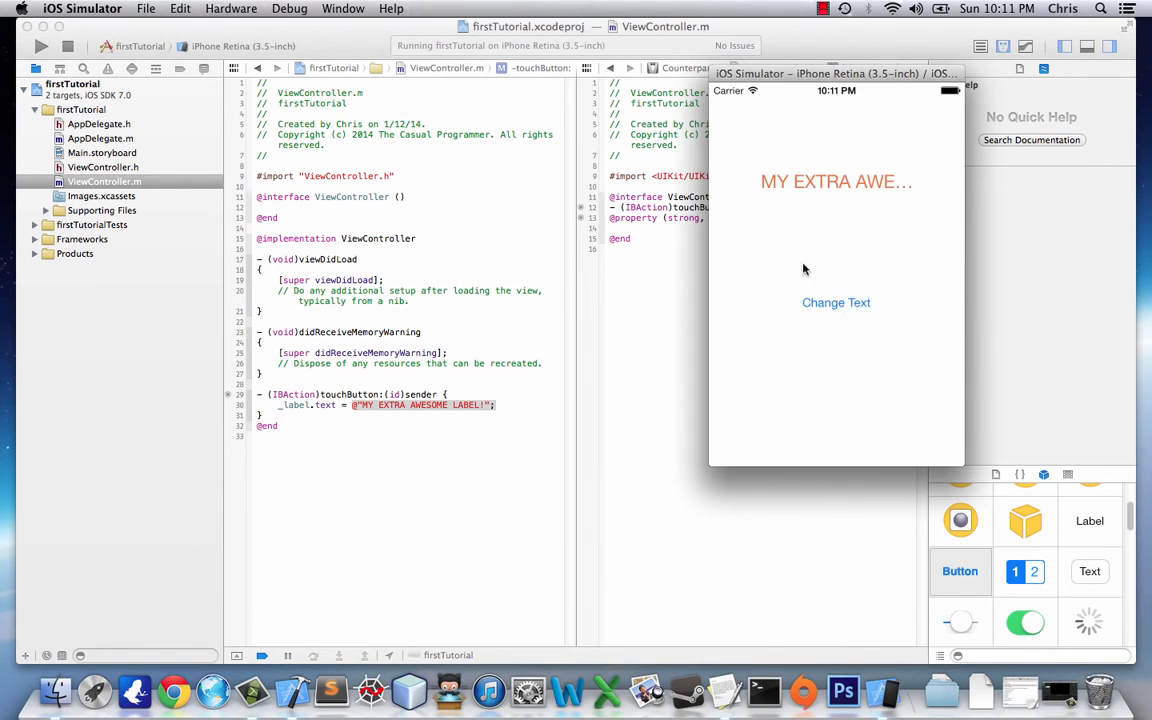
{"action": "mouse_move", "coordinate": [910, 192]}
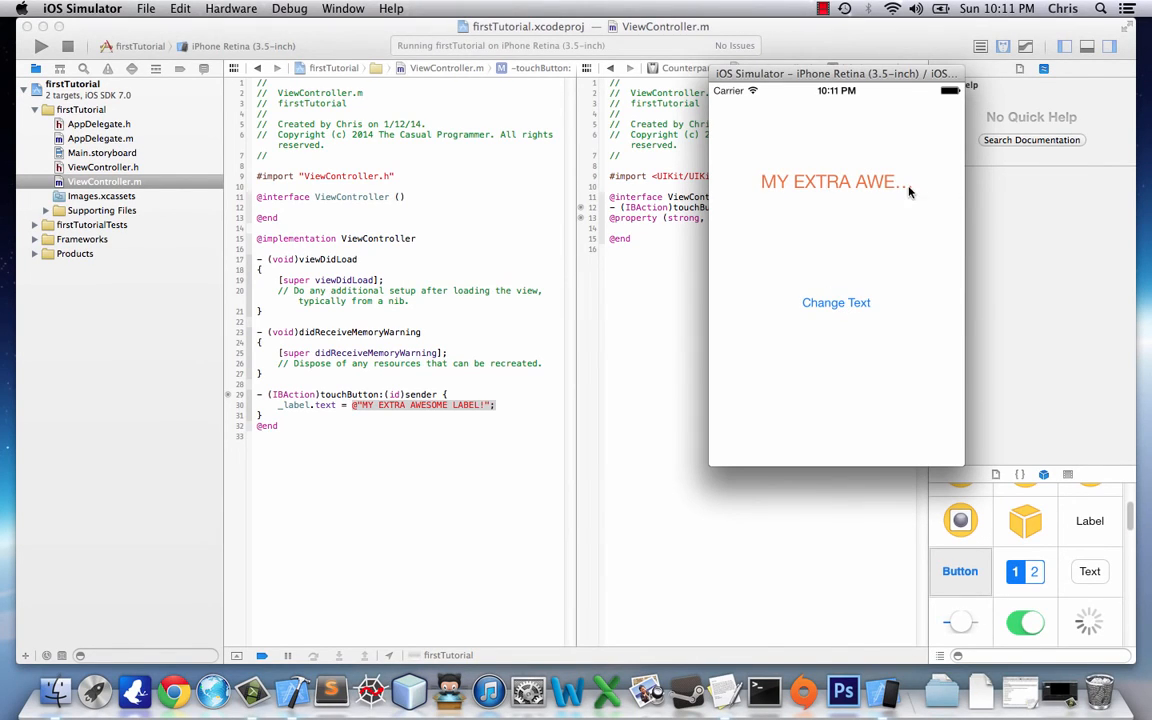
{"action": "mouse_move", "coordinate": [800, 200]}
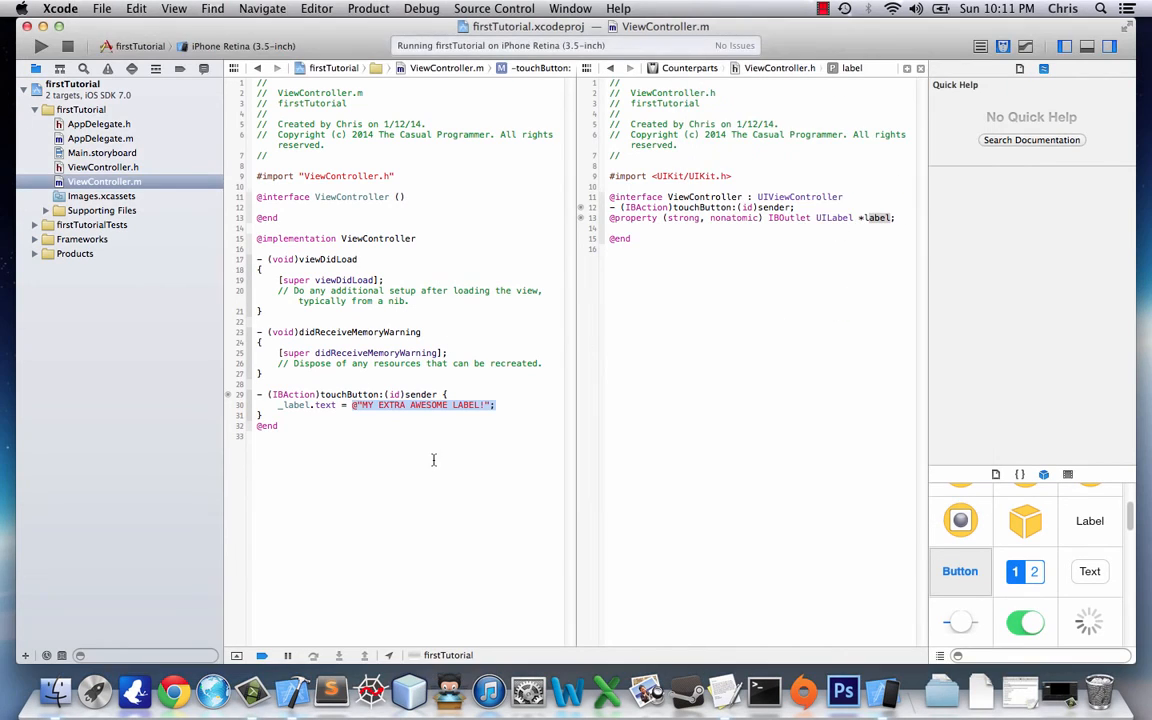
Step: In Main.storyboard, select the orange label and raise its Lines setting so text can wrap
{"action": "left_click", "coordinate": [100, 152]}
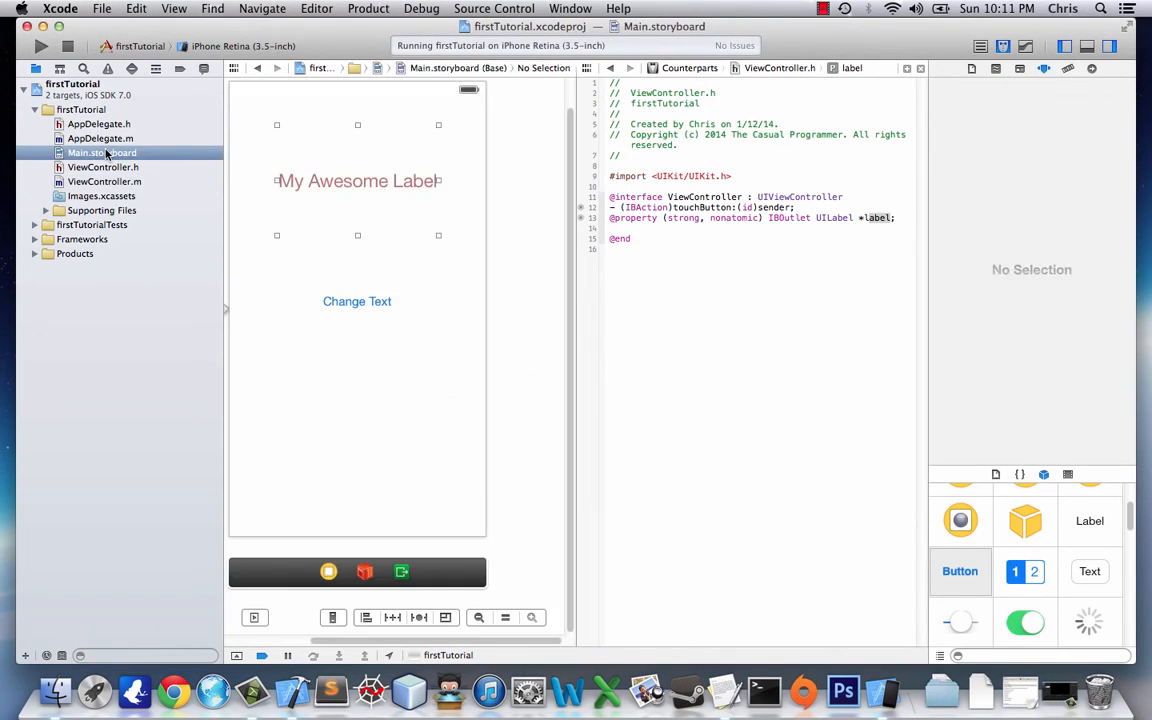
{"action": "left_click", "coordinate": [356, 180]}
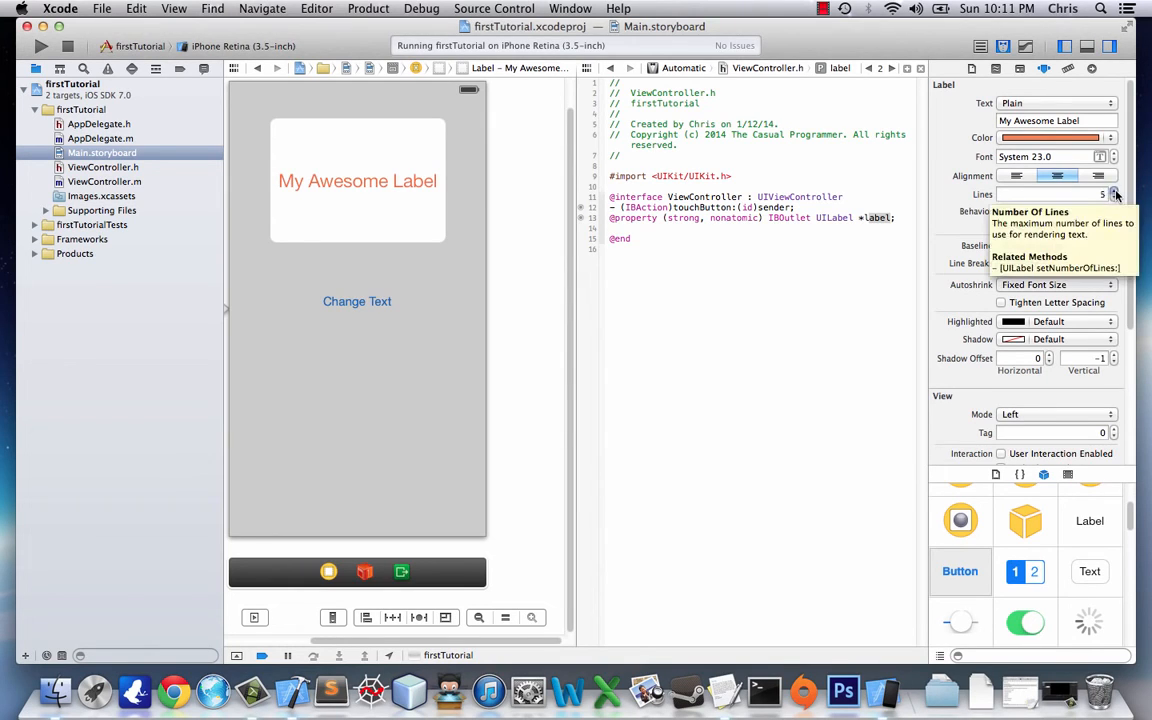
{"action": "left_click", "coordinate": [1112, 188]}
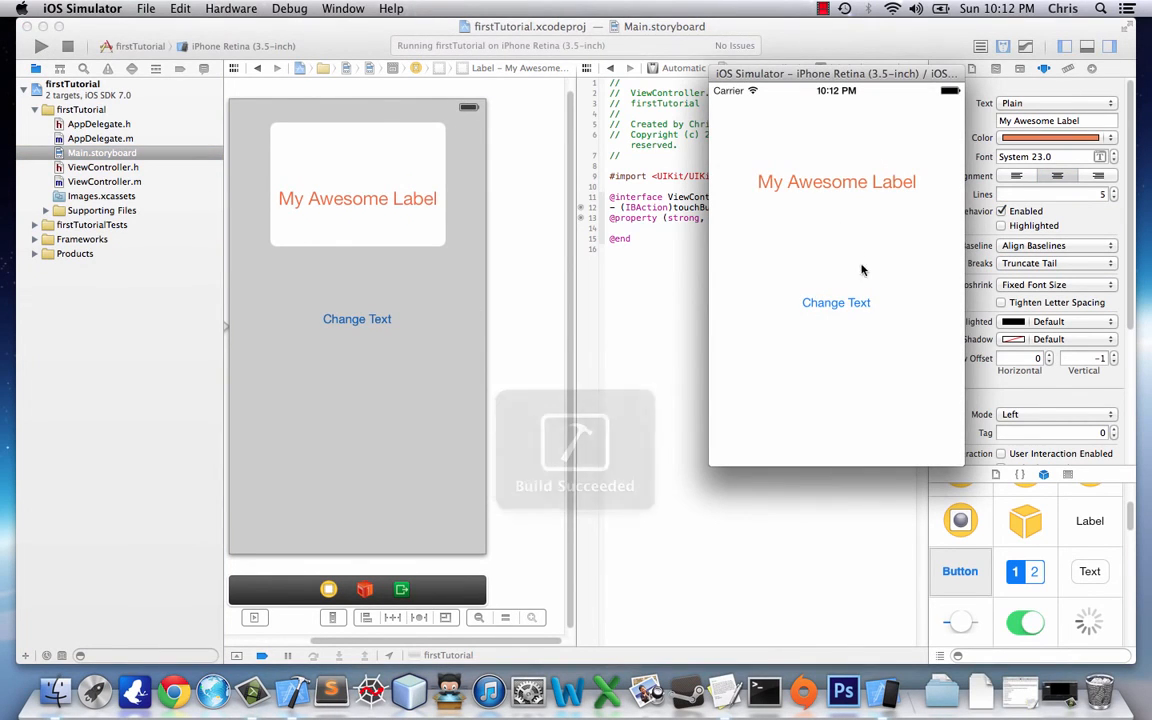
Step: Tap Change Text and see 'MY EXTRA AWESOME LABEL!' shown fully on two lines
{"action": "left_click", "coordinate": [836, 302]}
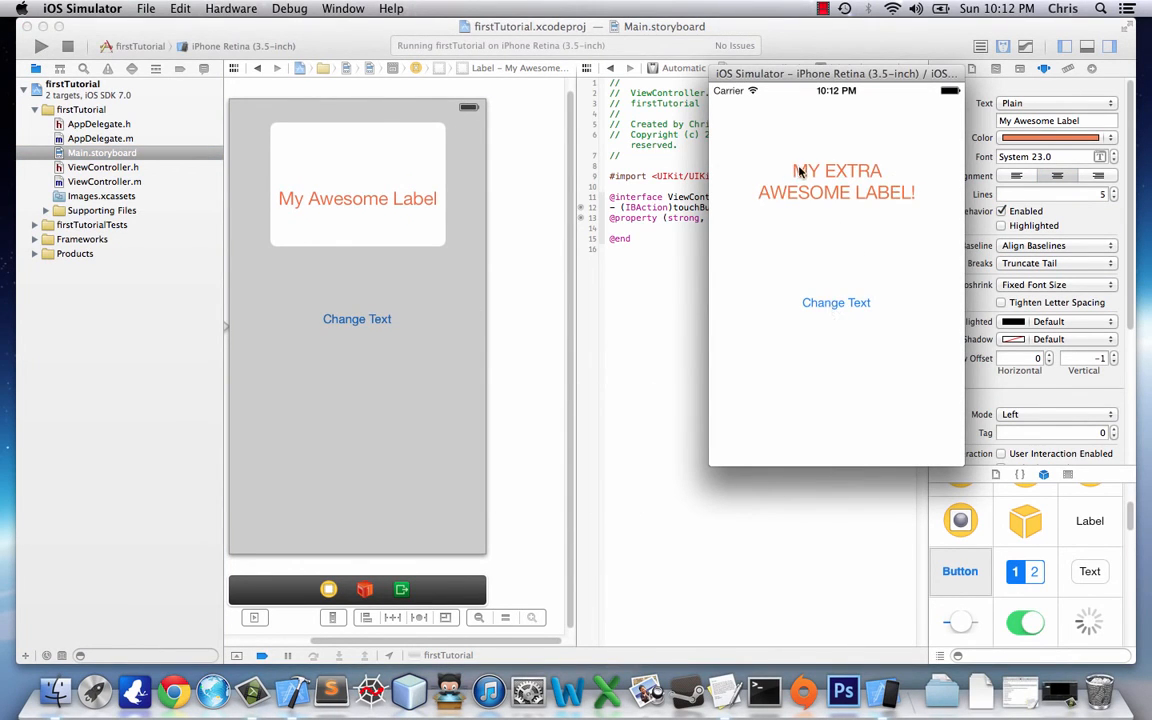
{"action": "mouse_move", "coordinate": [736, 272]}
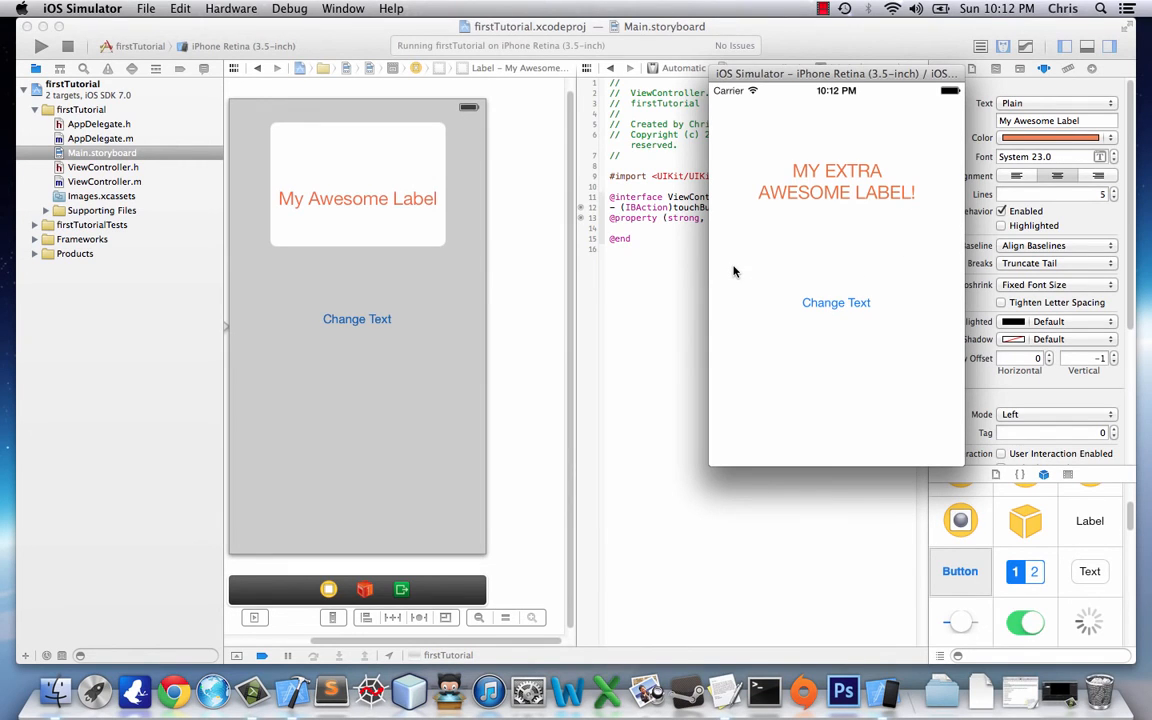